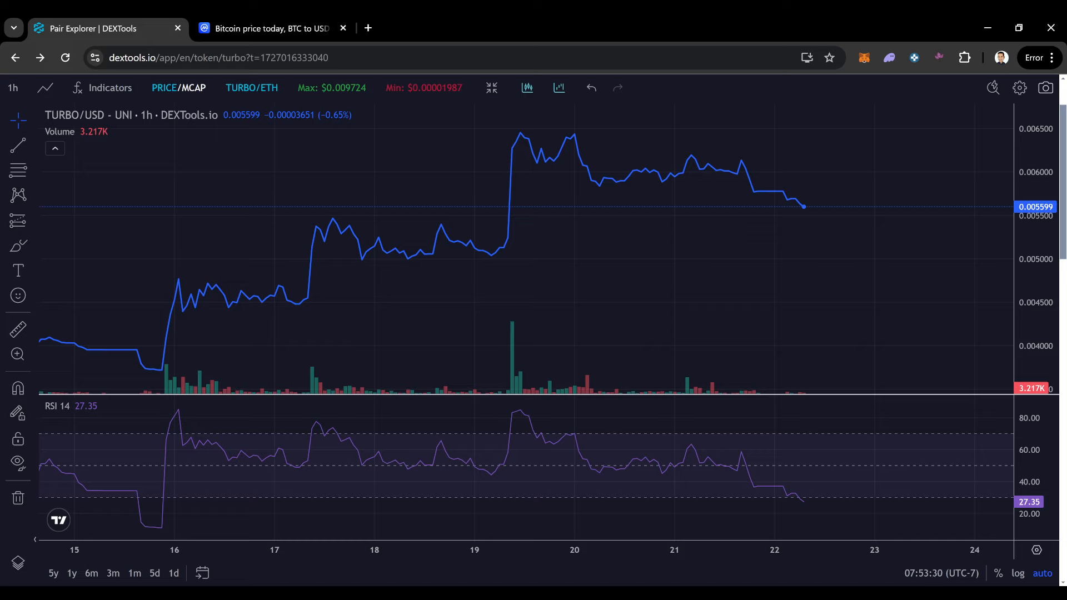
Switch to the 'Bitcoin price today, BTC to USD' CoinMarketCap browser tab
click(269, 27)
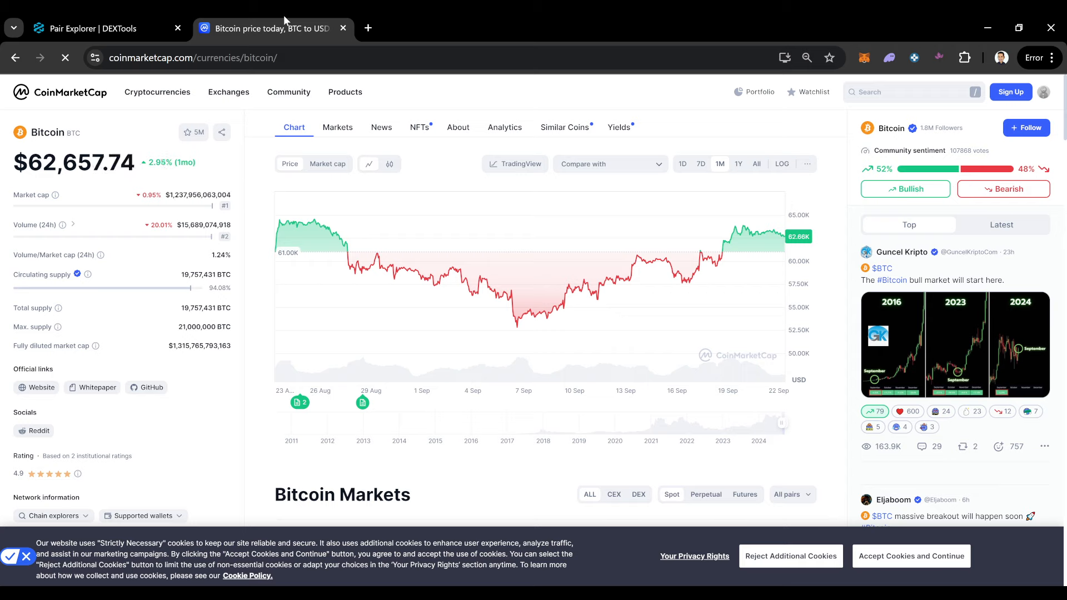
mouse_move(707, 203)
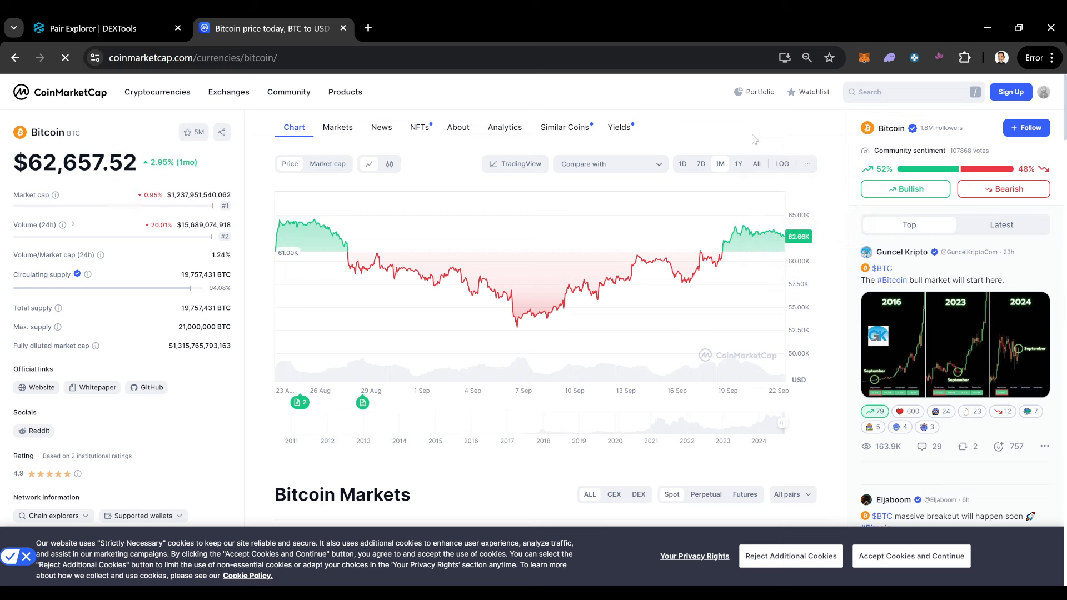
mouse_move(105, 29)
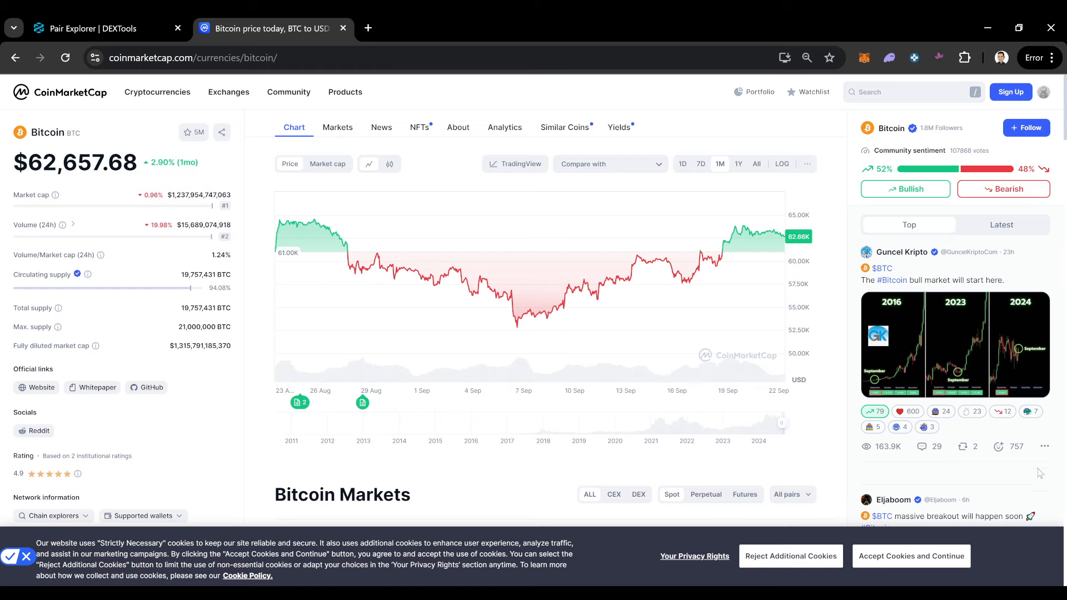
mouse_move(804, 338)
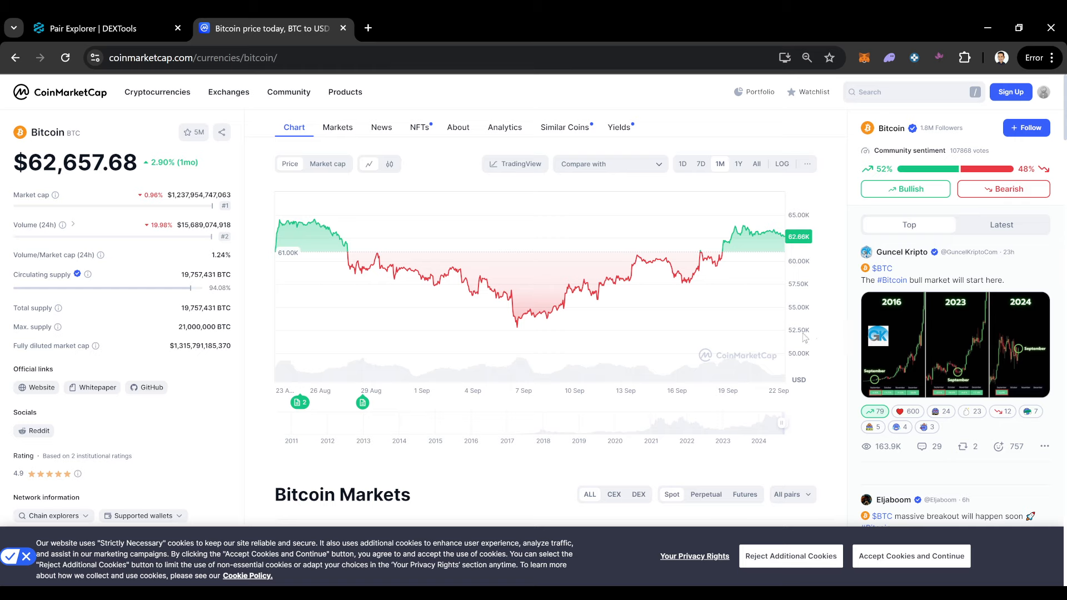
mouse_move(757, 243)
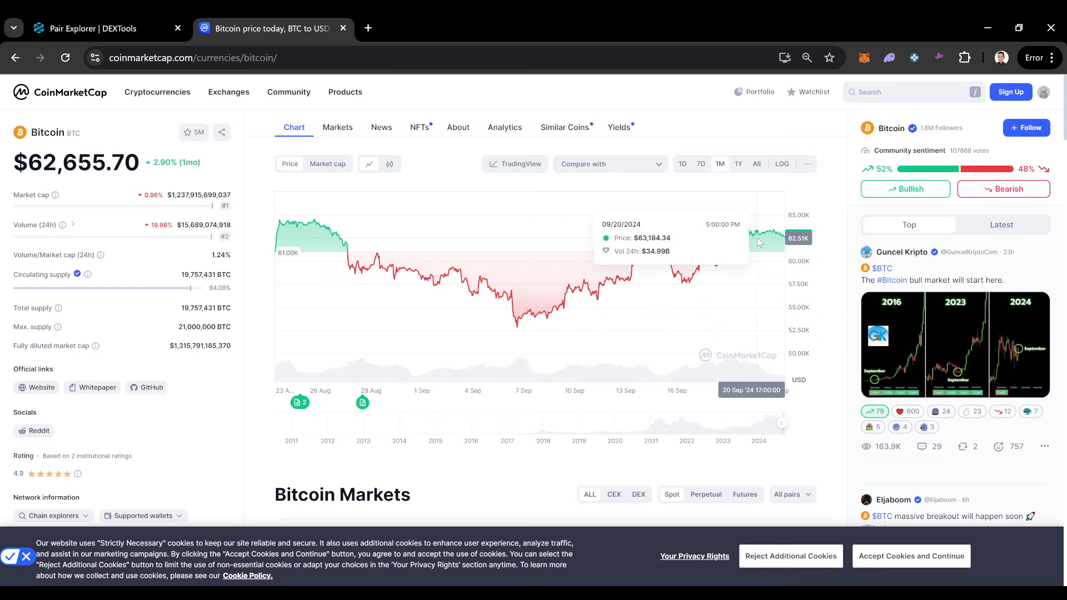
mouse_move(843, 244)
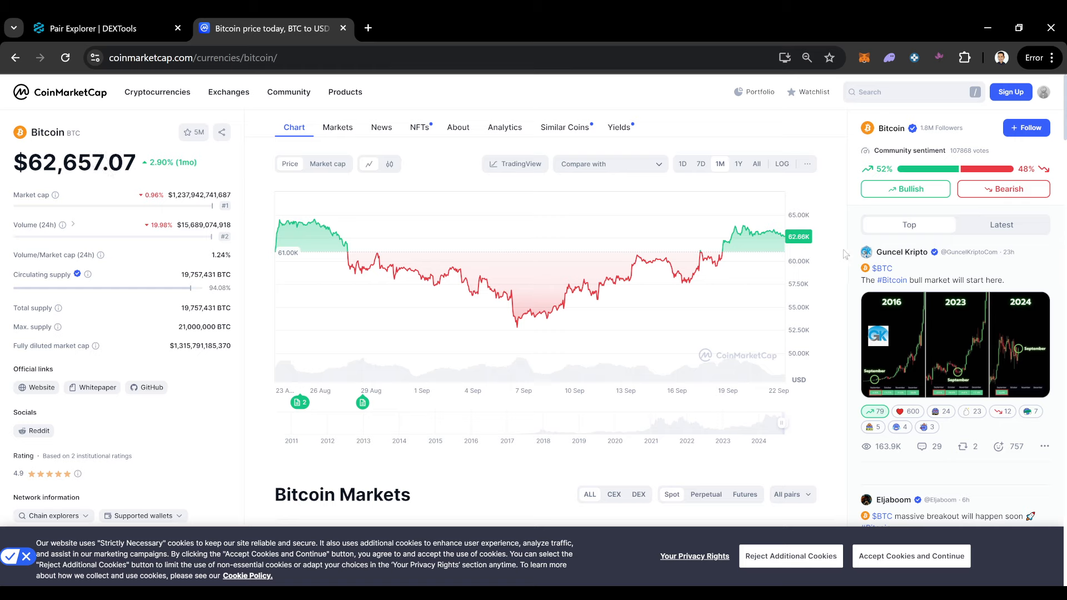
mouse_move(731, 238)
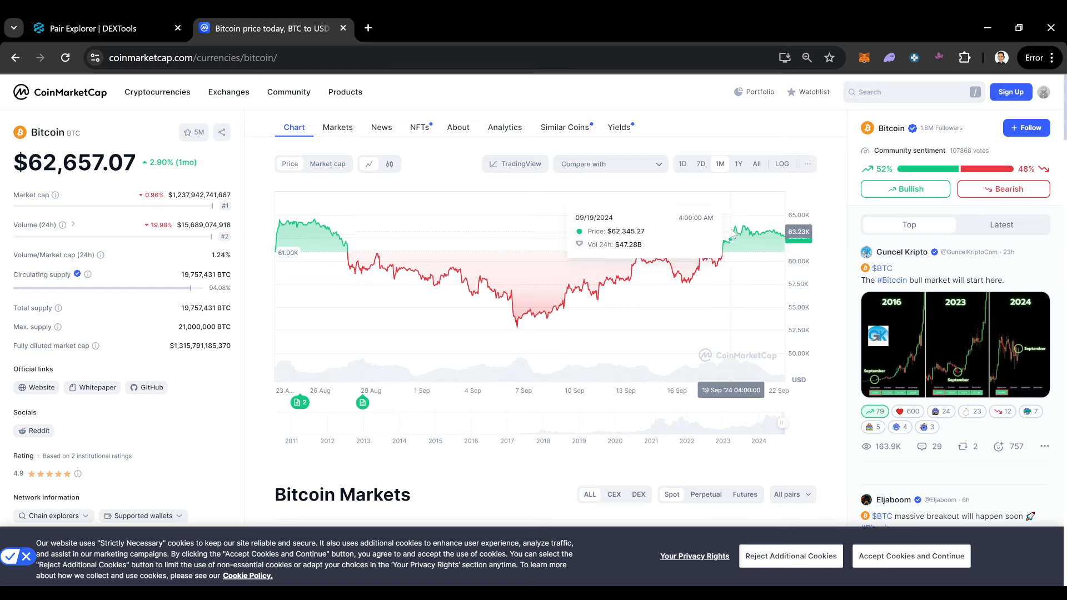
mouse_move(727, 243)
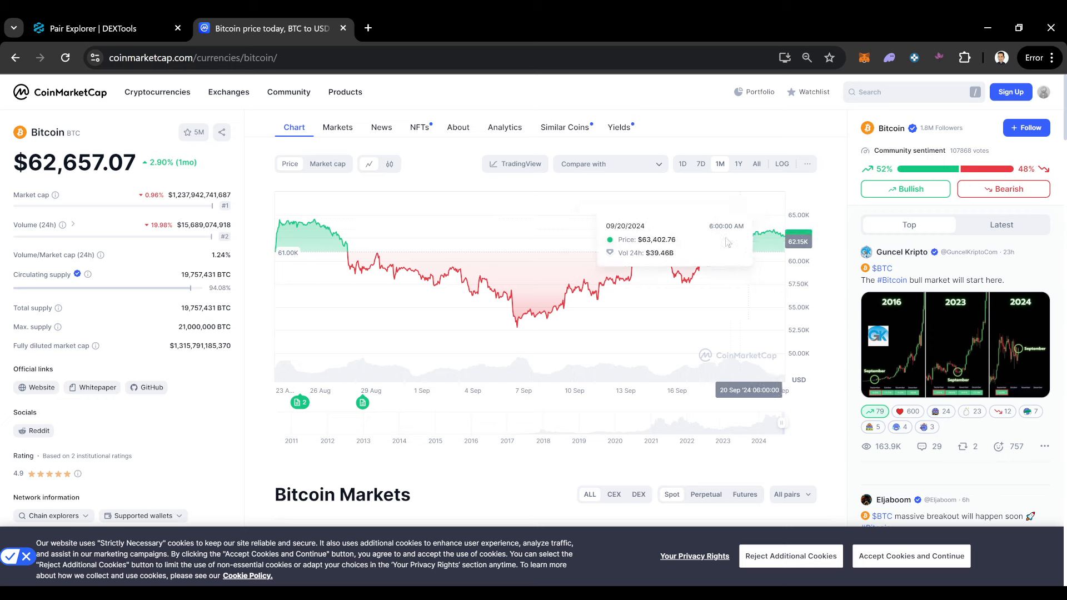
mouse_move(667, 262)
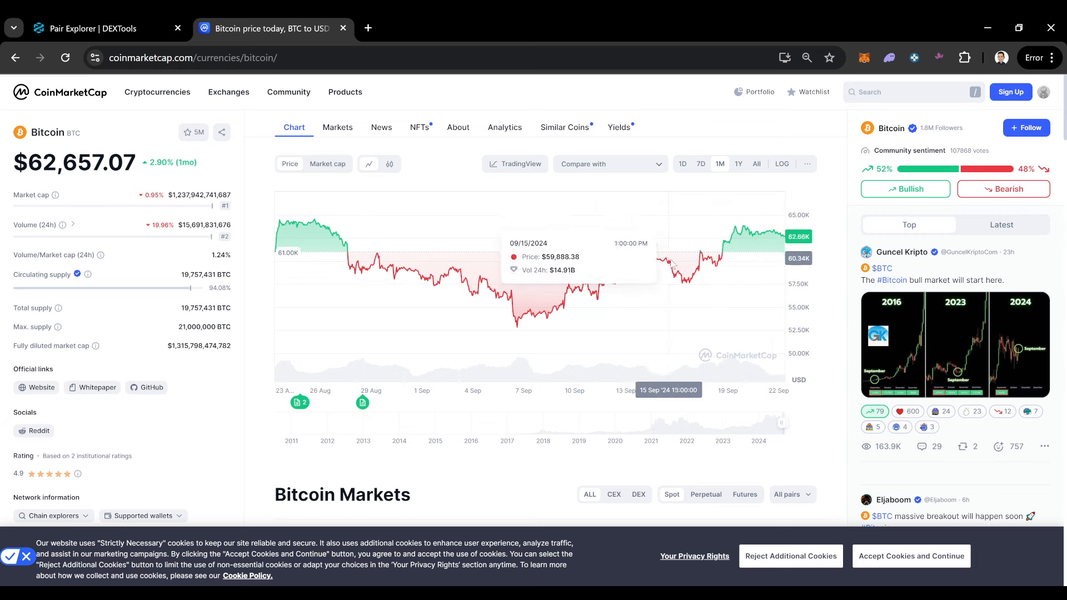
mouse_move(628, 276)
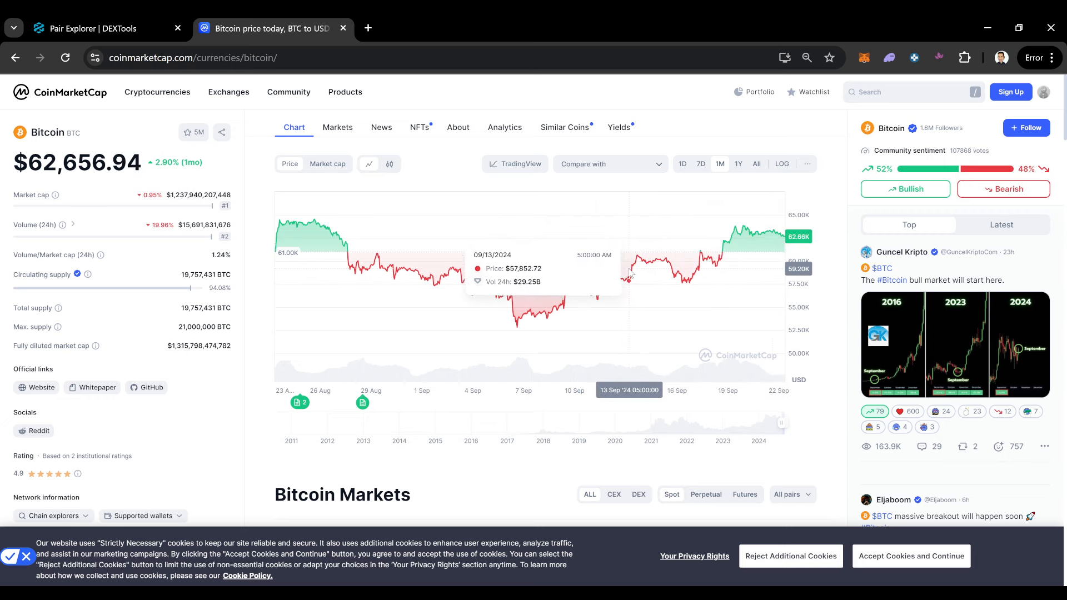
mouse_move(668, 265)
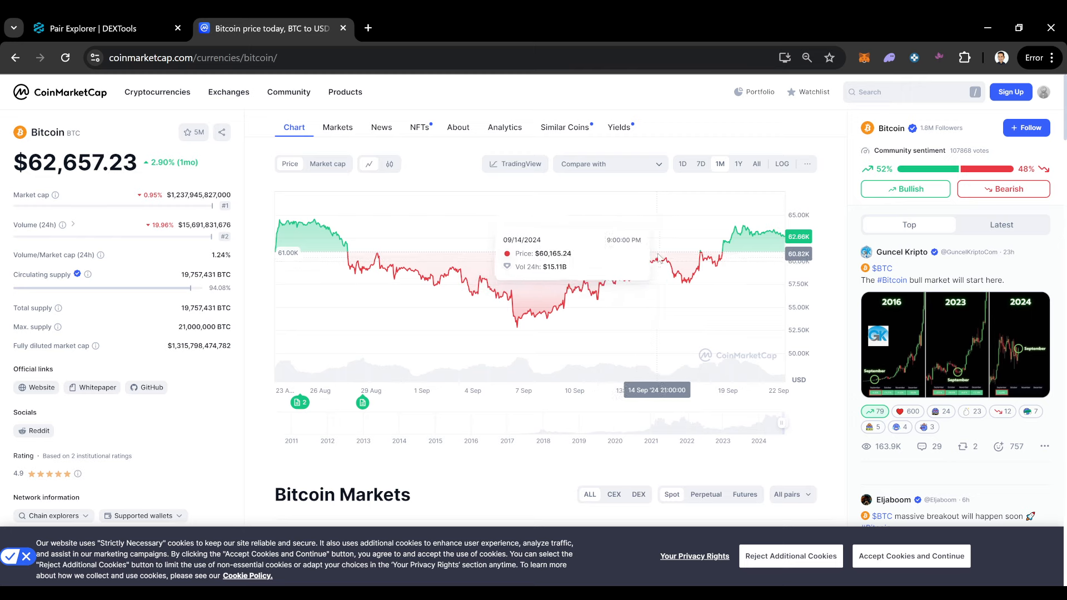
mouse_move(689, 275)
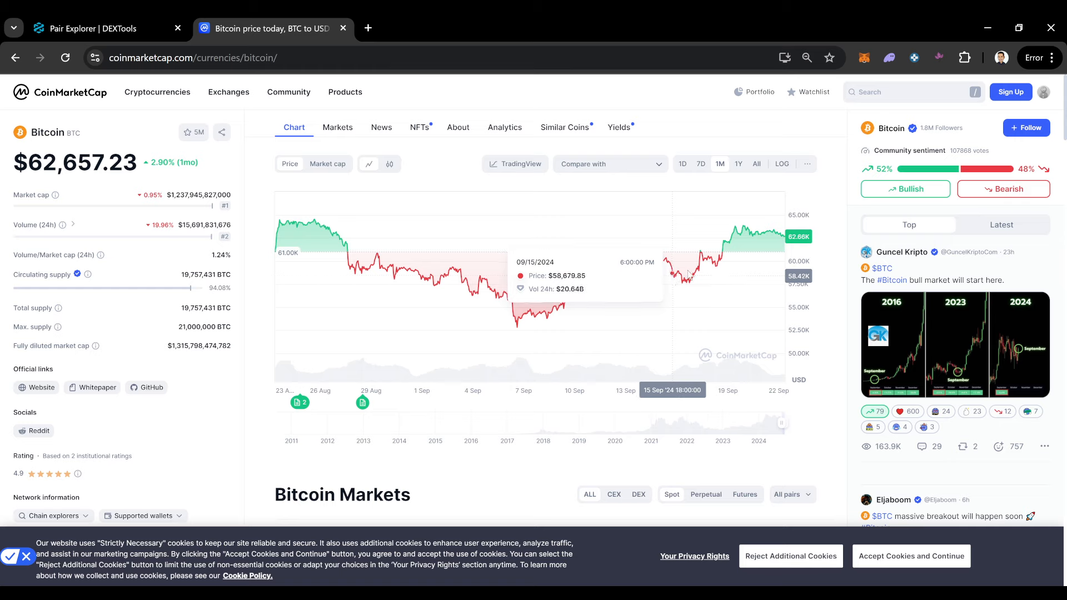
mouse_move(786, 237)
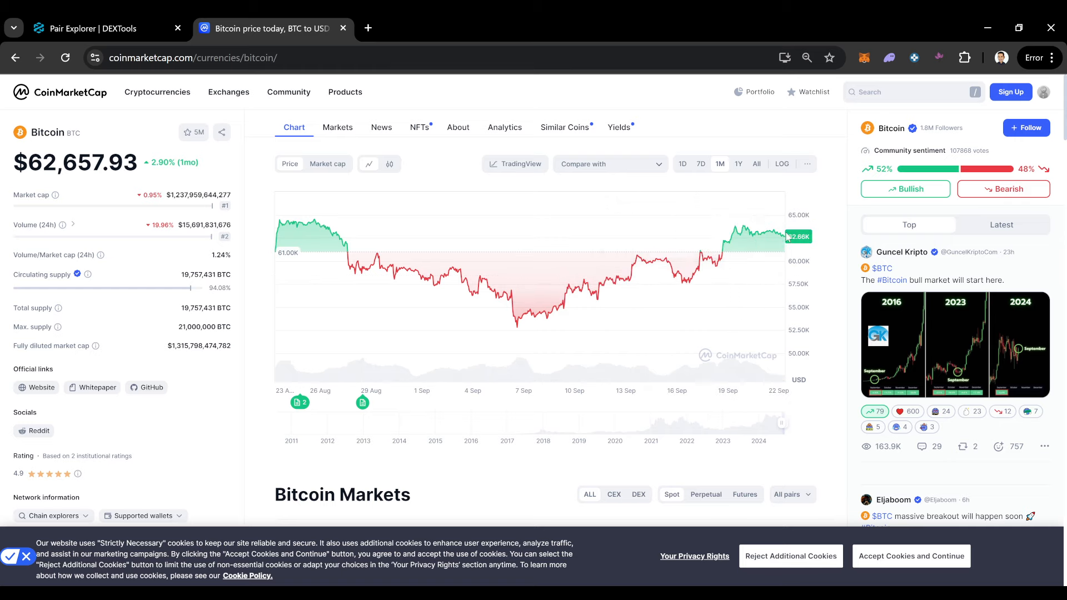
mouse_move(538, 317)
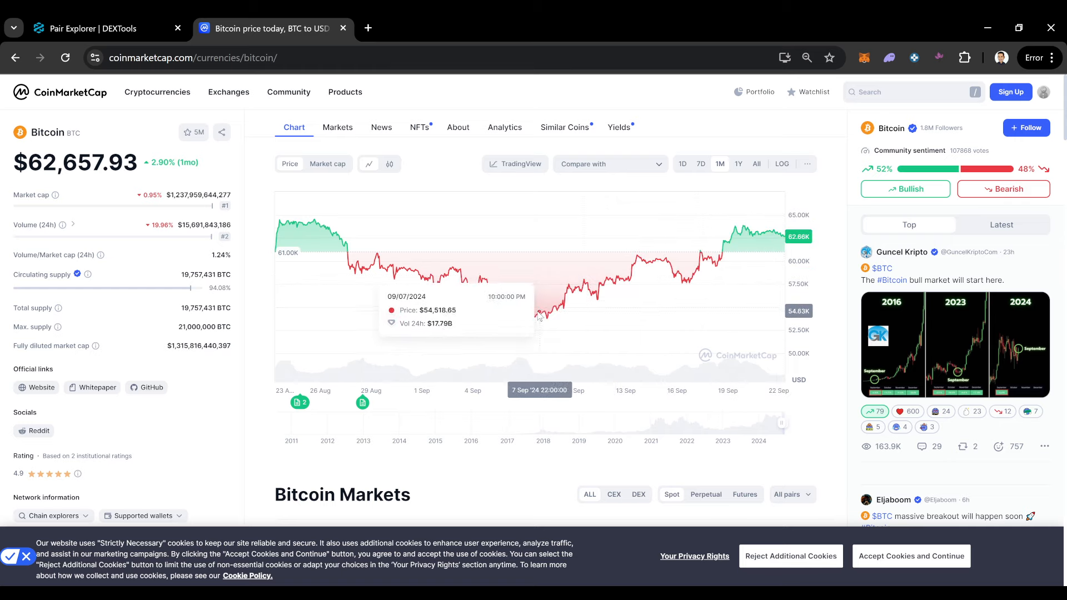
mouse_move(652, 293)
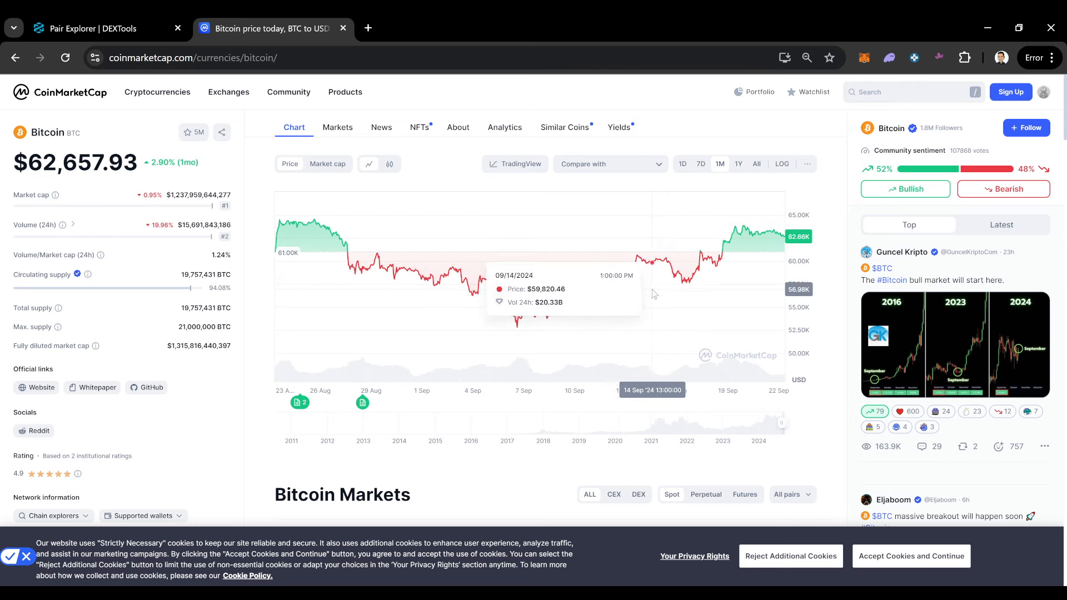
mouse_move(571, 308)
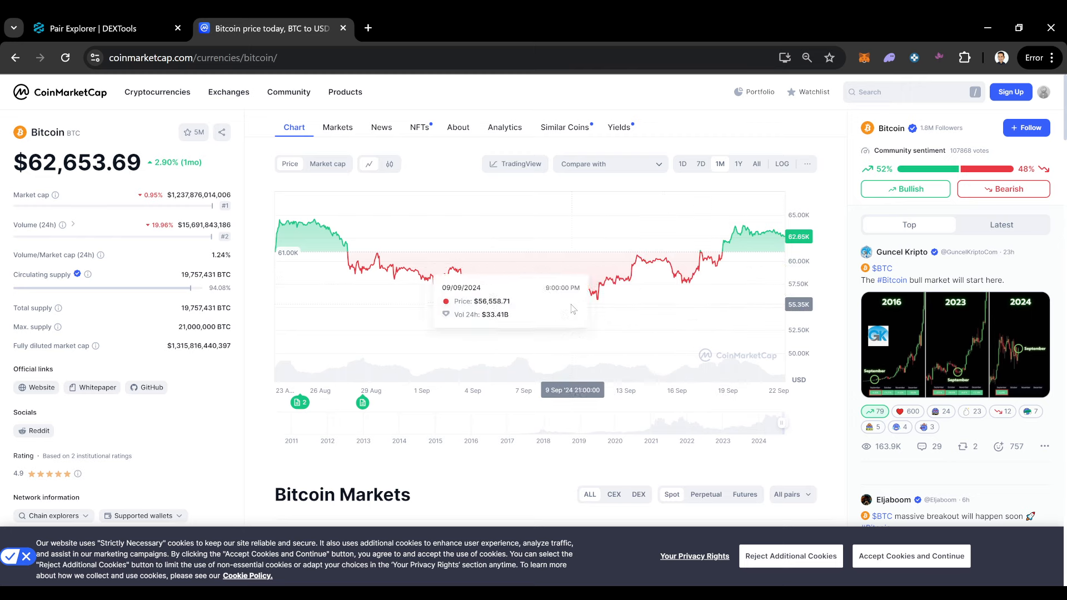
mouse_move(658, 307)
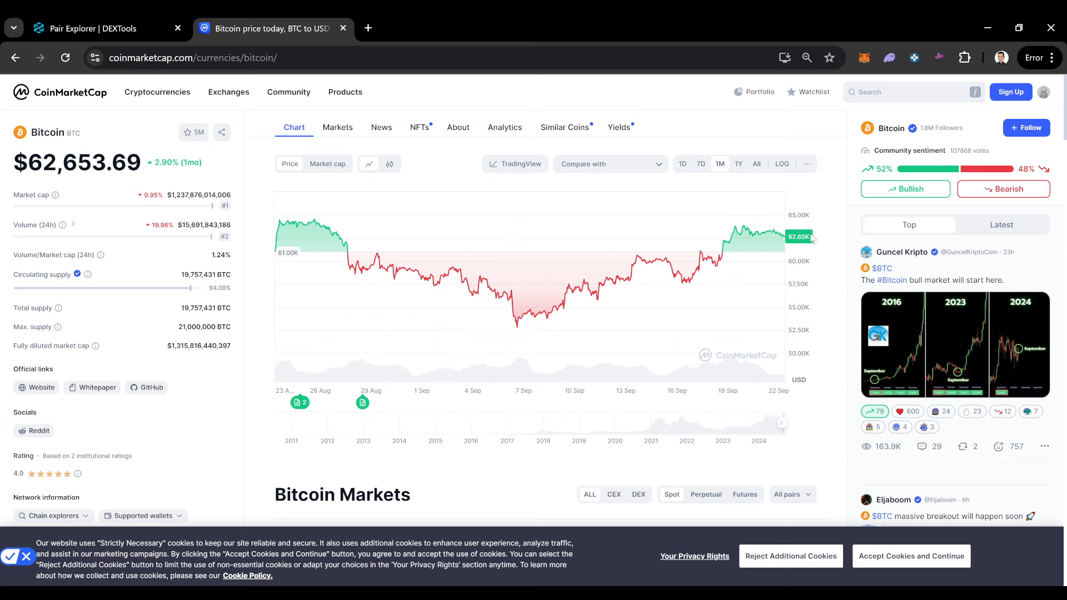
mouse_move(738, 165)
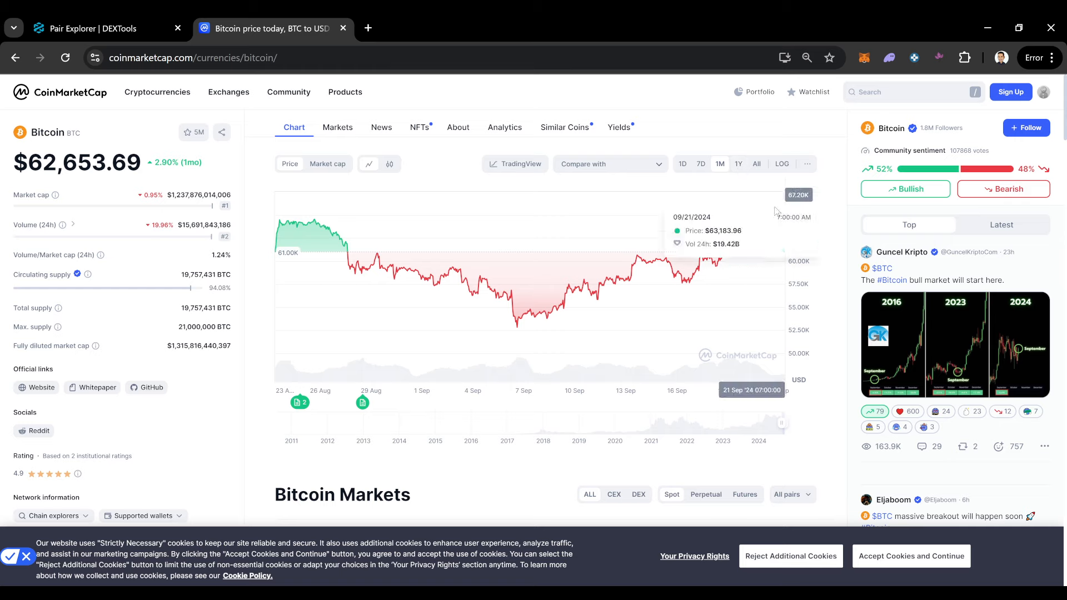
mouse_move(773, 235)
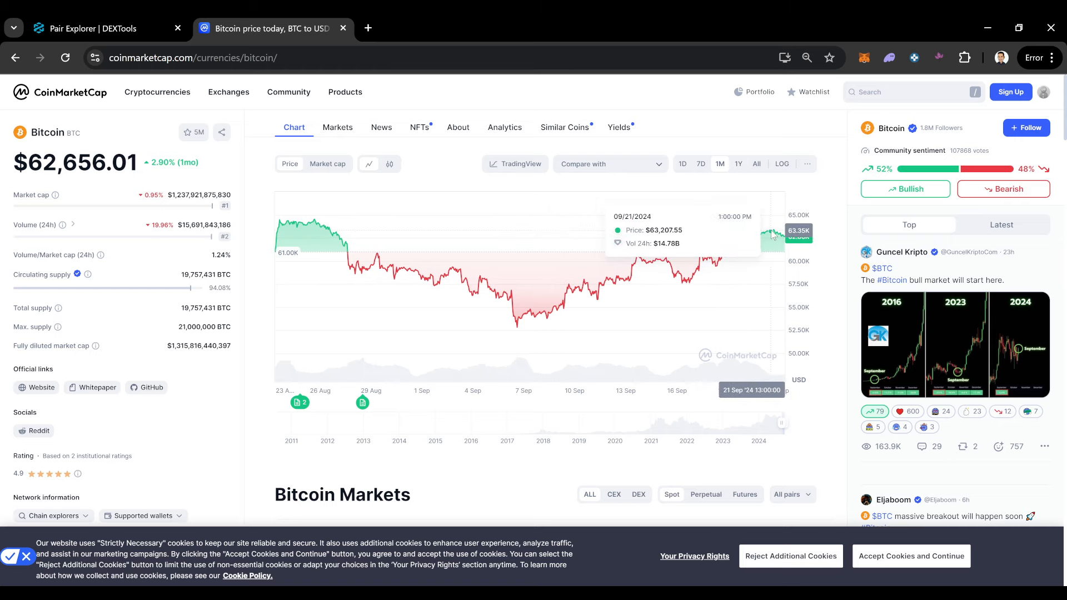
mouse_move(692, 274)
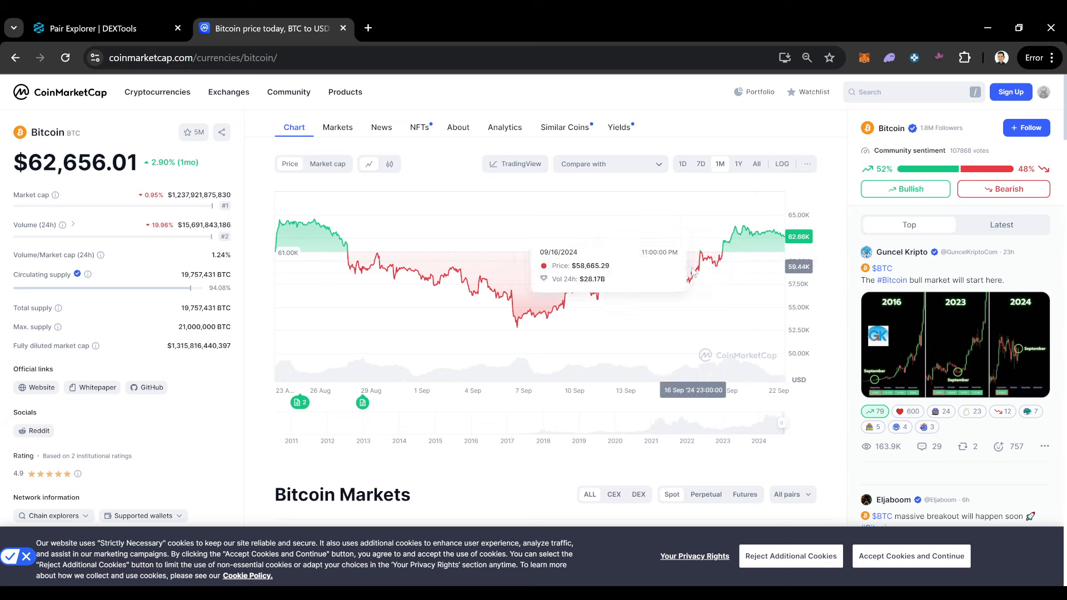
mouse_move(756, 260)
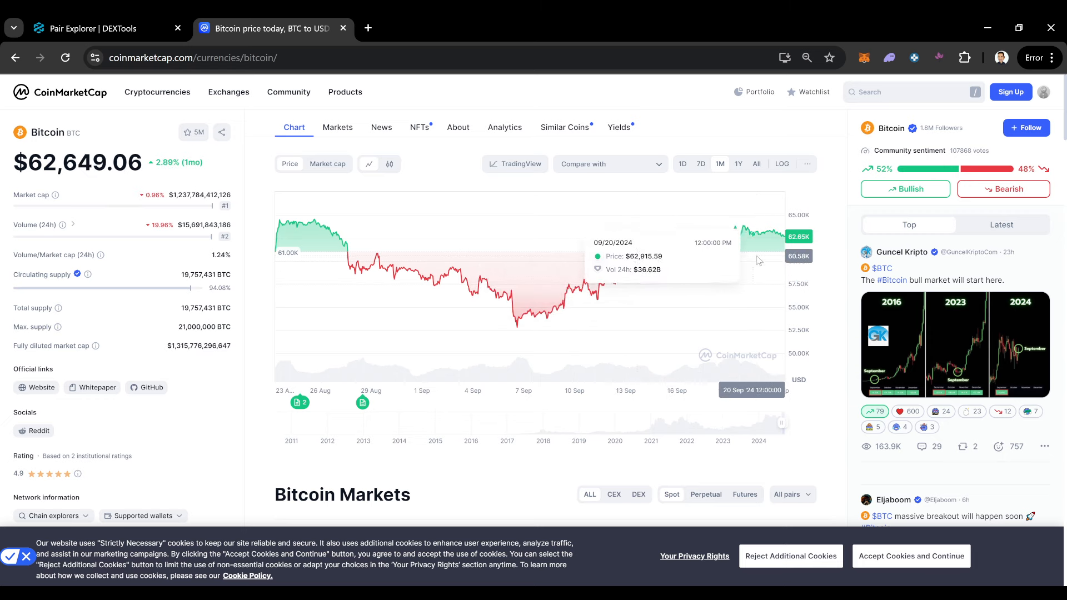
mouse_move(745, 270)
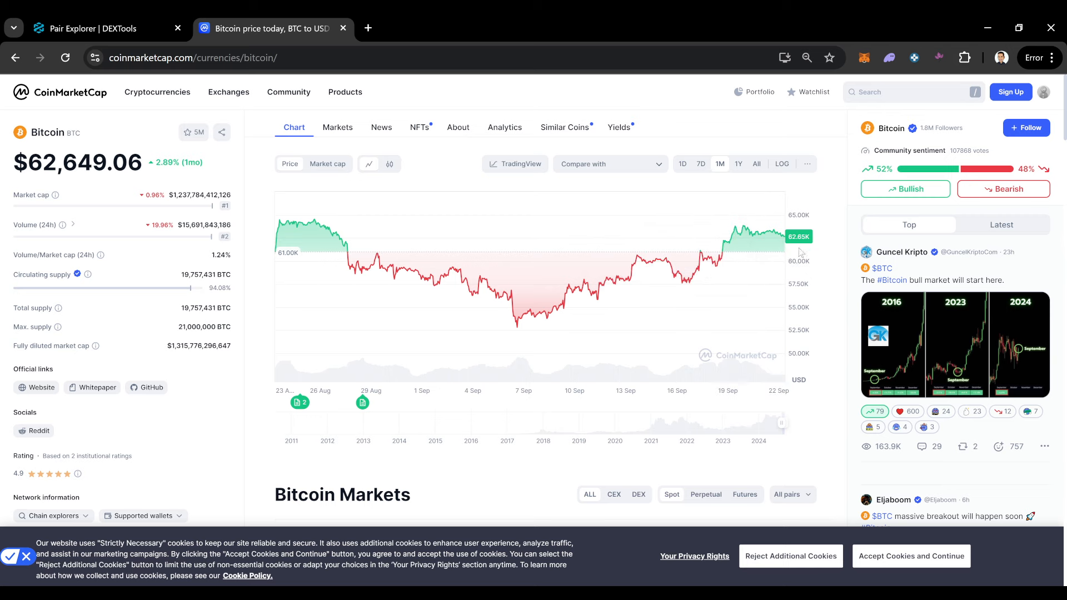
click(737, 163)
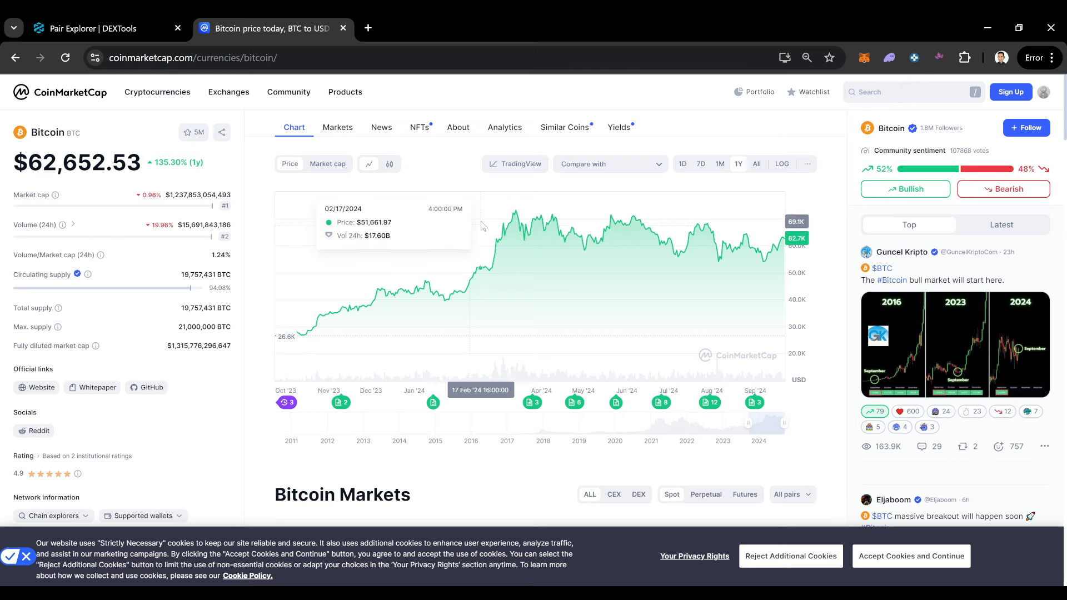
mouse_move(789, 256)
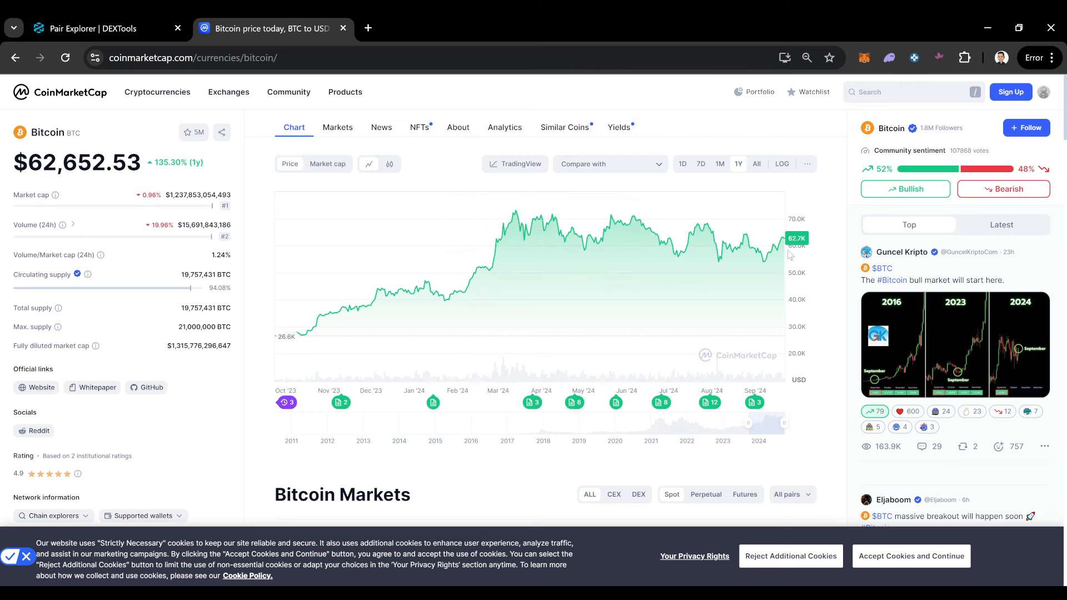
mouse_move(670, 269)
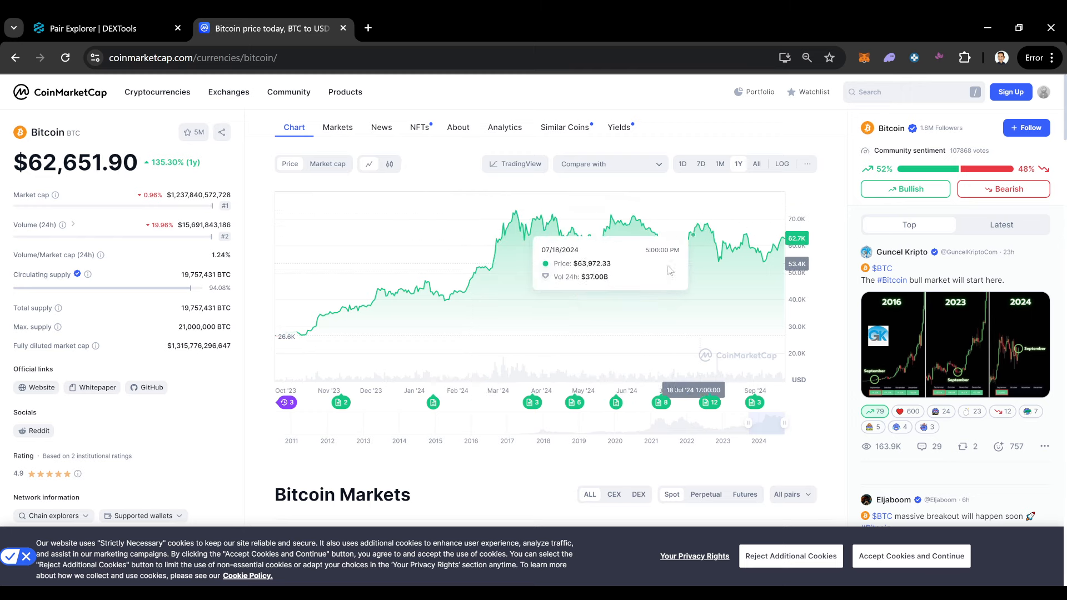
mouse_move(793, 286)
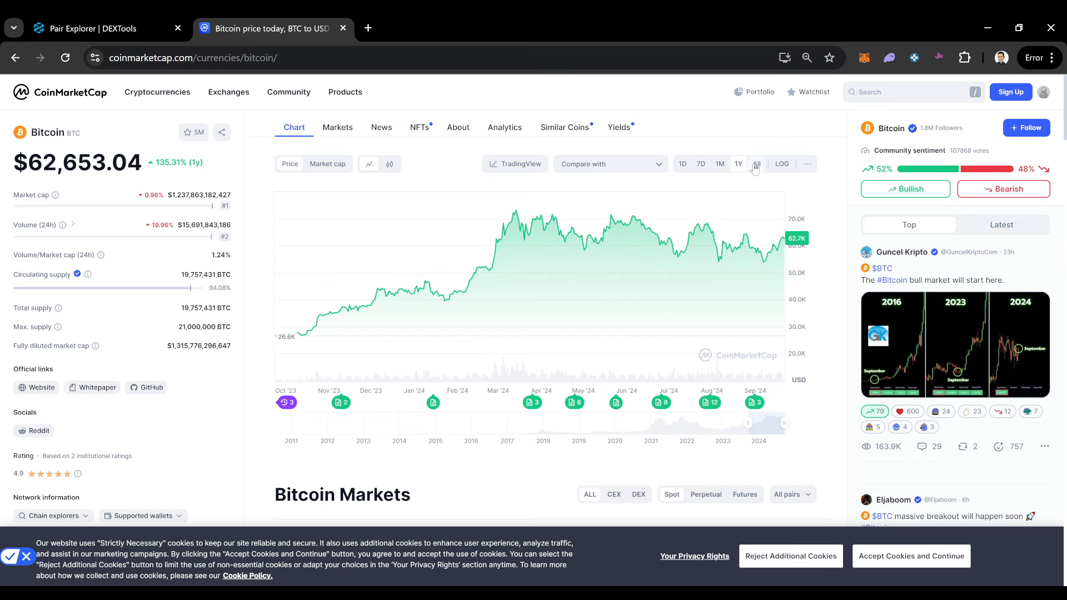
click(756, 163)
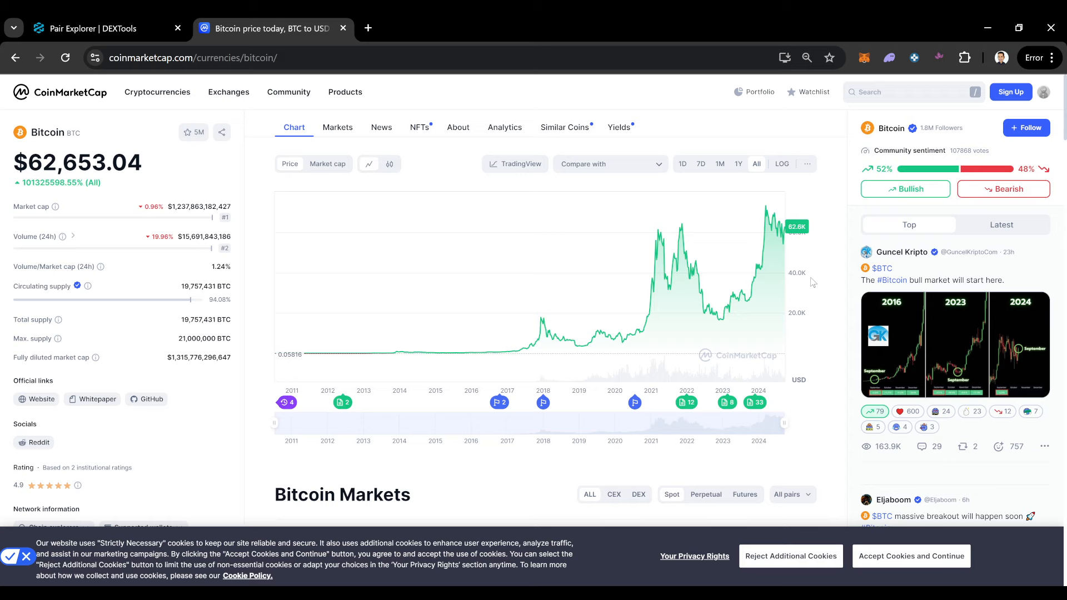
mouse_move(769, 218)
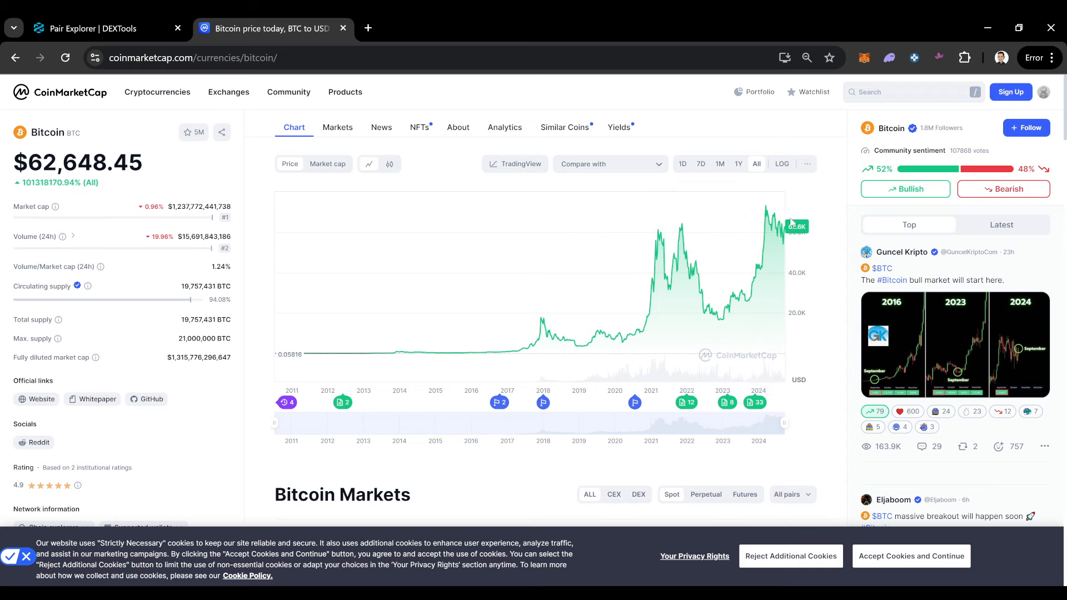
mouse_move(693, 278)
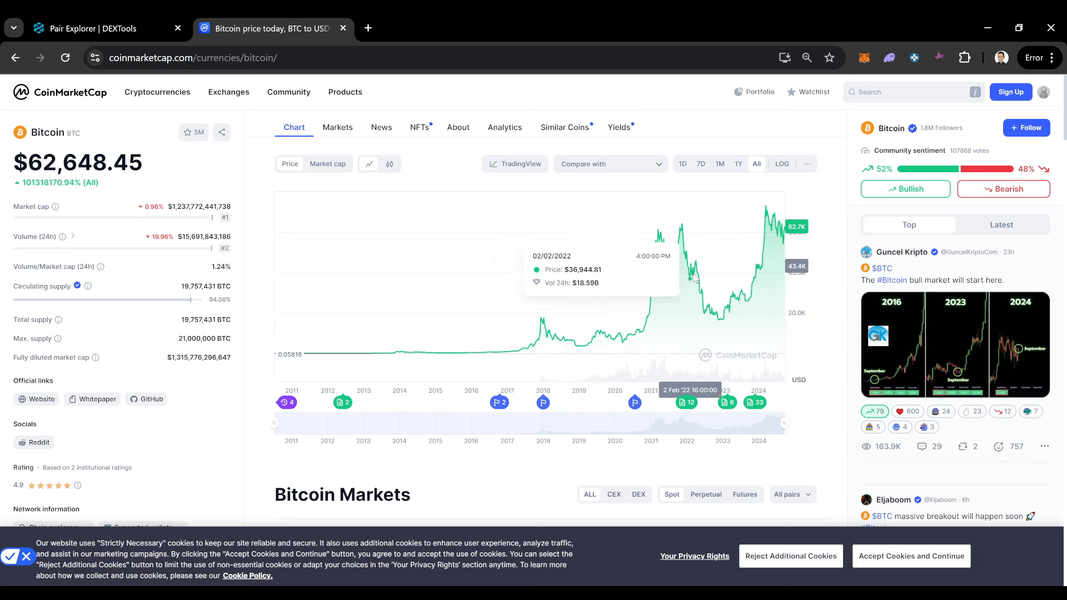
mouse_move(701, 272)
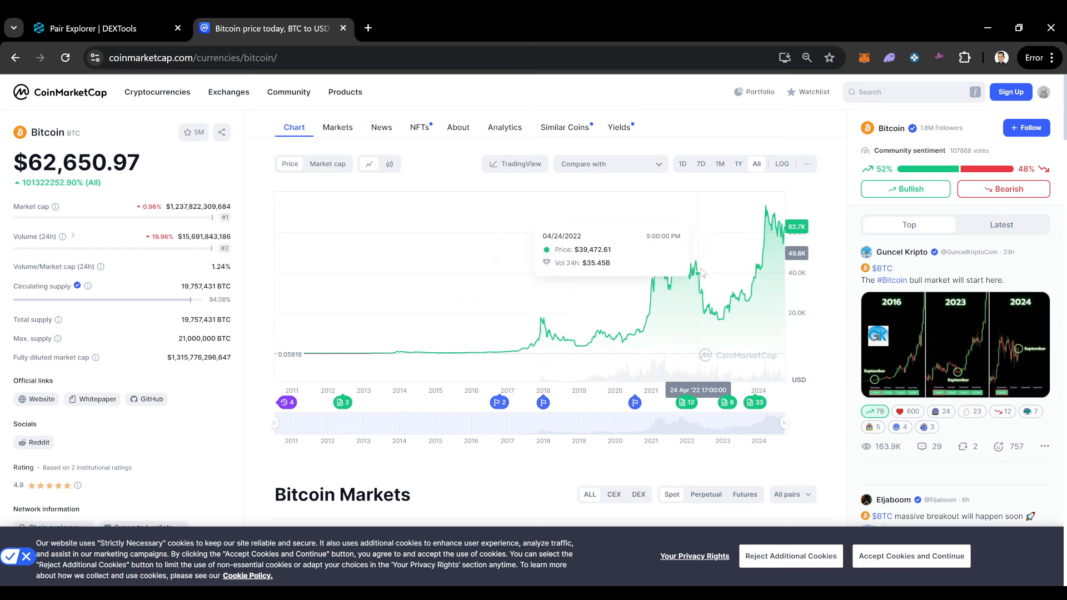
mouse_move(773, 211)
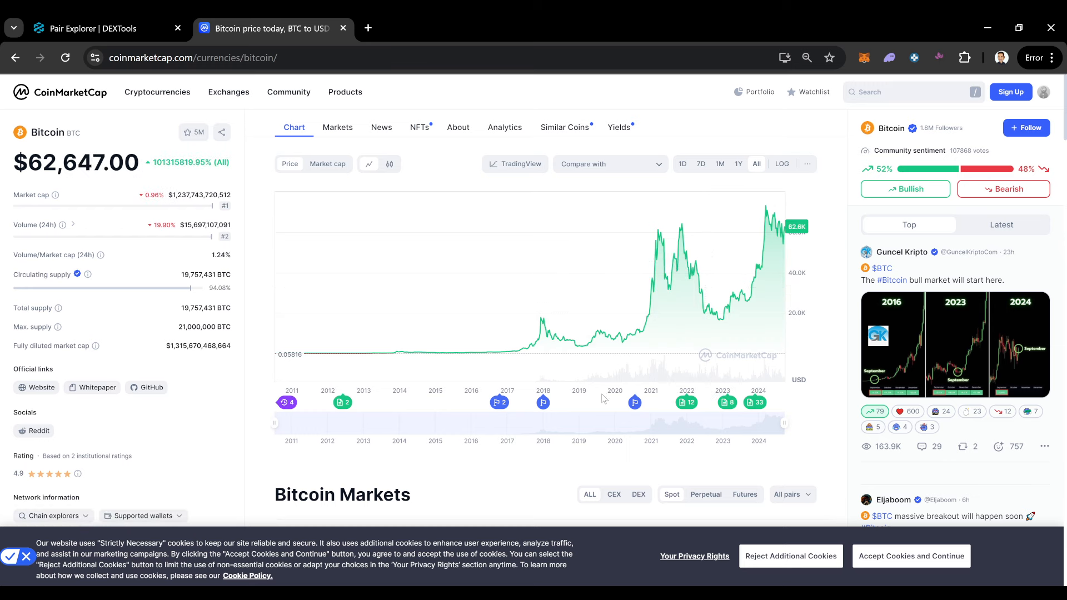
mouse_move(810, 270)
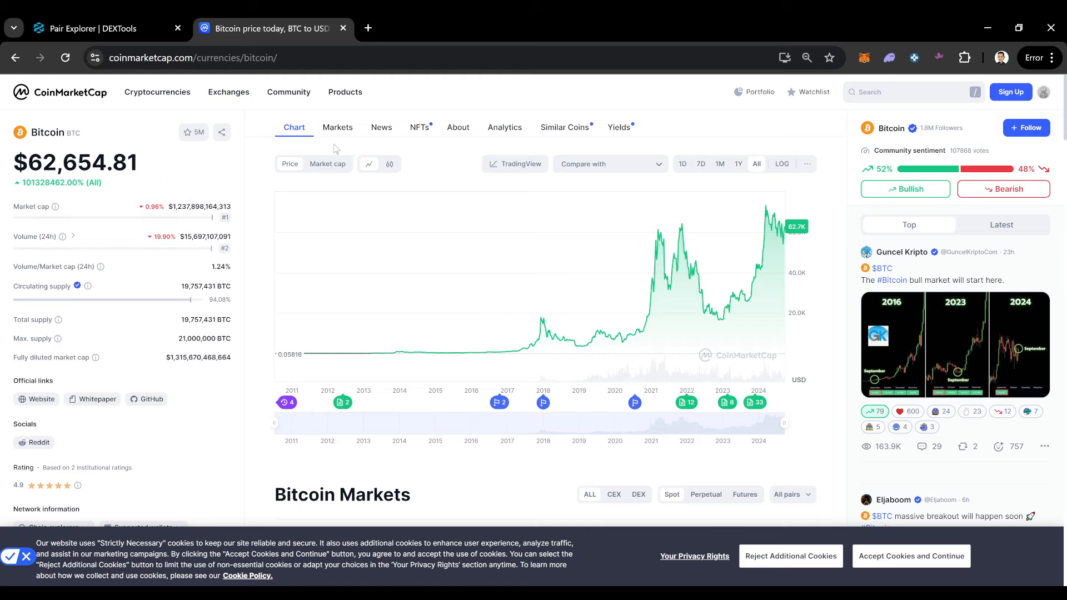
mouse_move(781, 266)
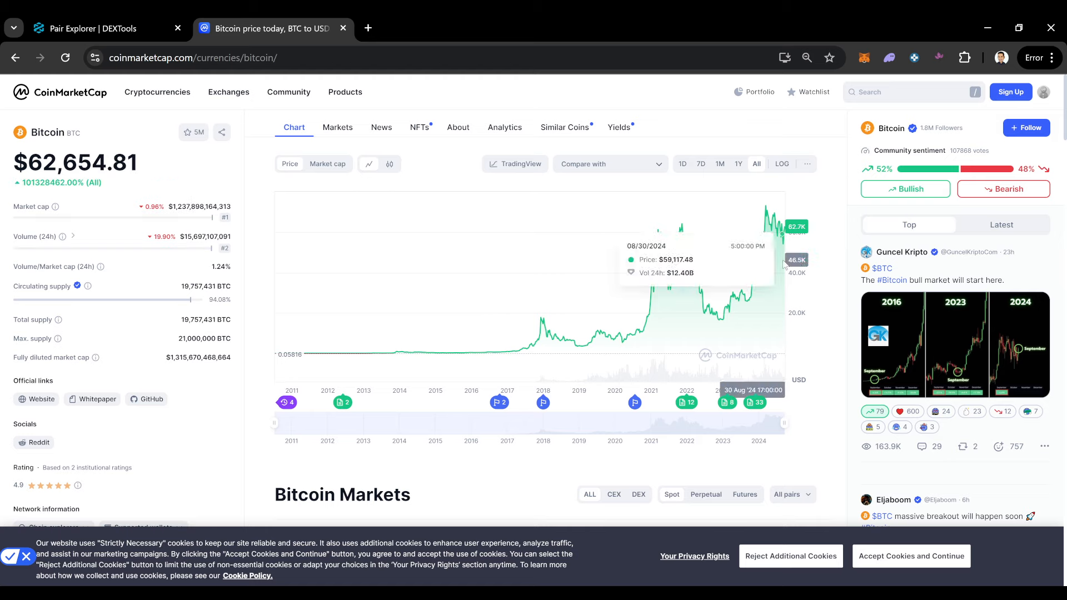
Compare Bitcoin's 1D, 7D, 1M and 1Y price ranges on the chart
click(681, 163)
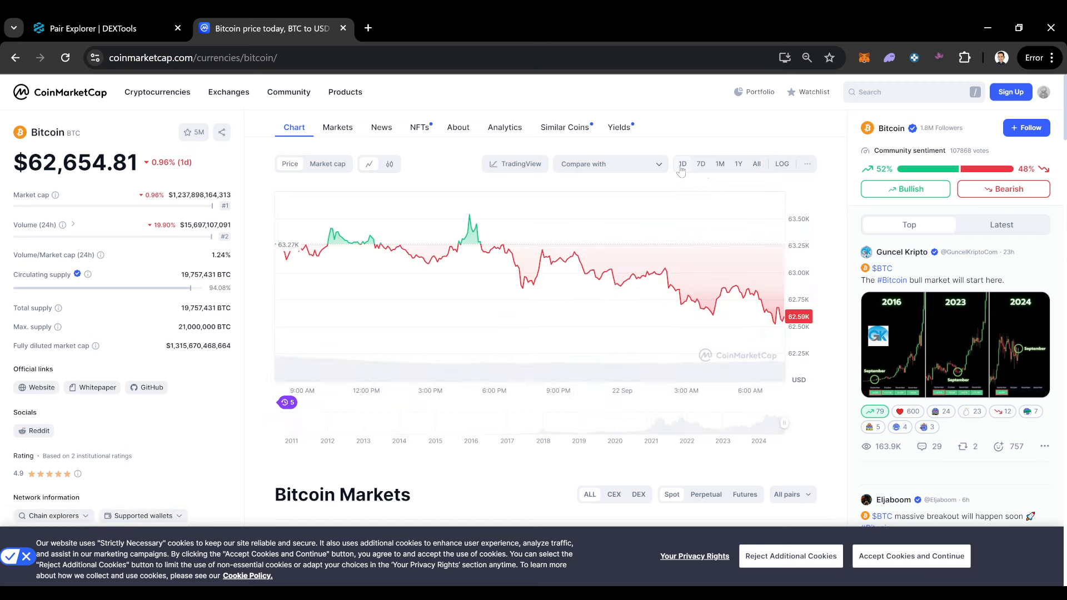
click(700, 164)
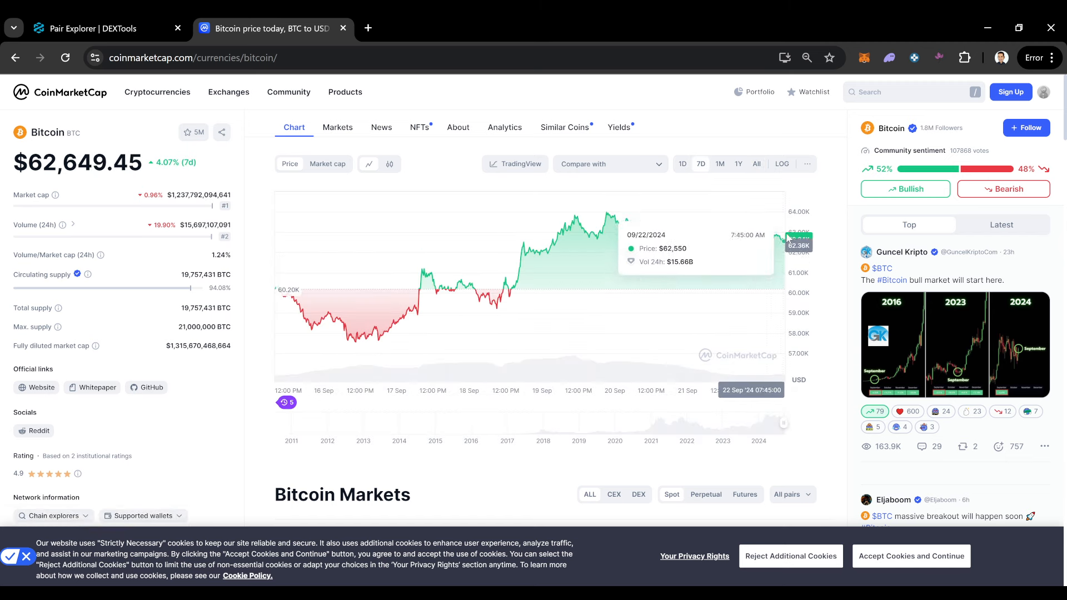
click(719, 163)
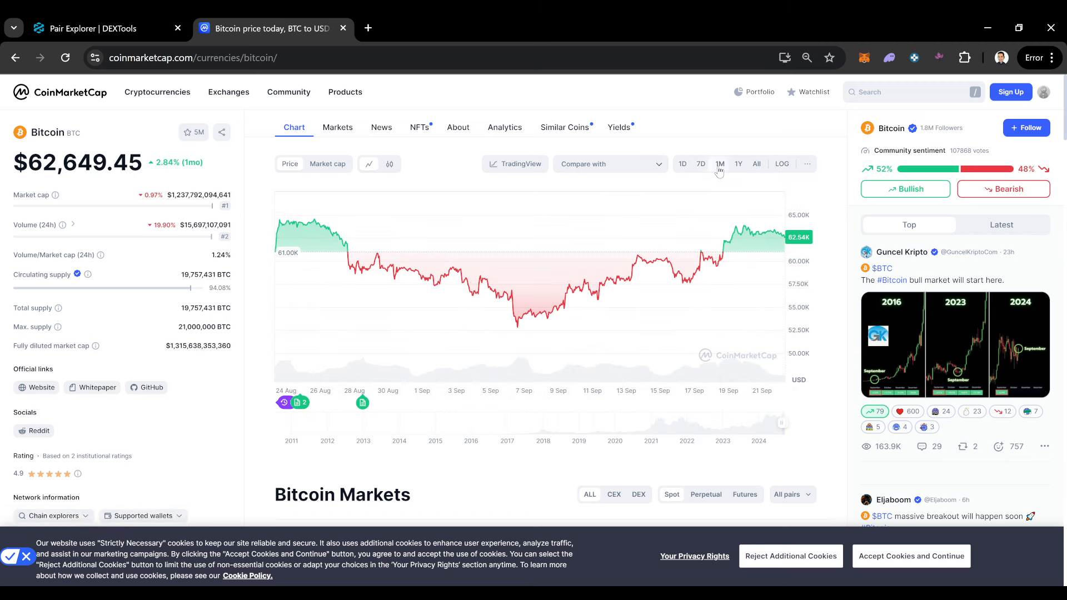
mouse_move(763, 252)
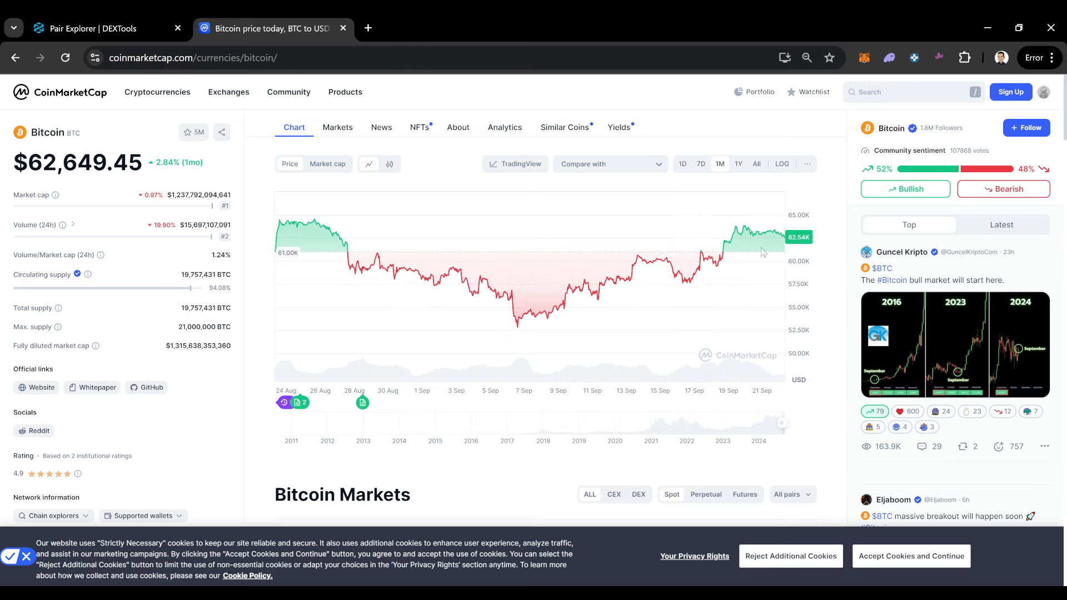
mouse_move(774, 244)
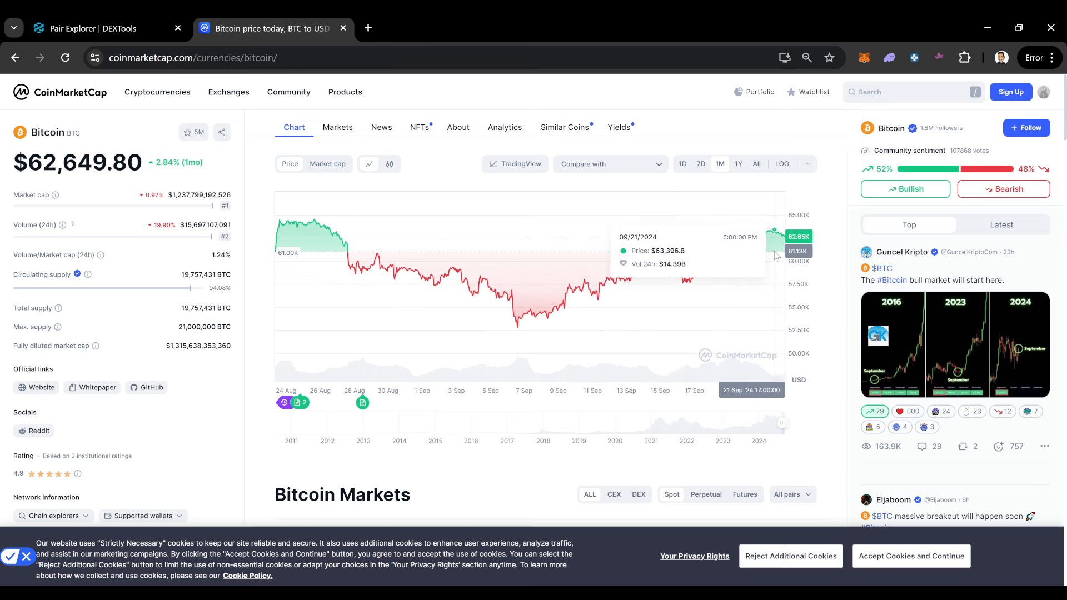
mouse_move(786, 246)
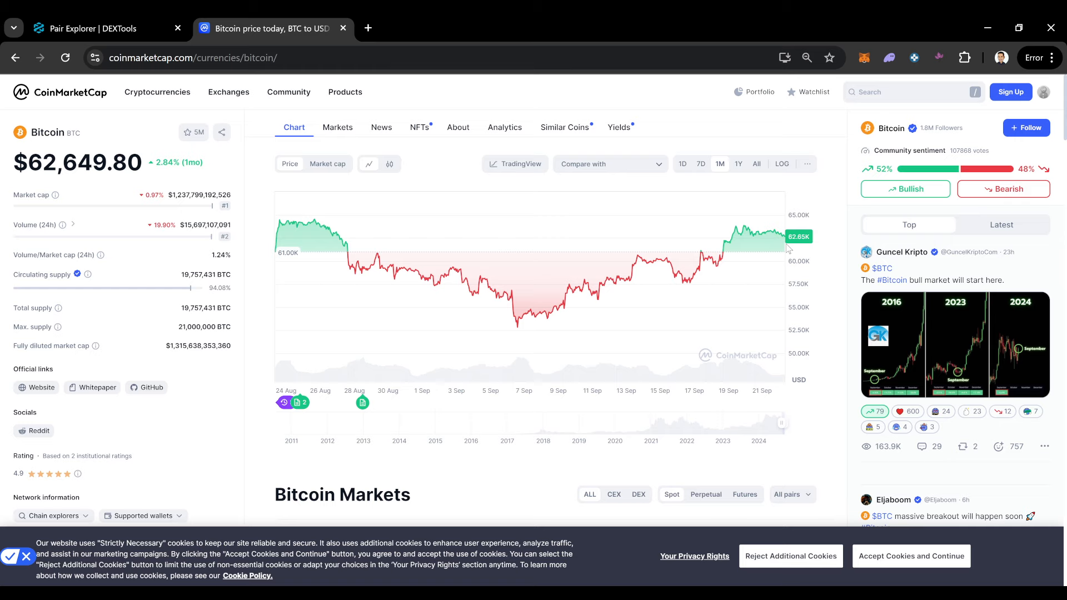
mouse_move(775, 242)
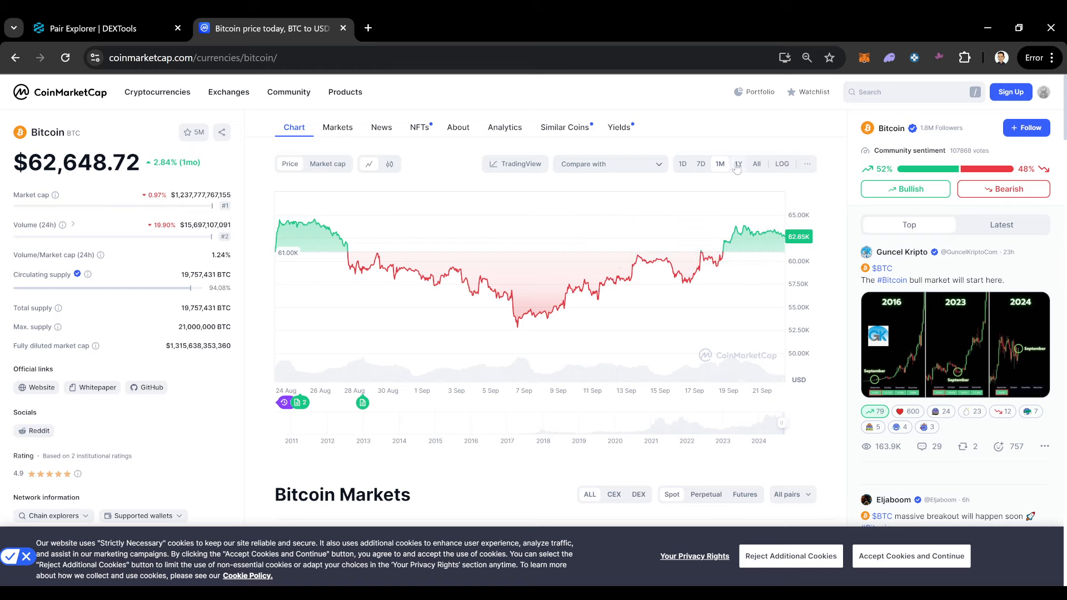
click(738, 163)
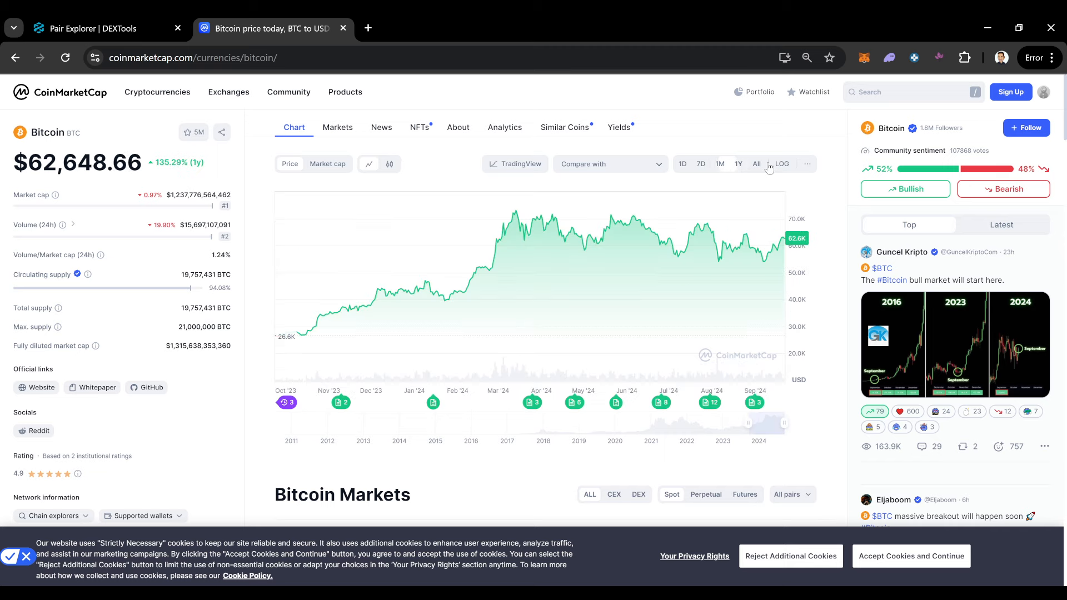
View the all-time range, return to one year, then settle on the 7D view
click(755, 164)
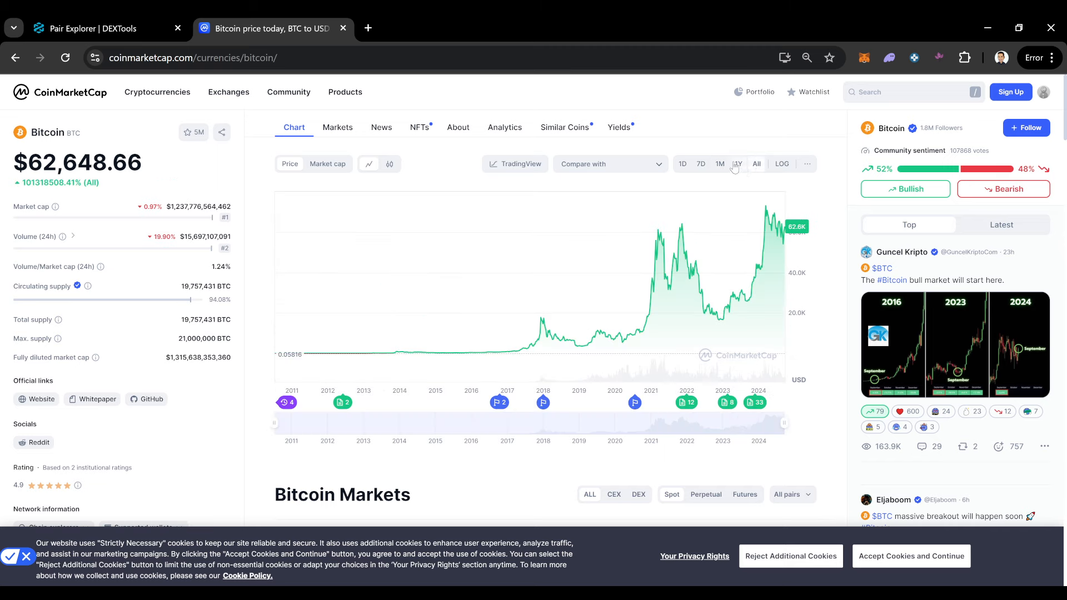
click(738, 163)
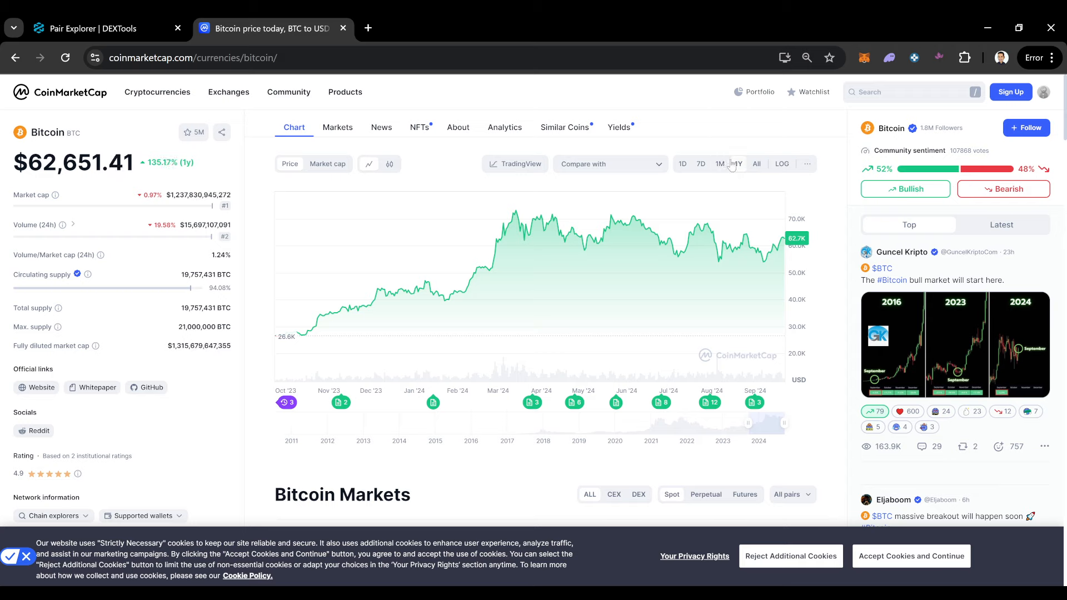
mouse_move(756, 177)
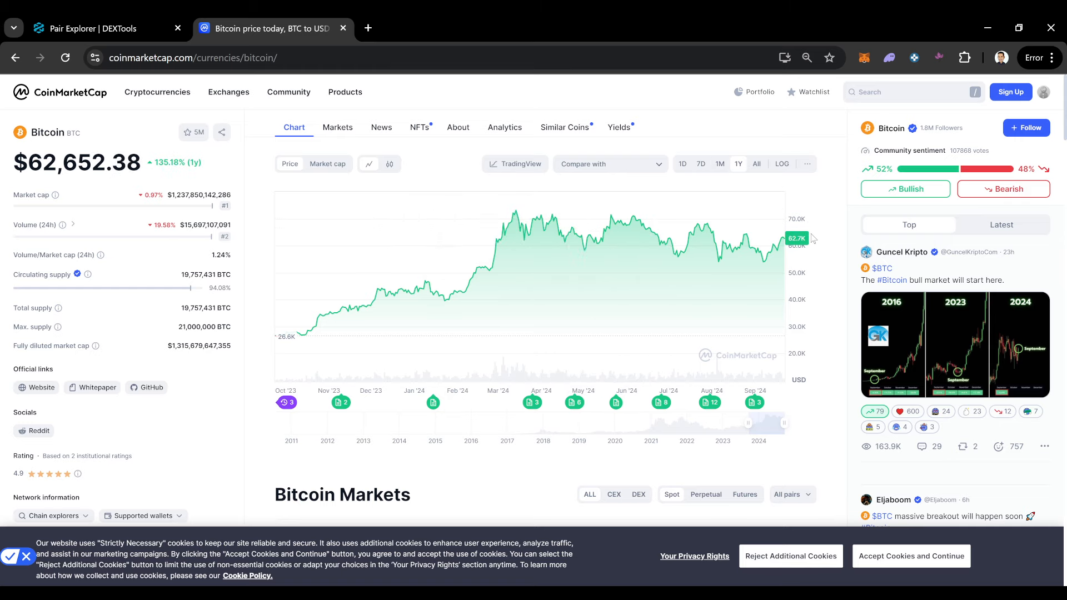
mouse_move(720, 83)
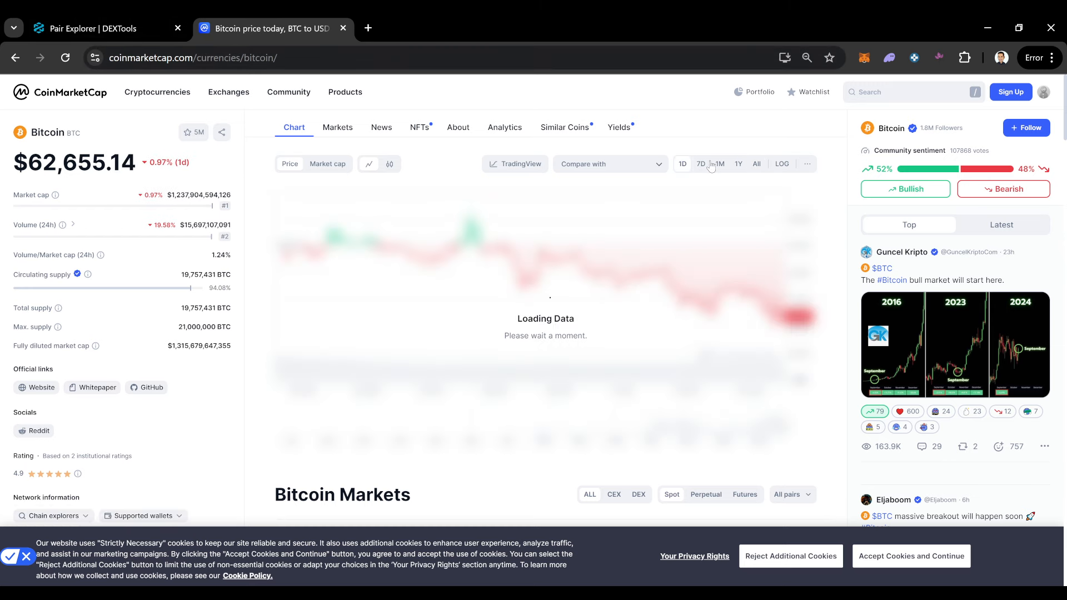
click(701, 165)
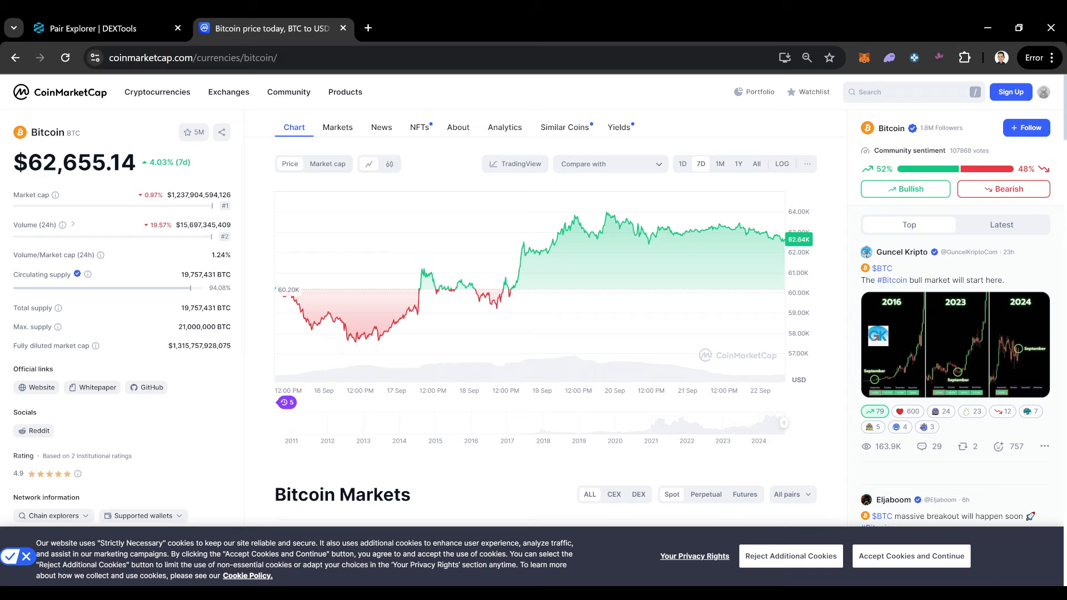
mouse_move(623, 245)
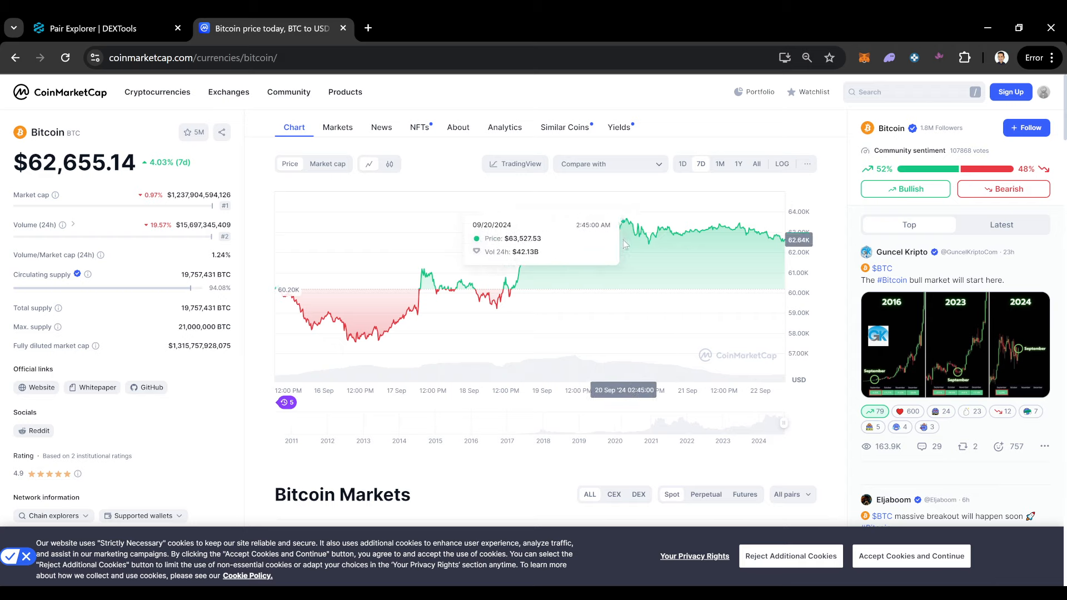
mouse_move(786, 254)
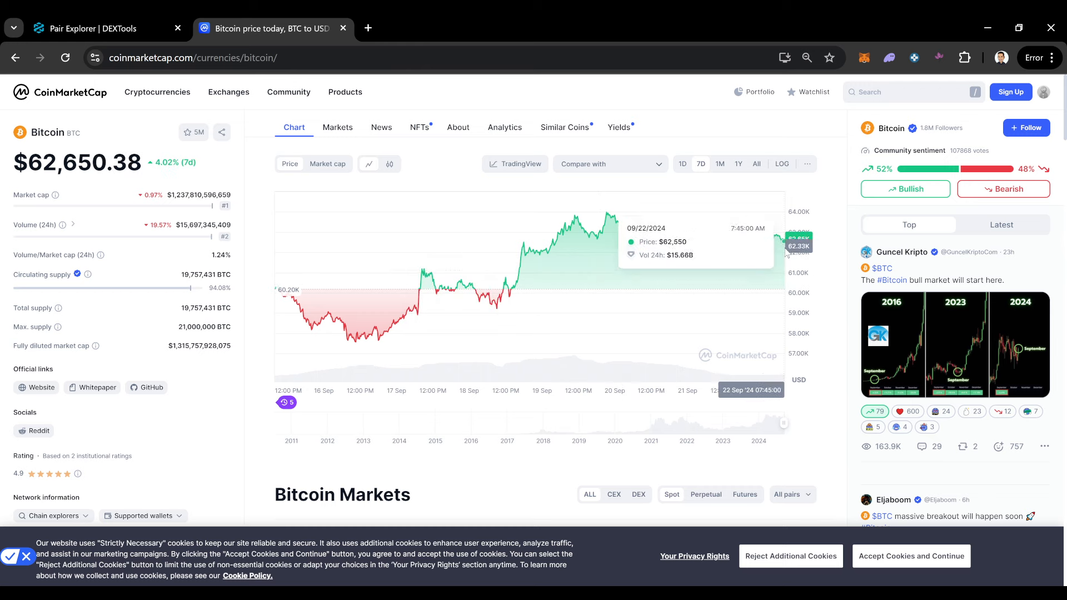
mouse_move(795, 276)
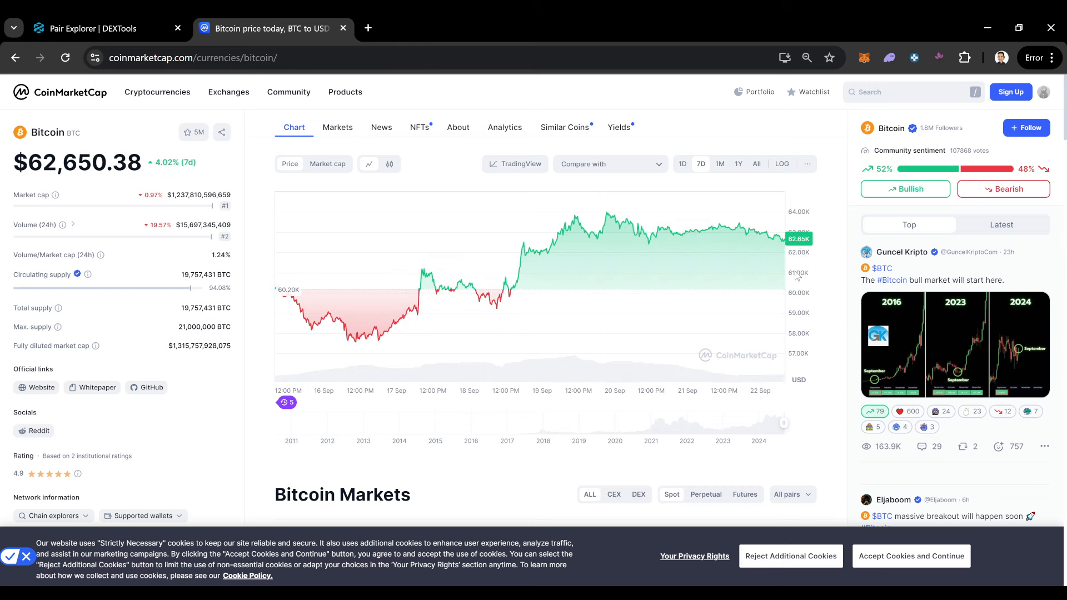
mouse_move(610, 190)
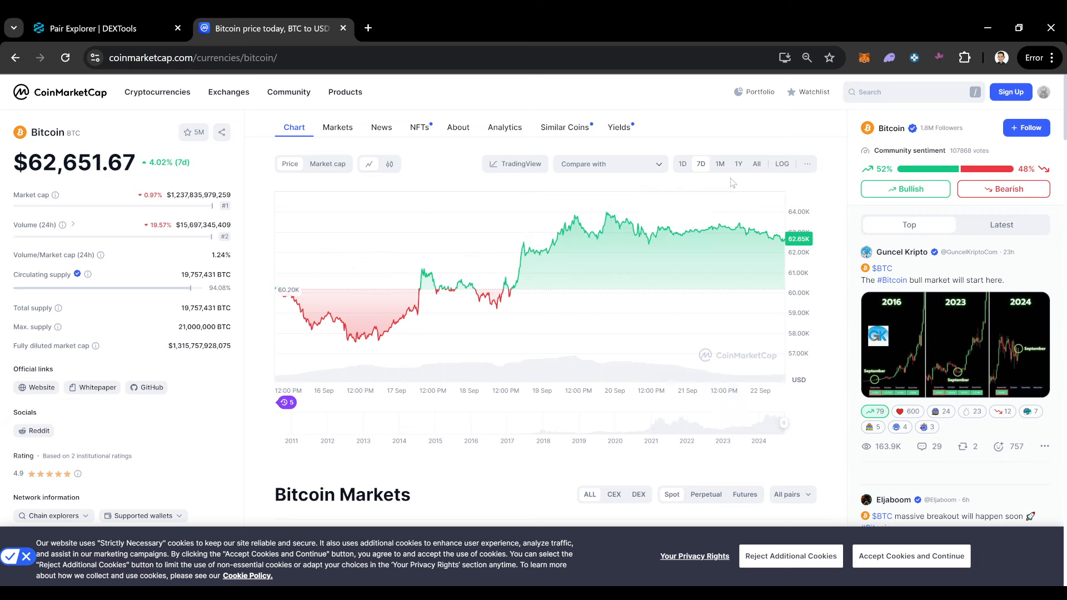
mouse_move(815, 156)
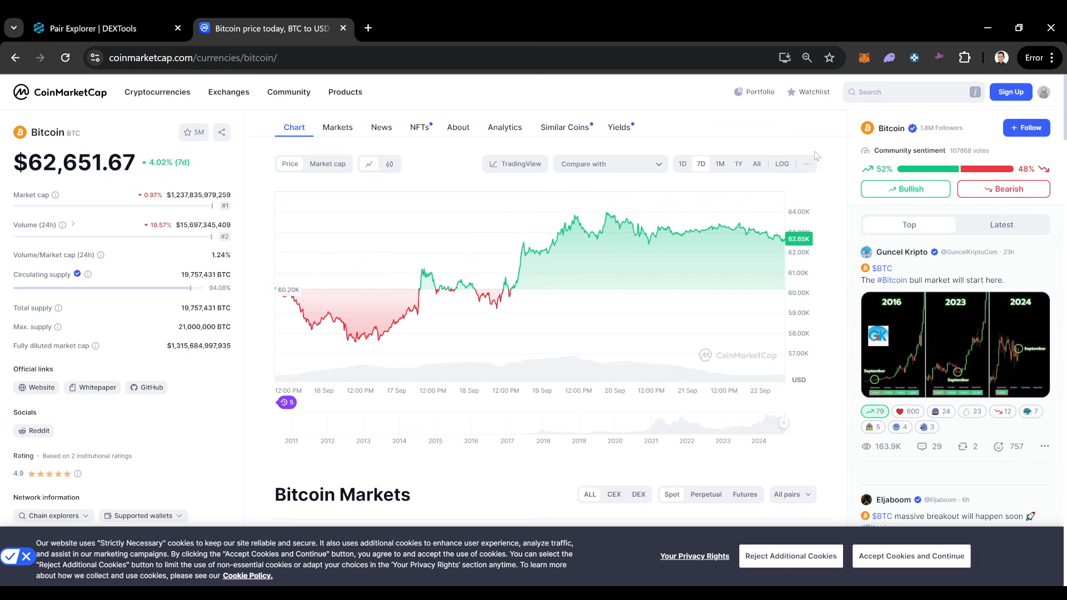
mouse_move(776, 238)
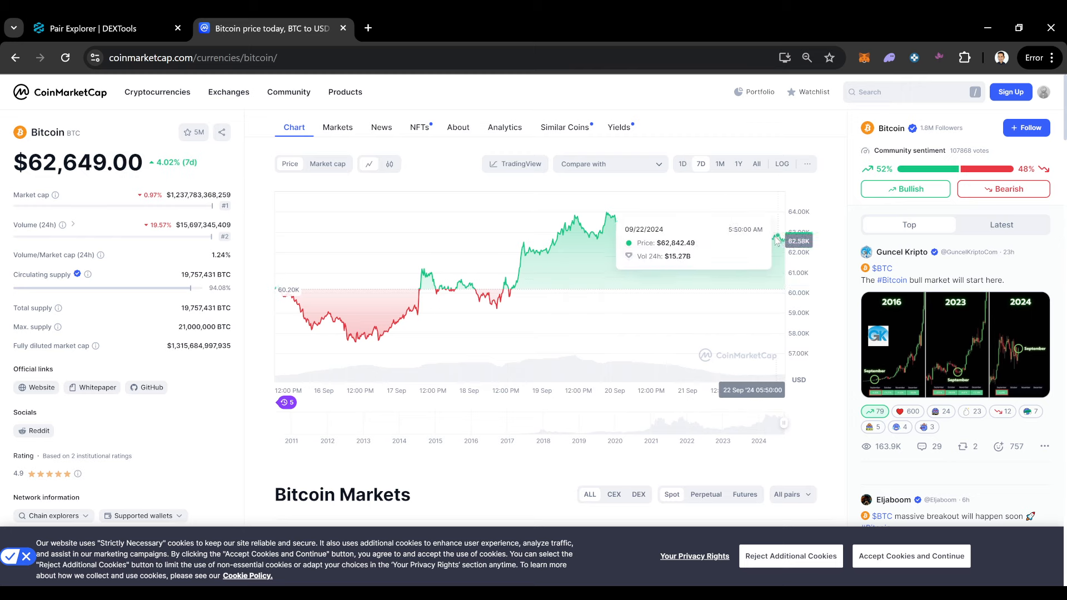
mouse_move(775, 240)
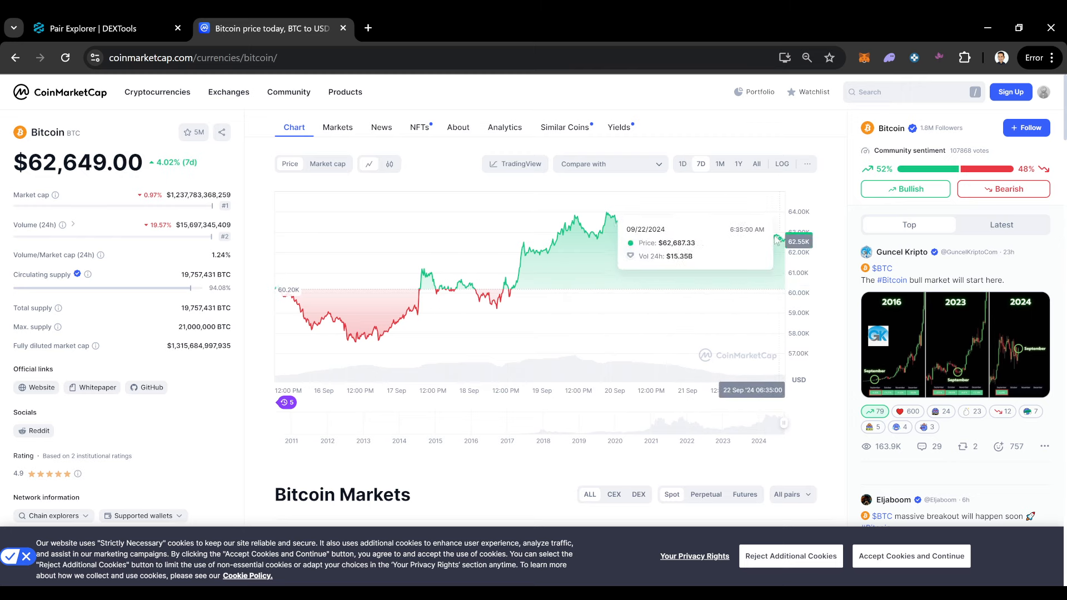
mouse_move(777, 189)
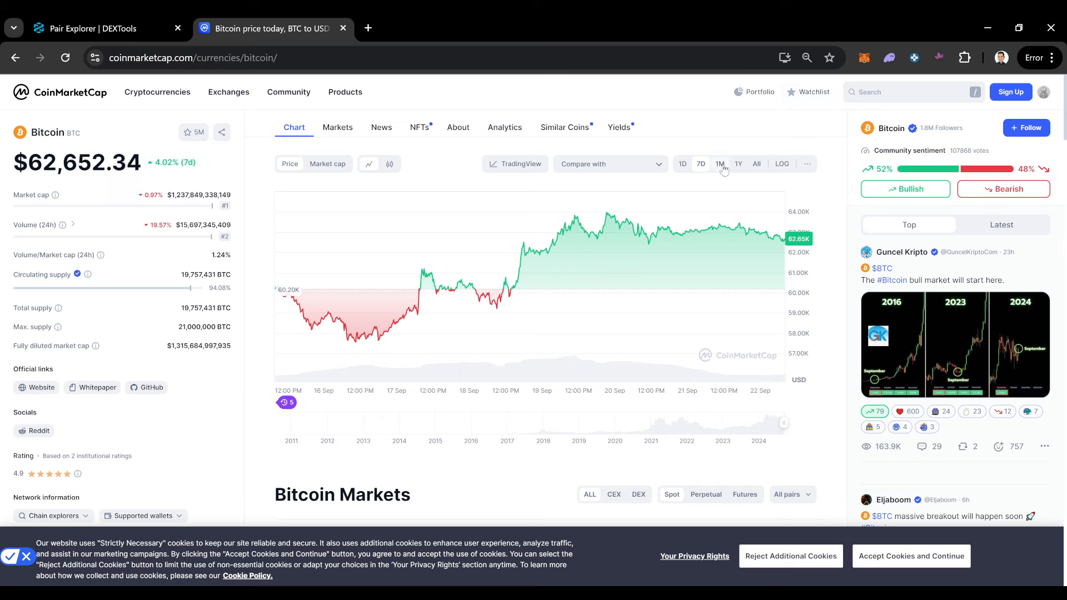
Cycle the Bitcoin chart through 1Y and 7D, landing on the one-month range
click(738, 164)
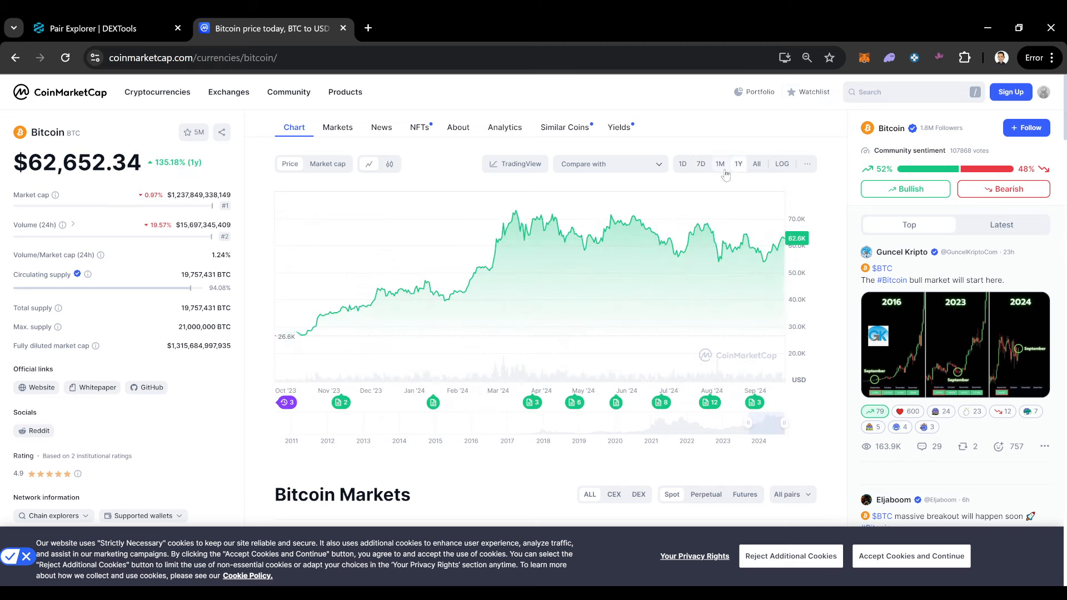
click(701, 164)
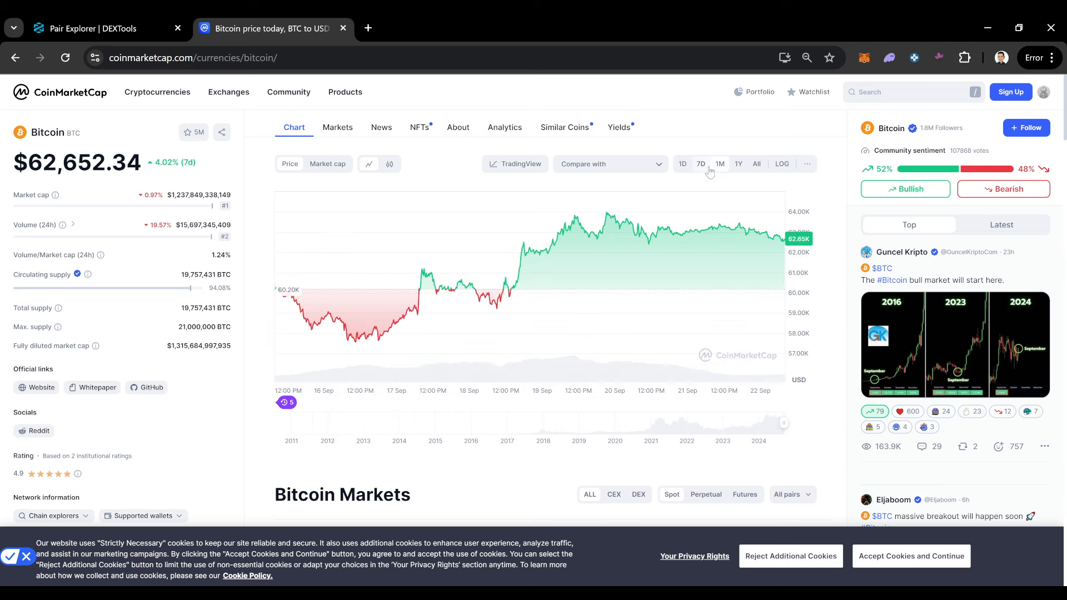
click(719, 164)
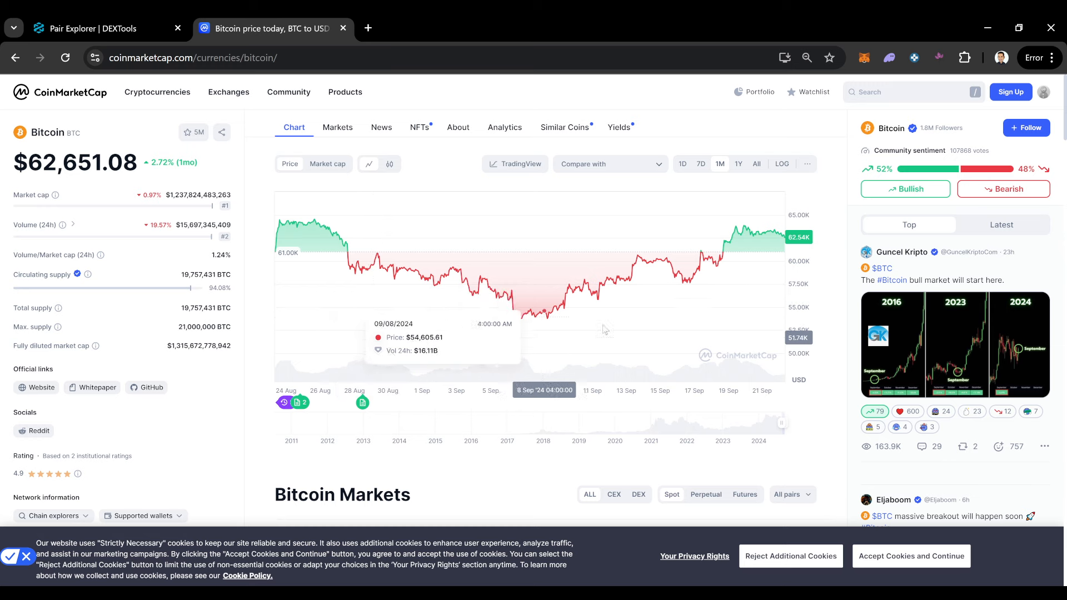
mouse_move(719, 280)
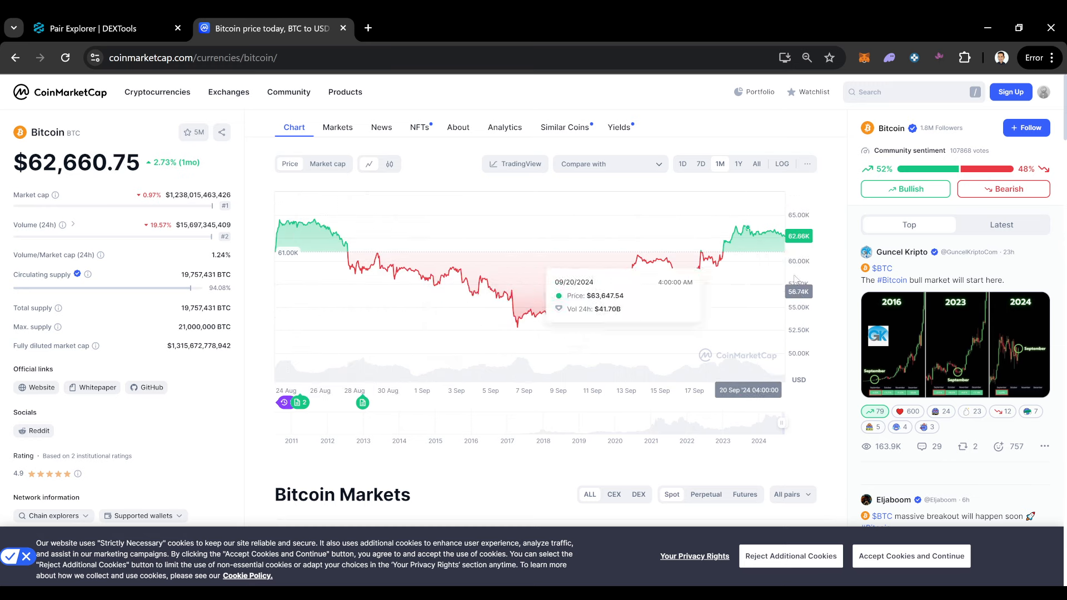
mouse_move(397, 304)
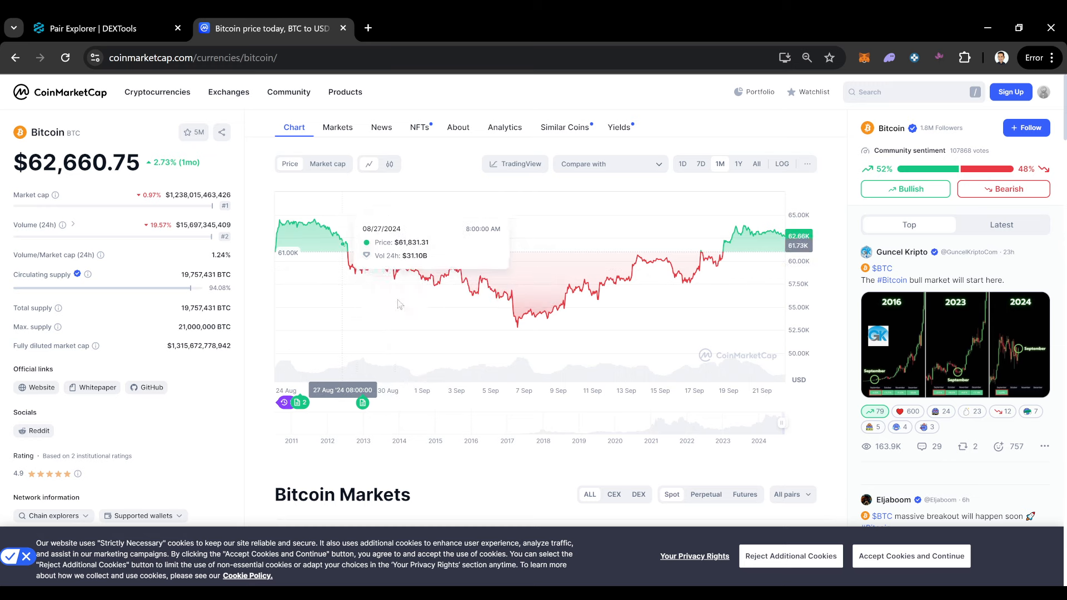
mouse_move(695, 232)
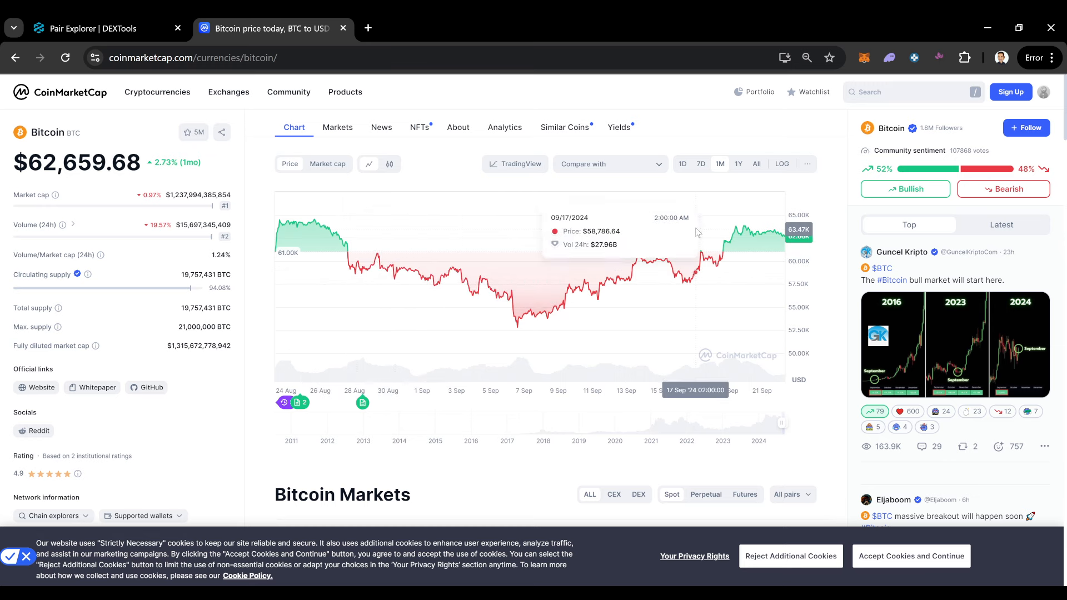
mouse_move(811, 211)
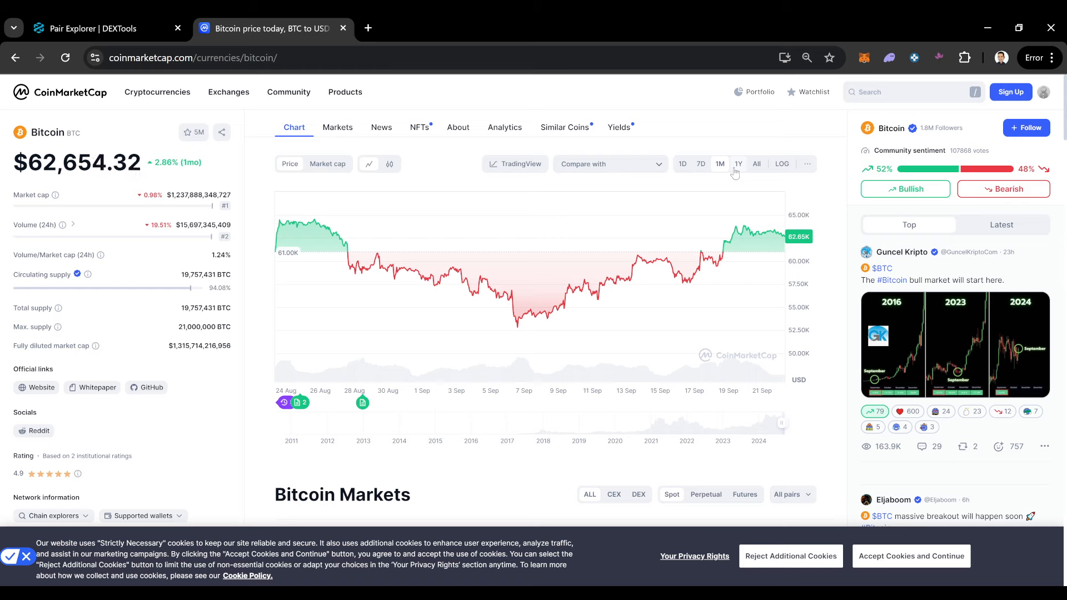
mouse_move(744, 231)
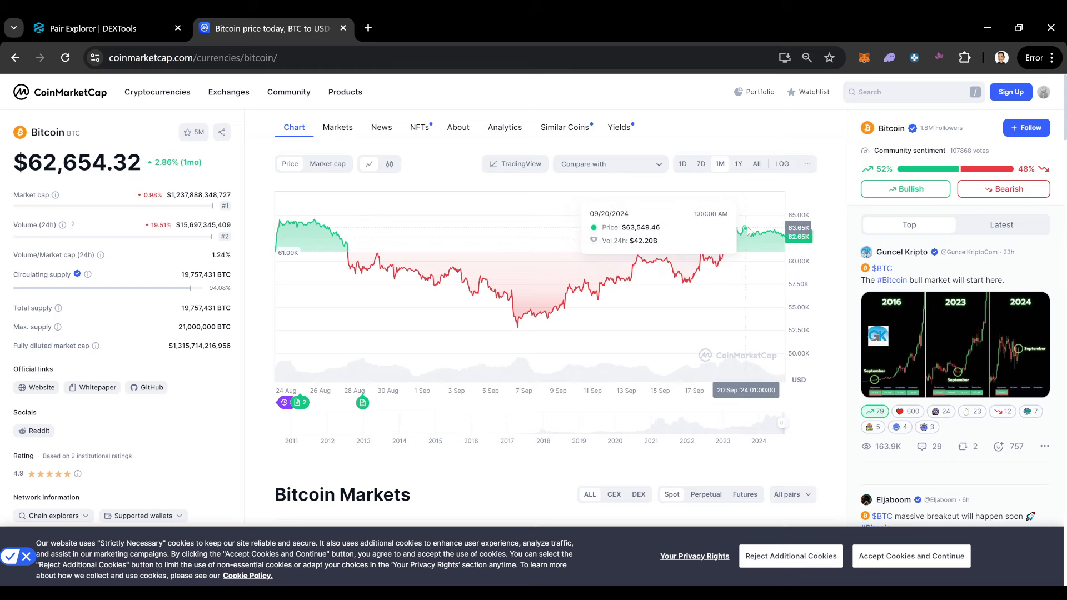
mouse_move(747, 234)
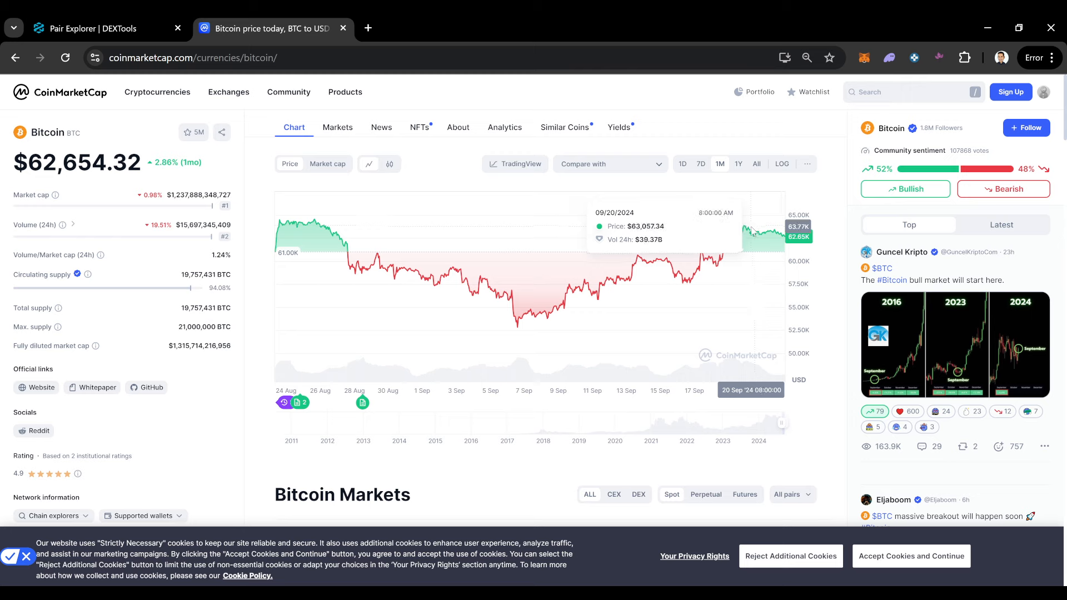
mouse_move(796, 221)
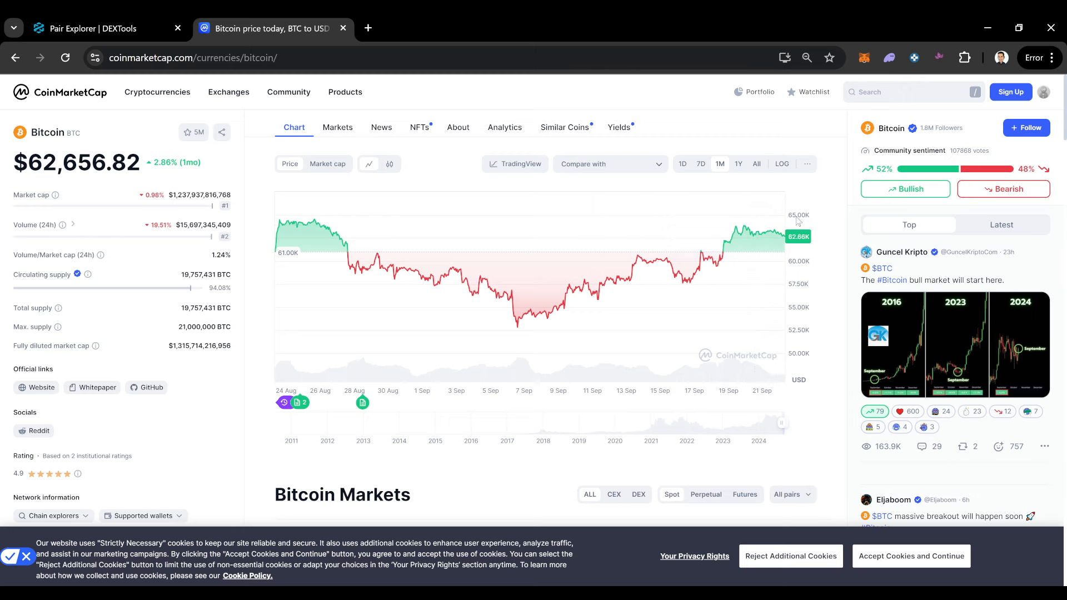
mouse_move(752, 208)
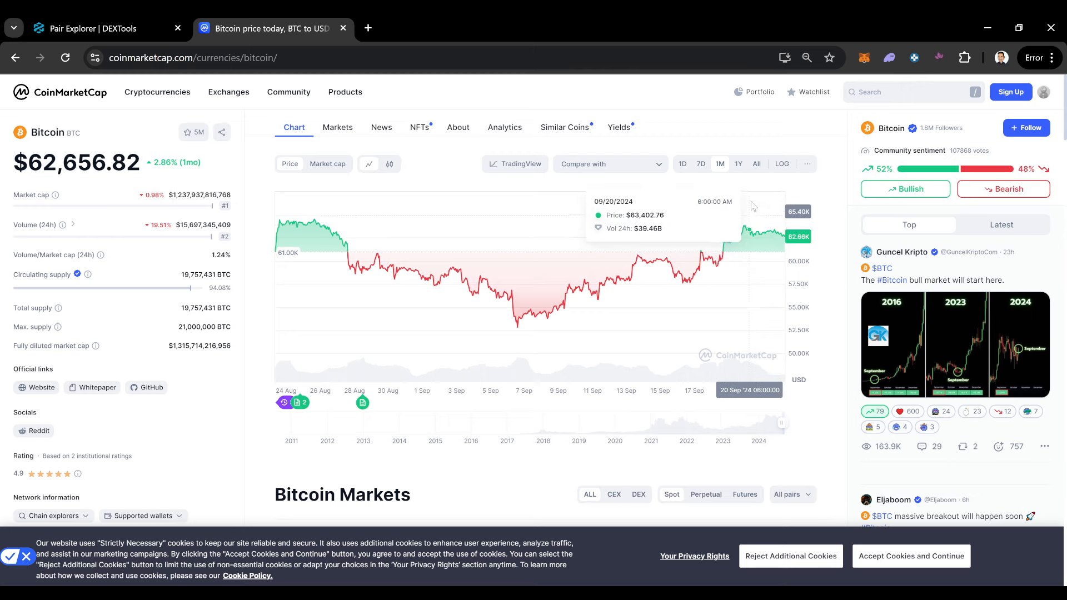
mouse_move(796, 261)
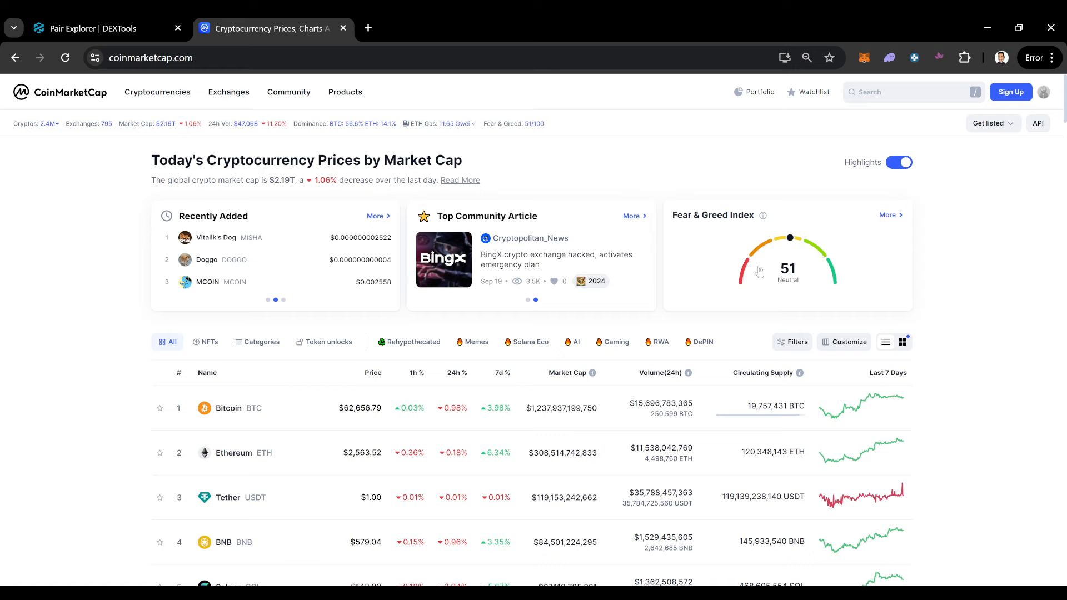
Return to the 'Pair Explorer | DEXTools' tab with the TURBO/USD chart
click(228, 92)
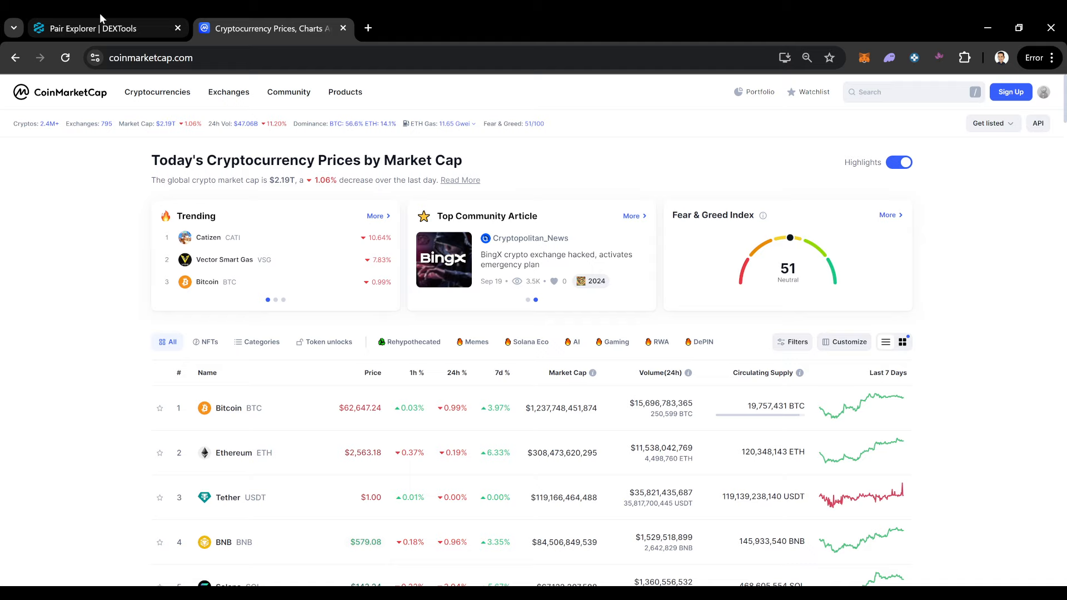
click(102, 29)
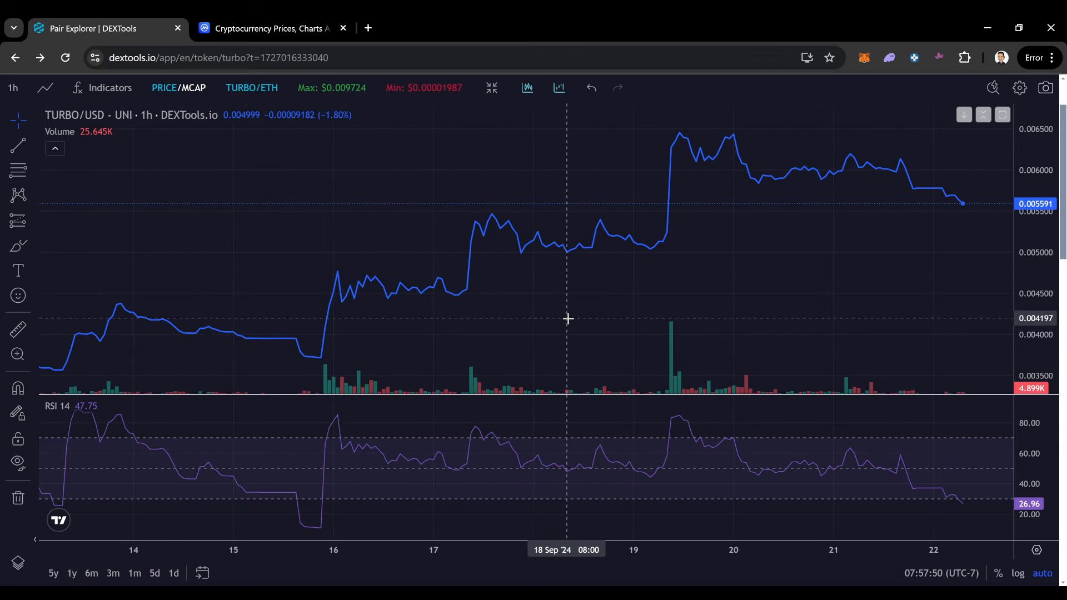
mouse_move(4, 387)
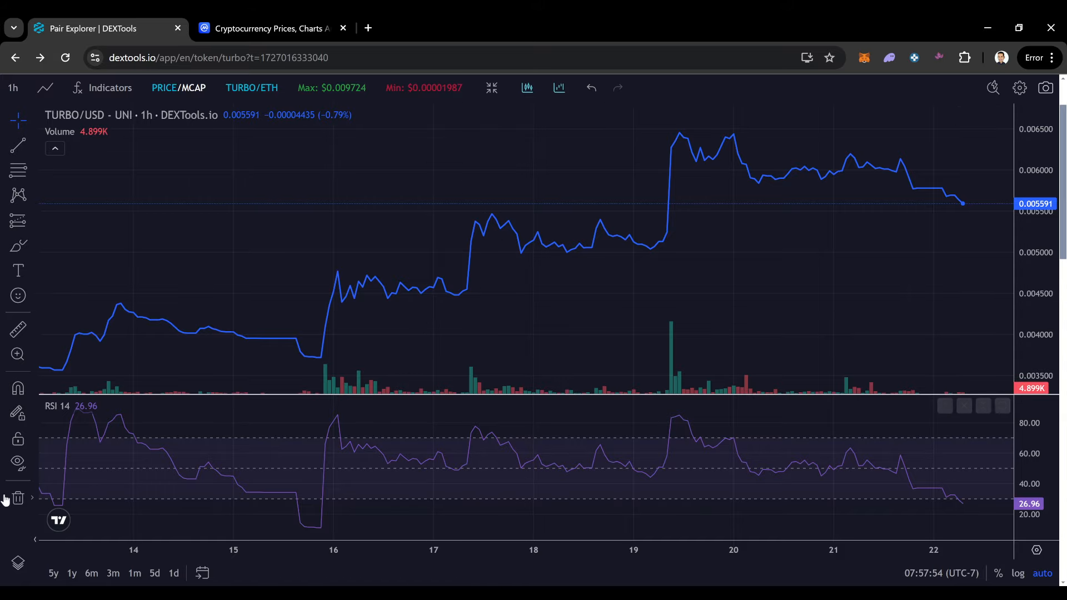
Set the TURBO/USD chart interval to 2 hours
click(44, 87)
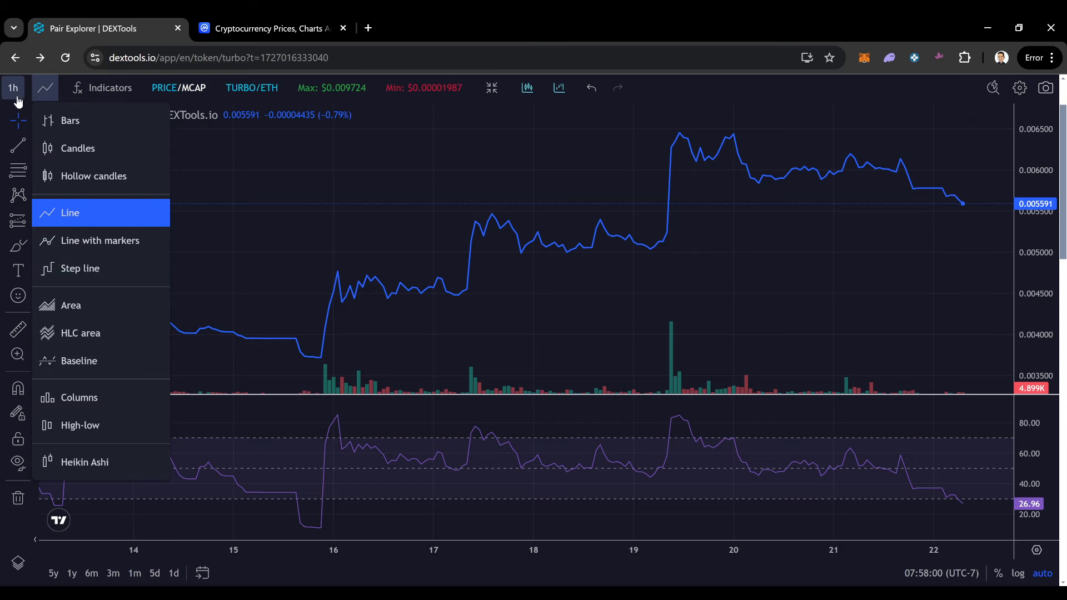
click(12, 88)
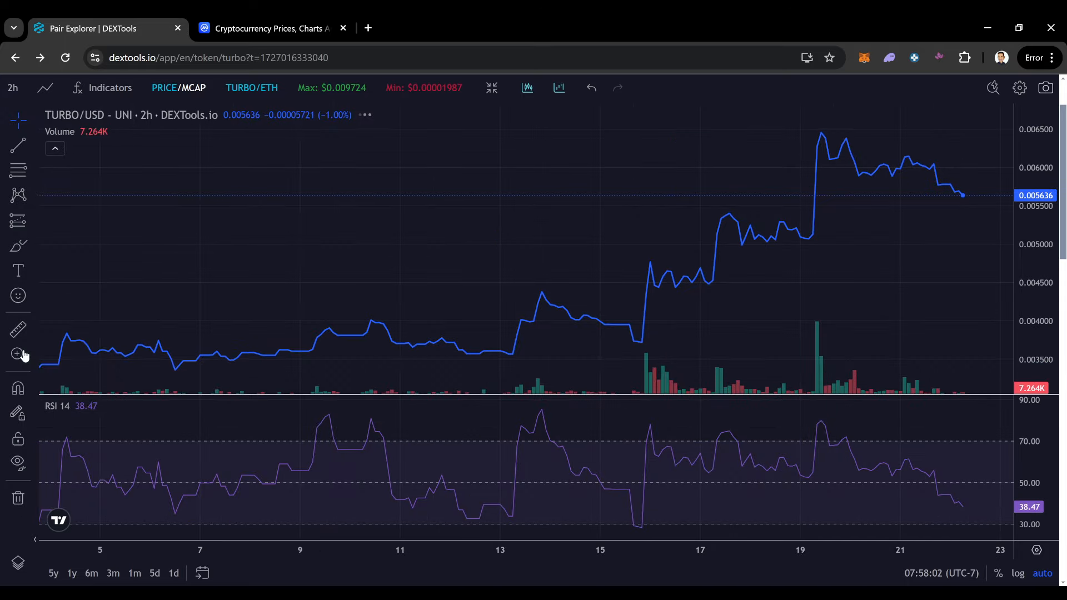
mouse_move(866, 169)
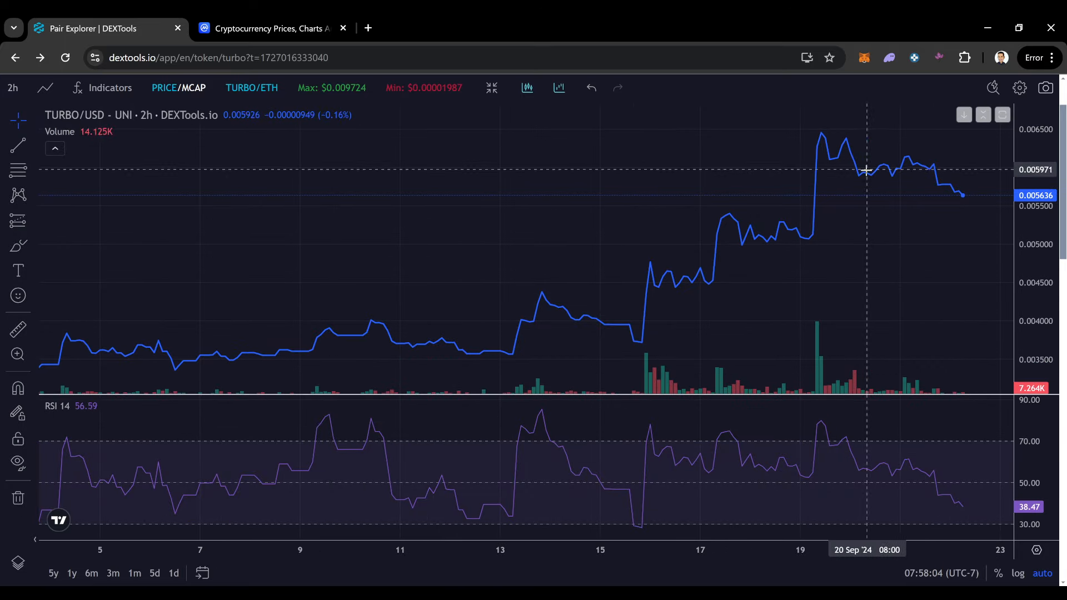
mouse_move(829, 274)
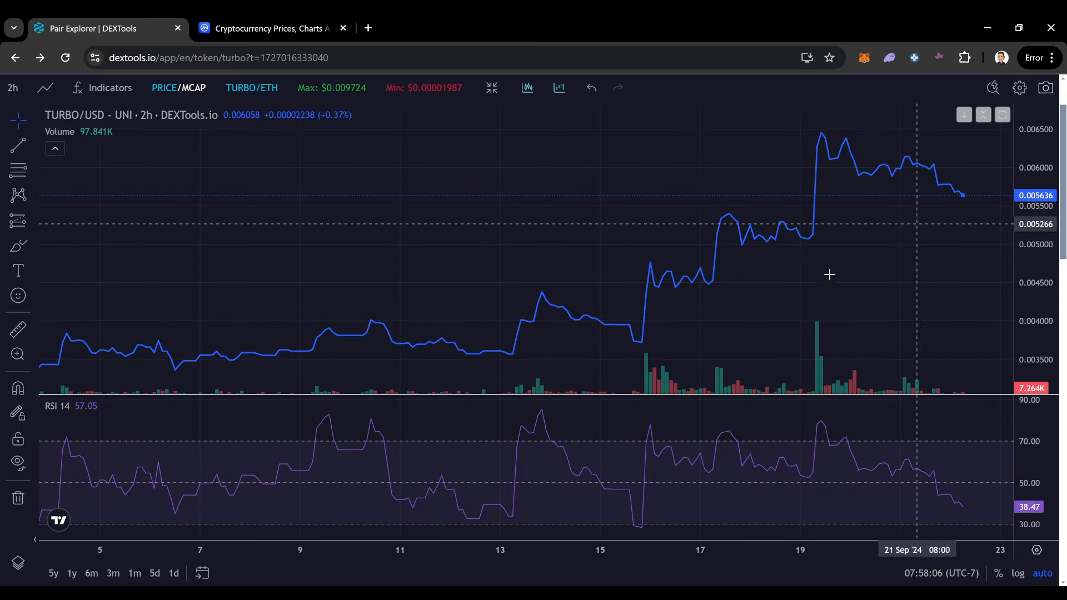
mouse_move(965, 181)
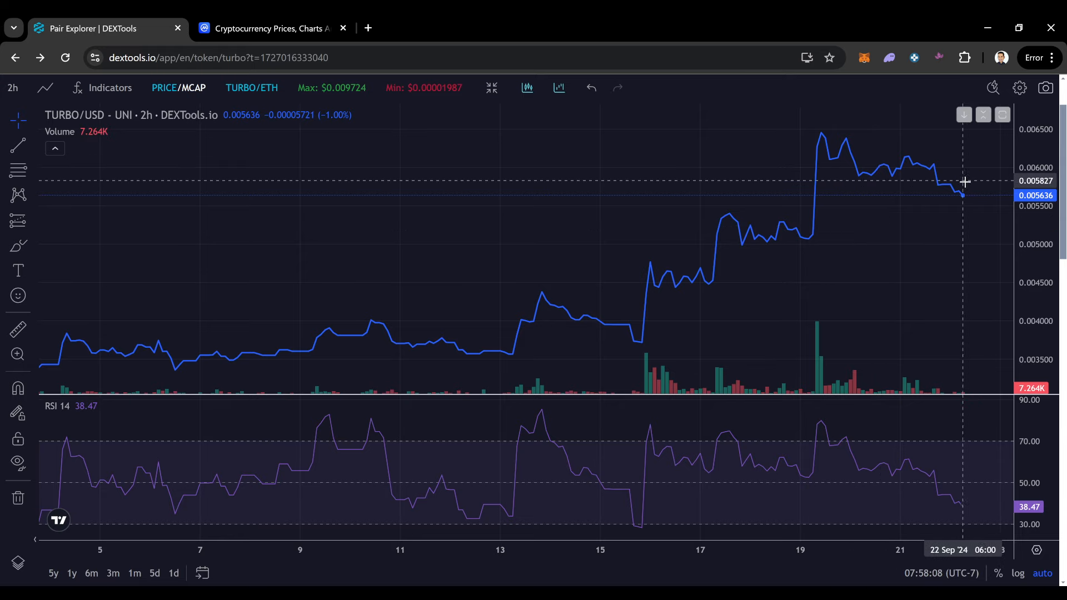
click(12, 87)
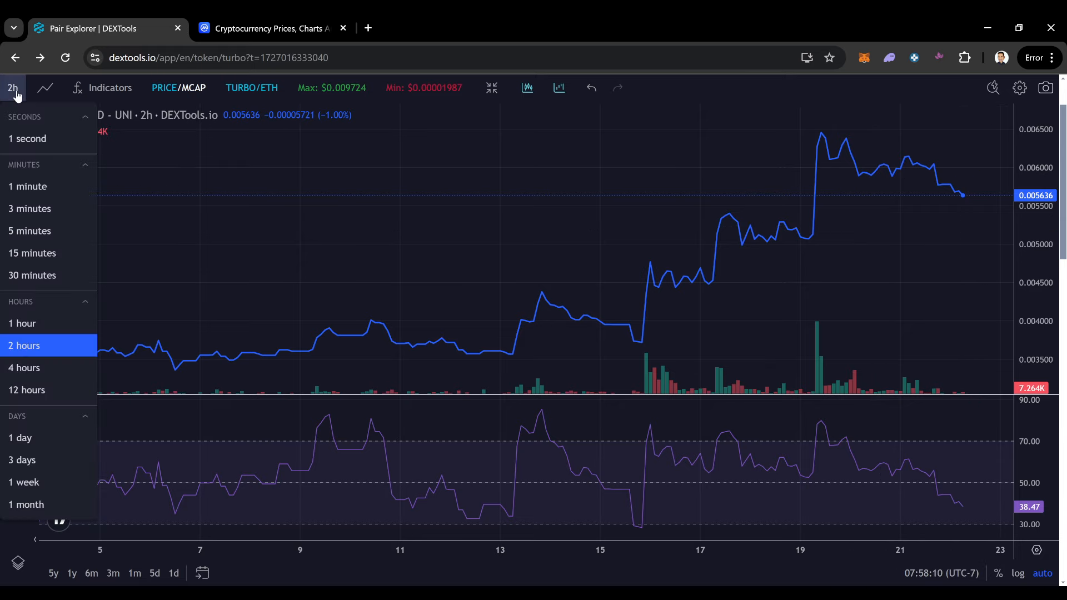
Set the TURBO/USD chart interval to 4 hours
click(24, 368)
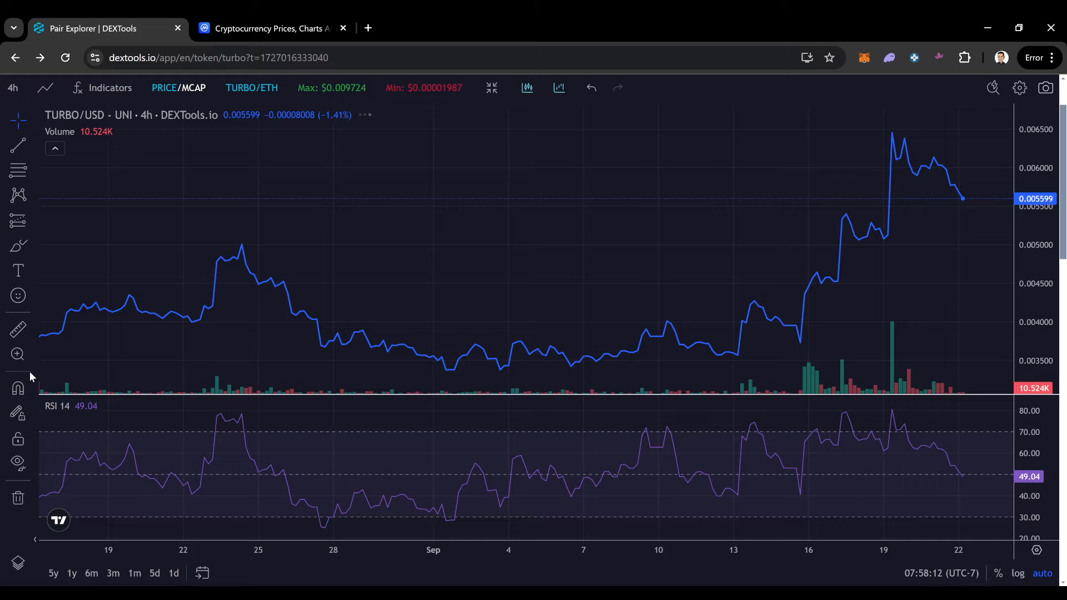
mouse_move(831, 285)
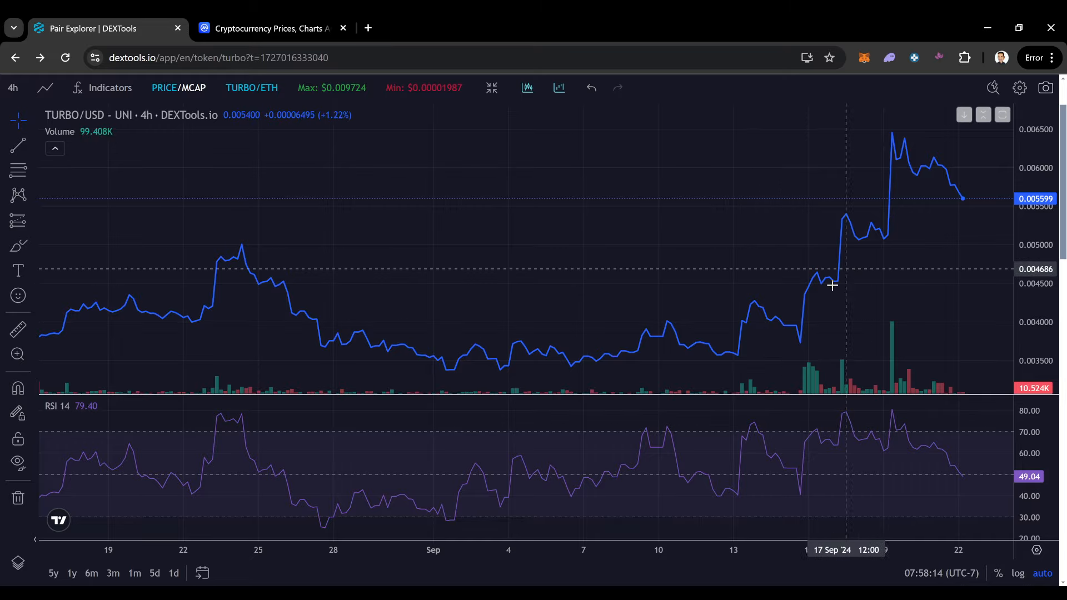
mouse_move(955, 195)
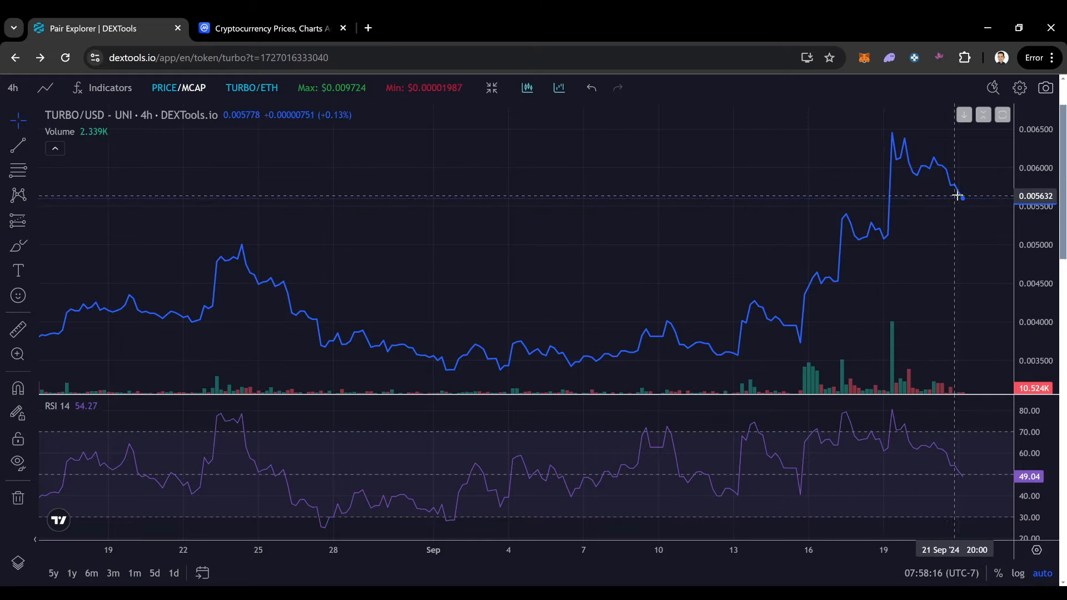
click(12, 87)
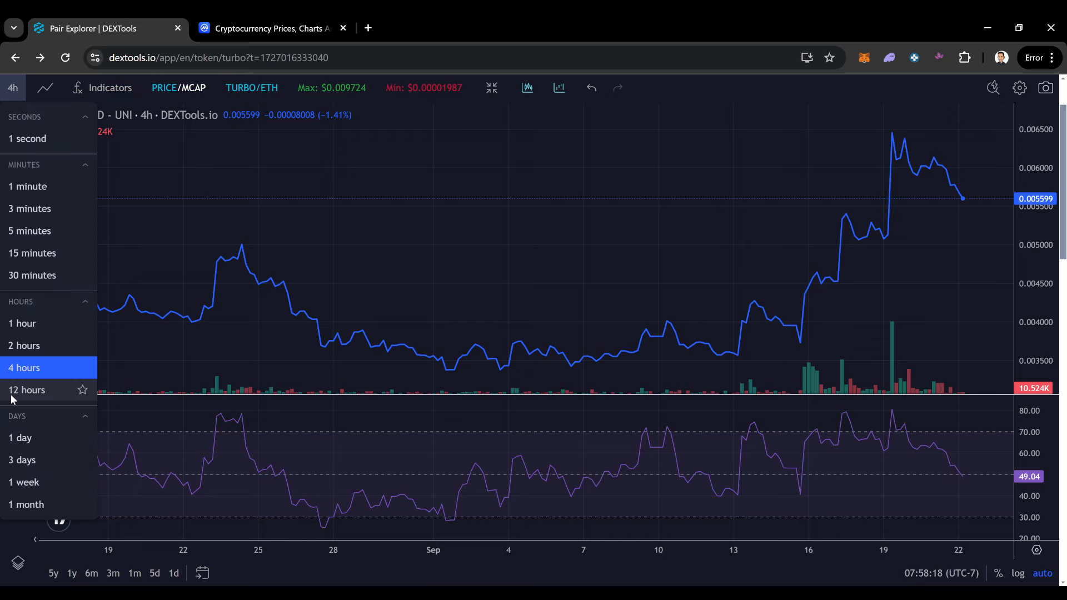
Step the TURBO chart interval through 12 hours and 3 days to 1 week
click(27, 390)
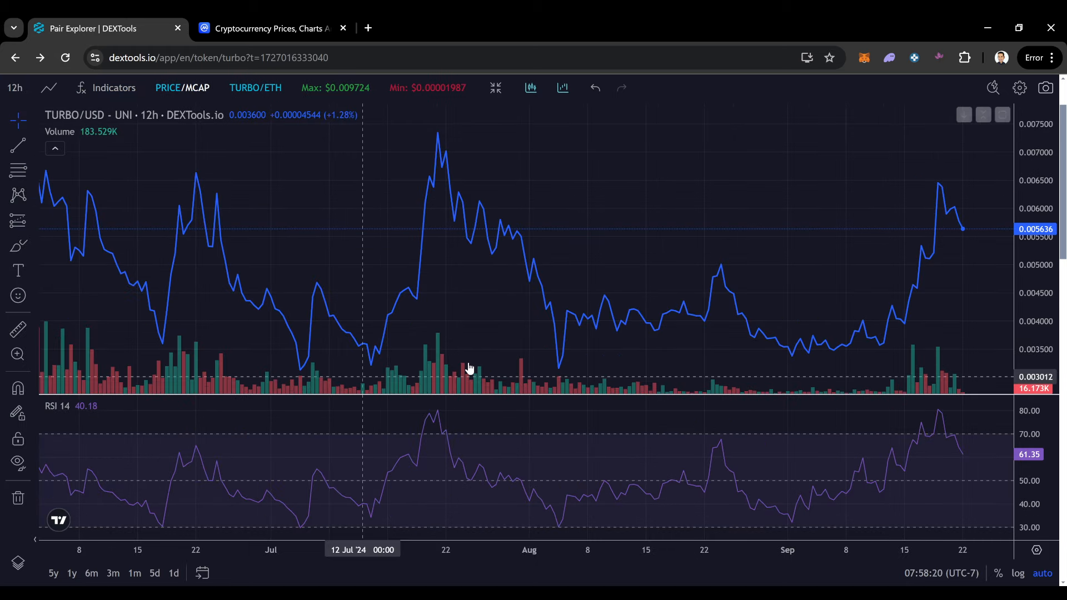
mouse_move(656, 299)
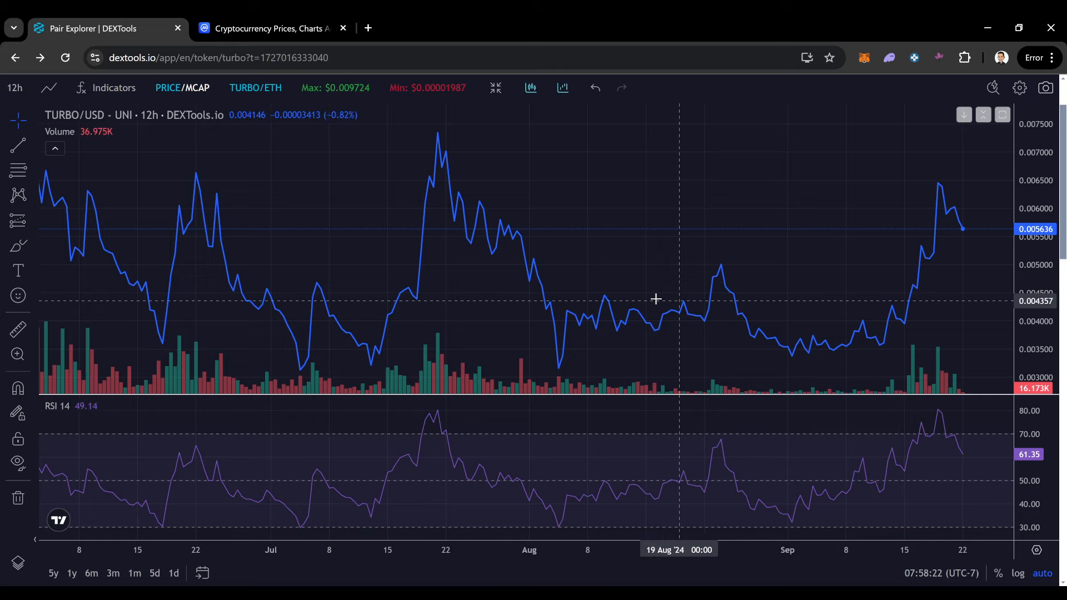
mouse_move(535, 268)
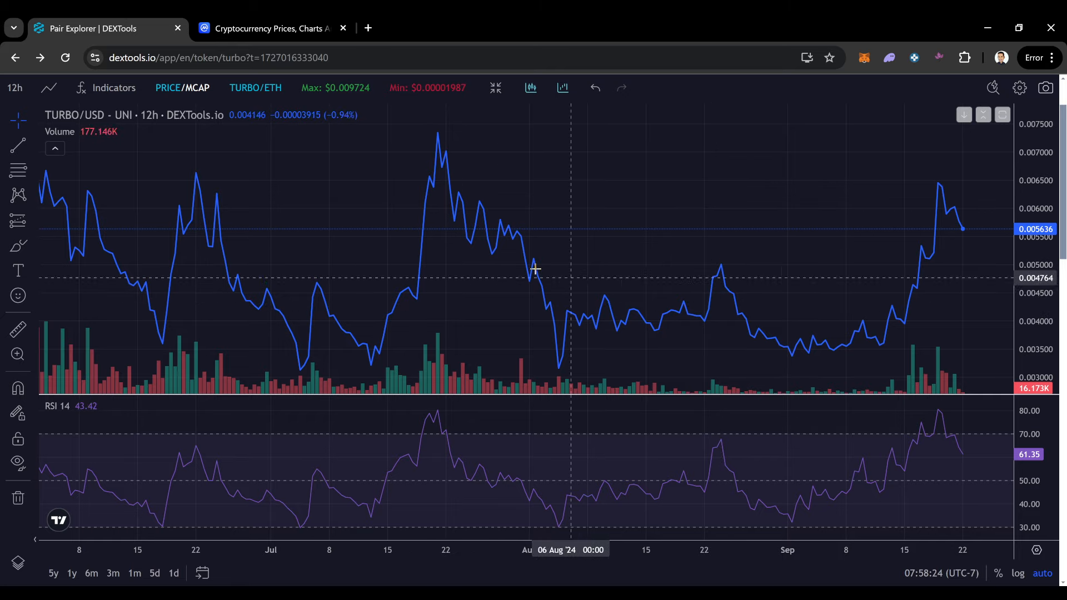
mouse_move(534, 257)
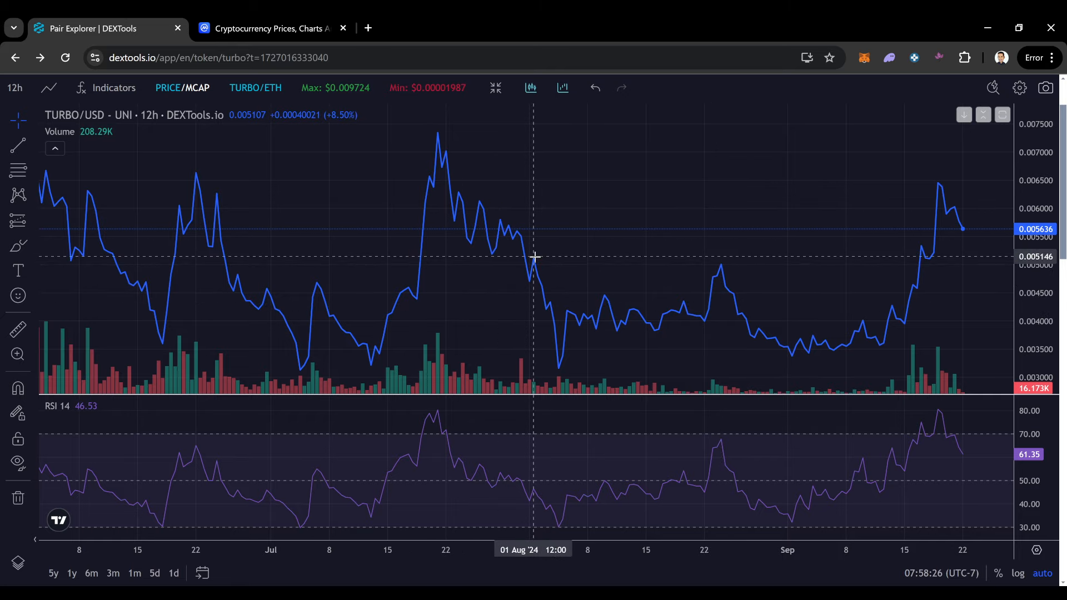
mouse_move(658, 229)
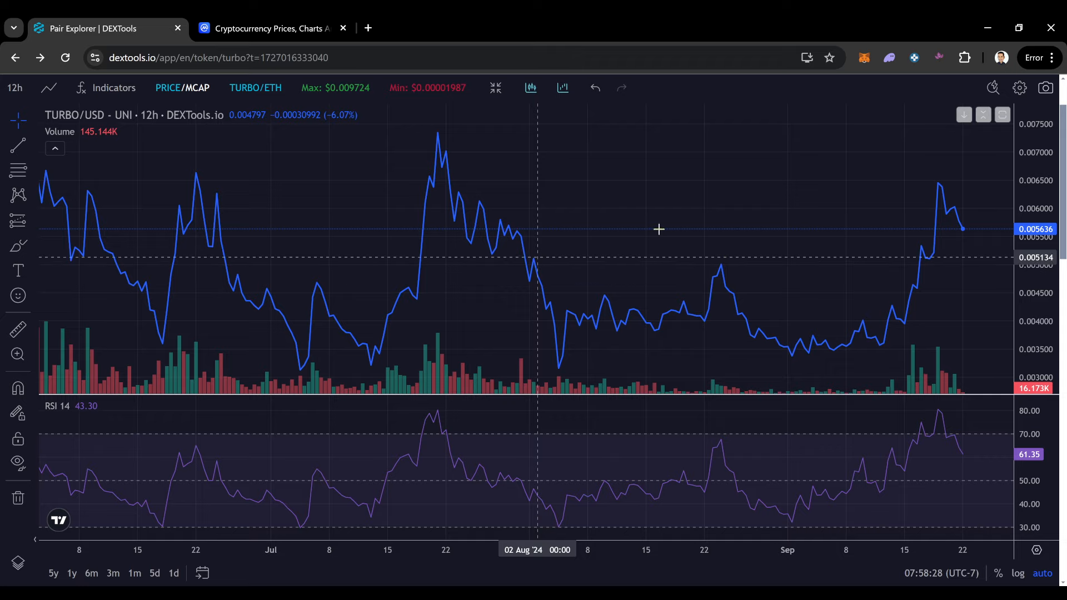
mouse_move(621, 237)
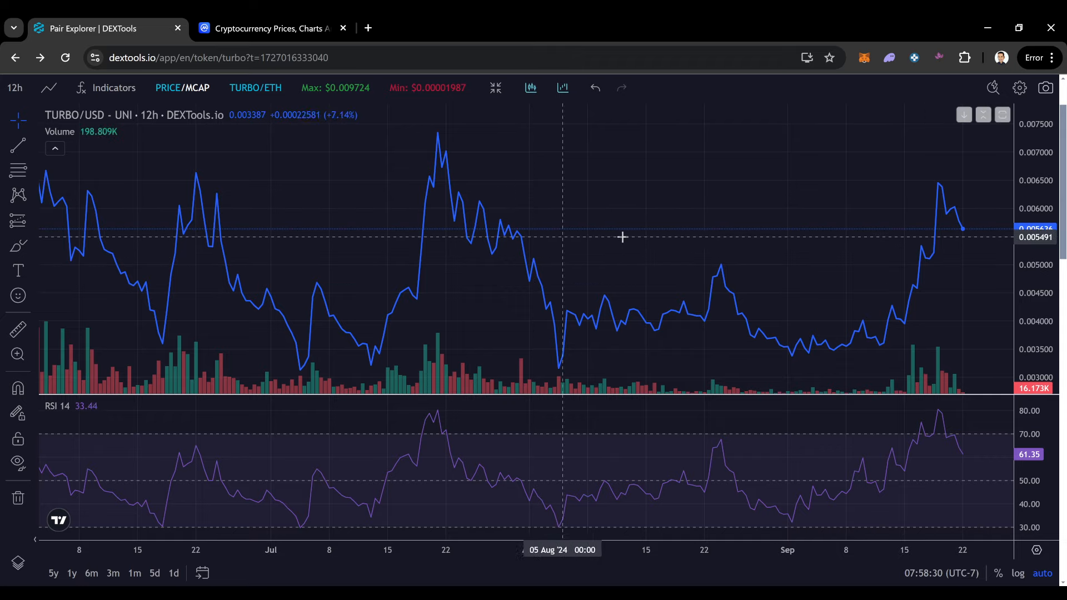
mouse_move(423, 434)
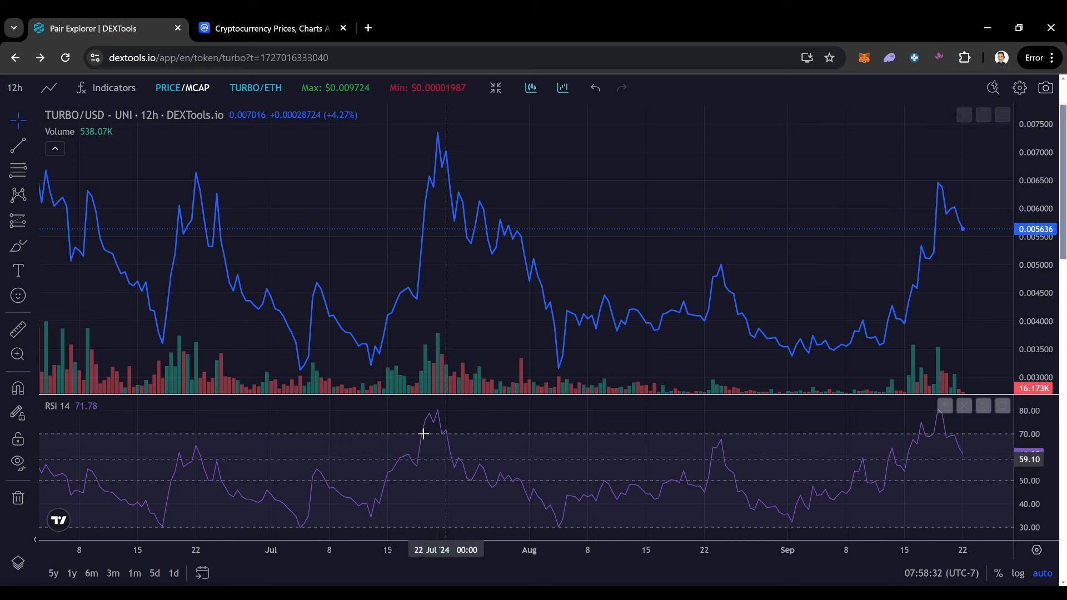
click(14, 86)
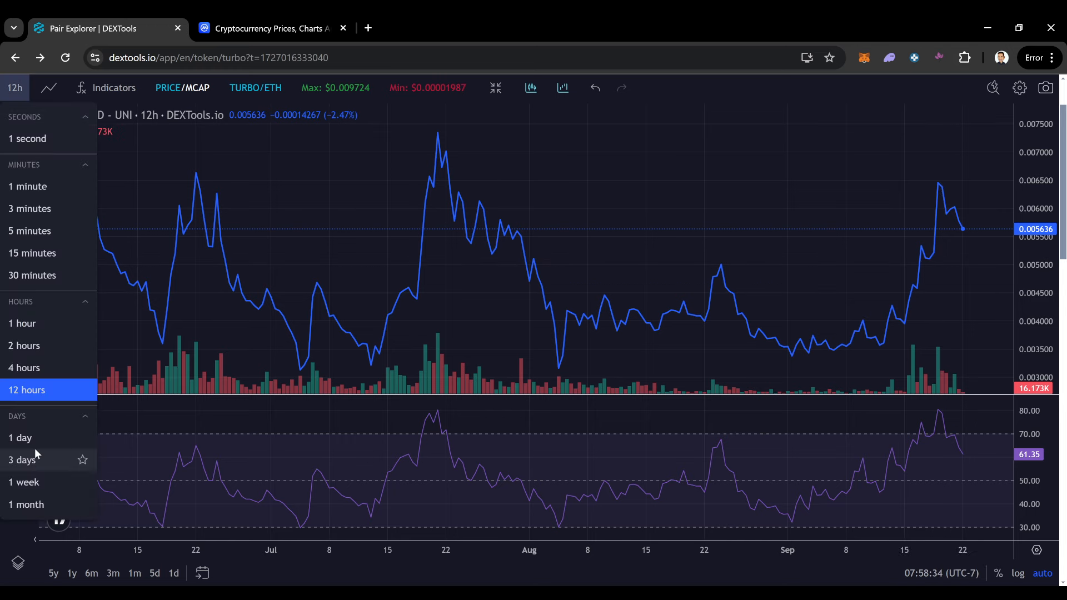
click(23, 459)
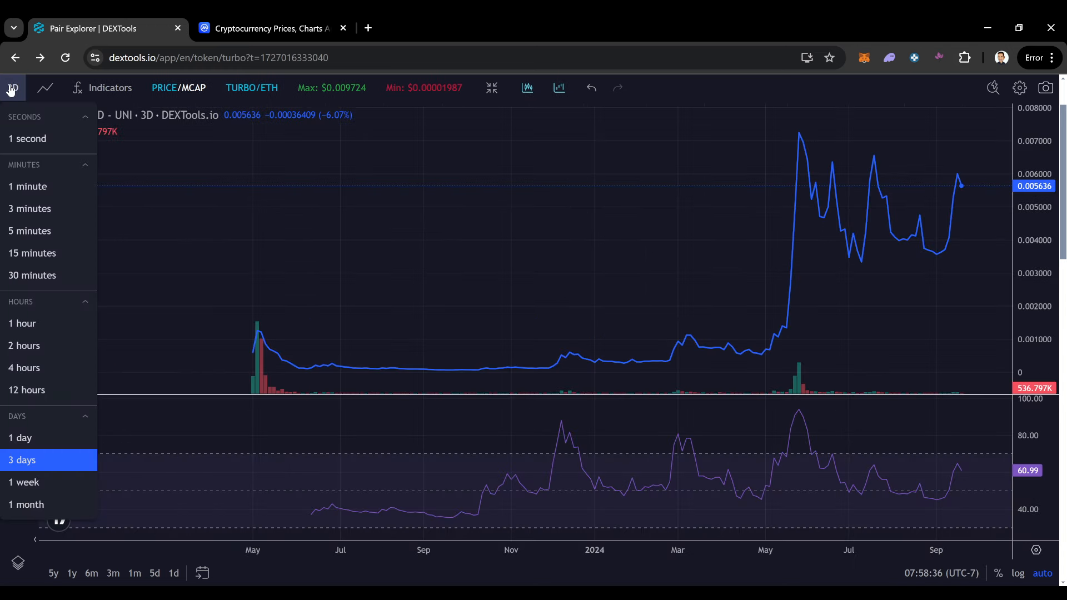
mouse_move(932, 199)
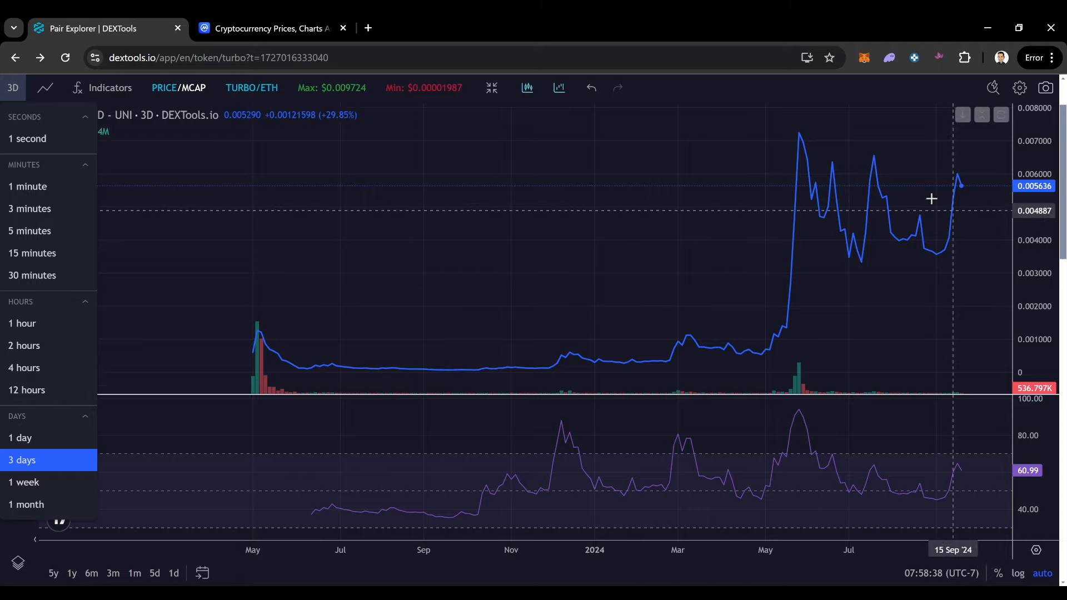
mouse_move(964, 190)
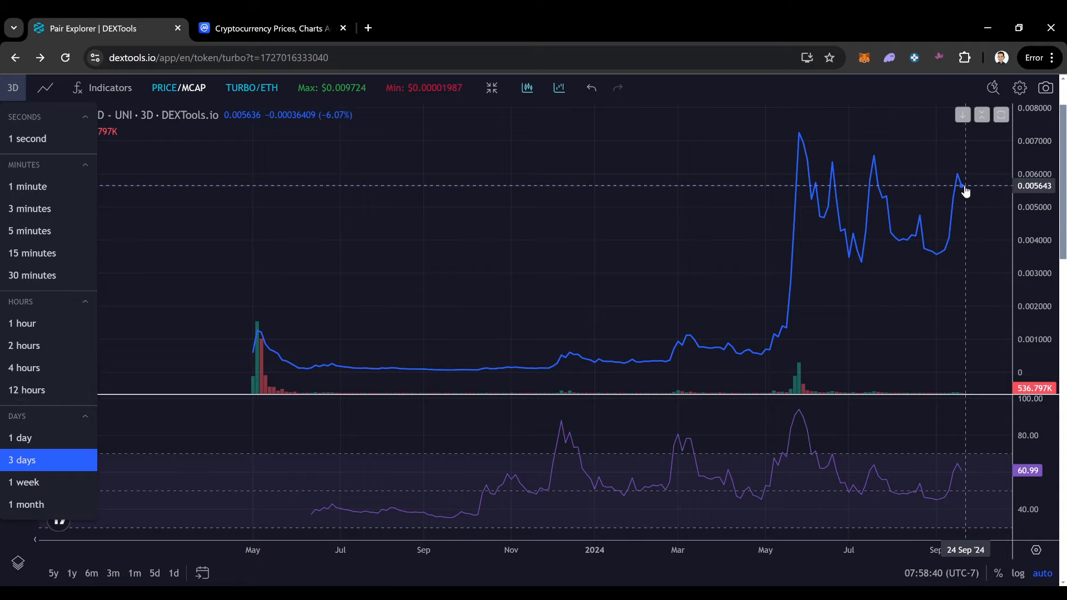
mouse_move(917, 241)
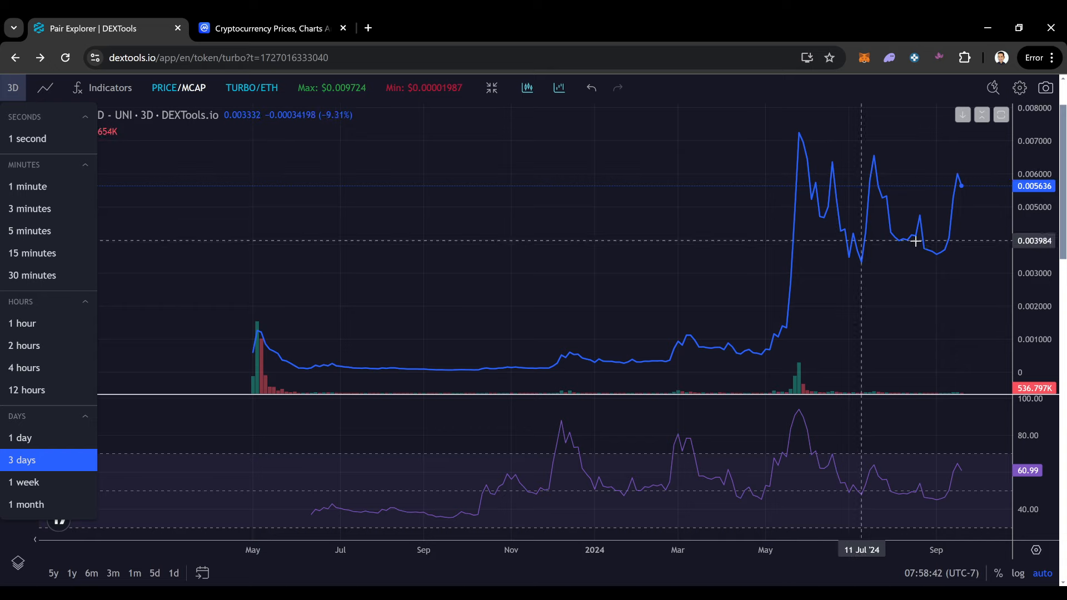
mouse_move(991, 218)
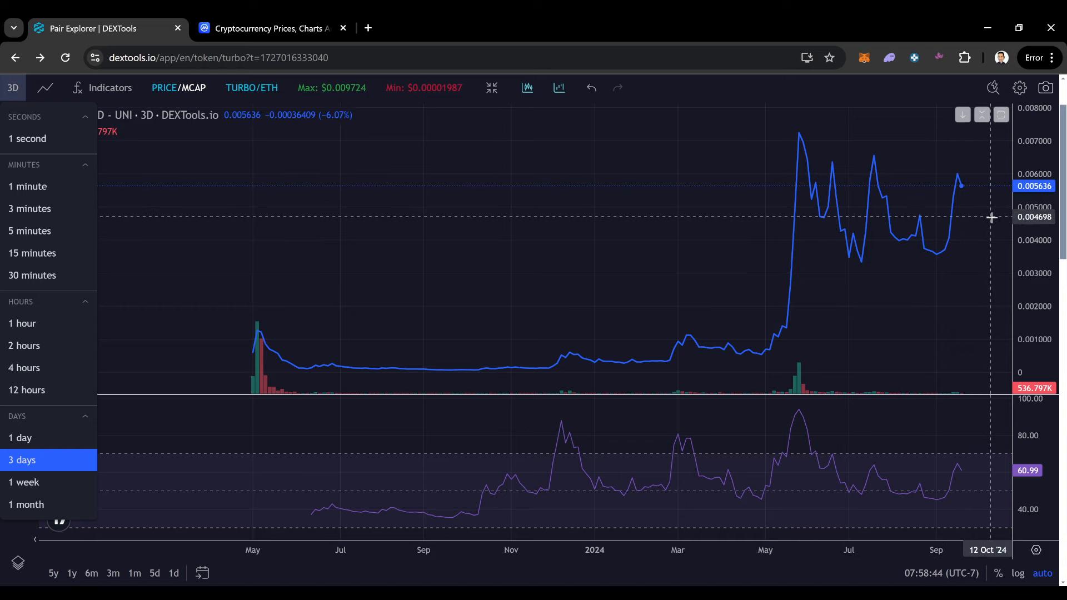
mouse_move(49, 374)
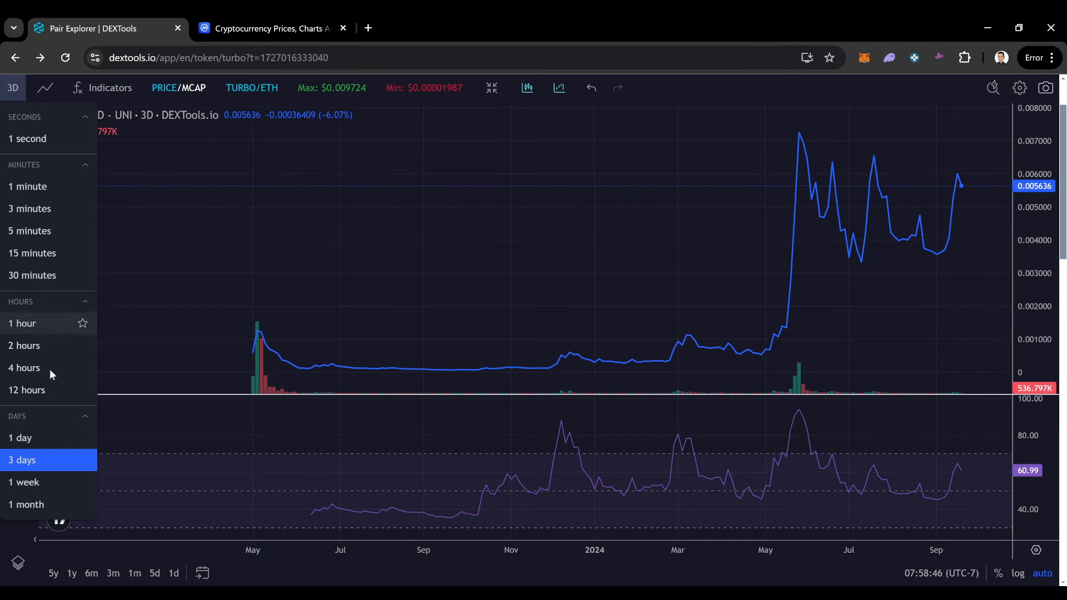
mouse_move(47, 481)
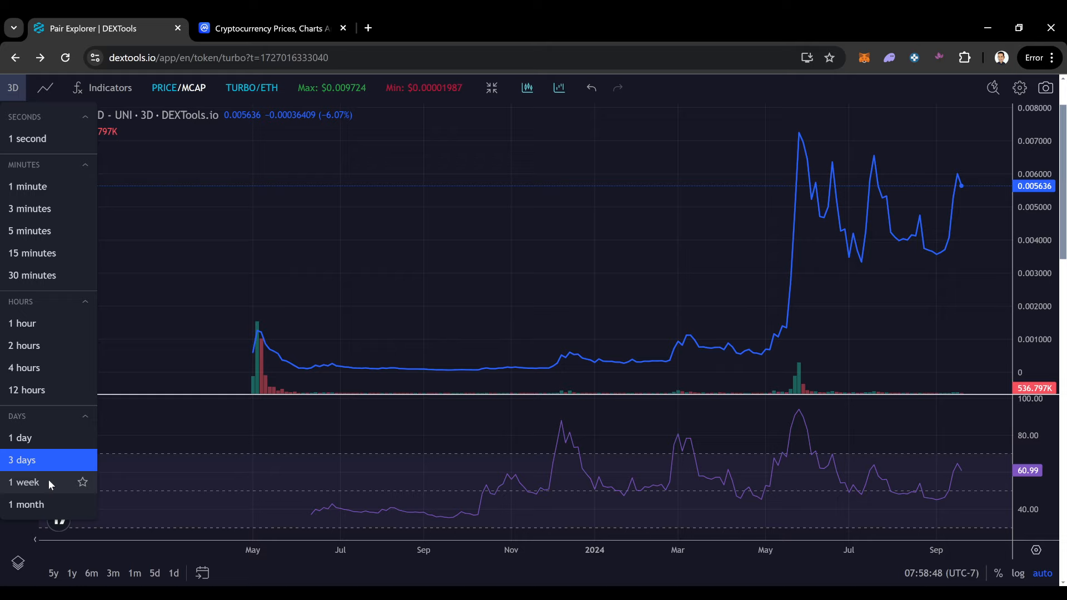
click(24, 481)
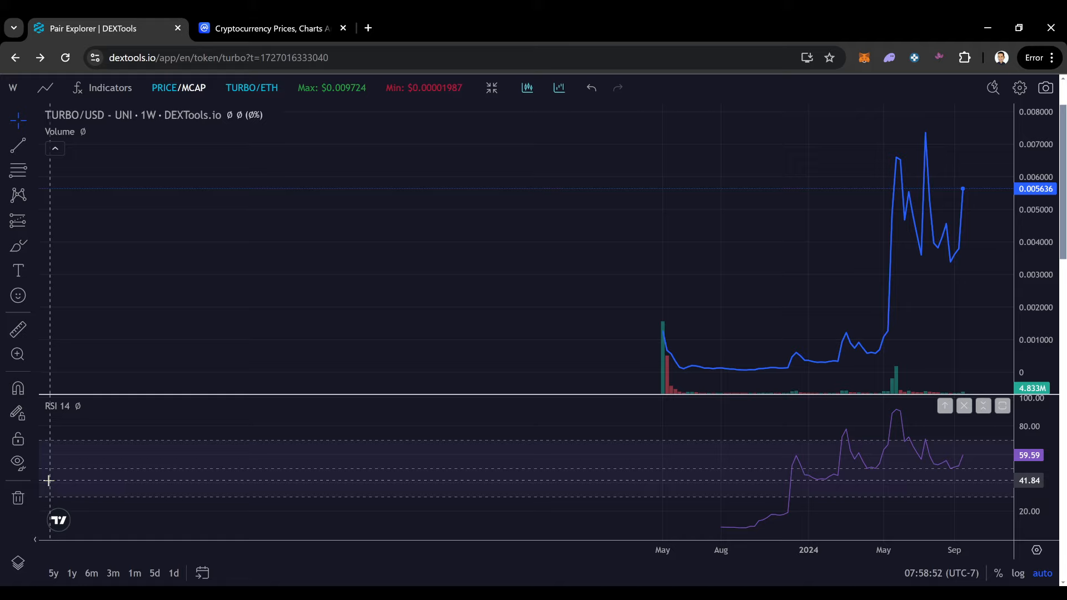
mouse_move(990, 504)
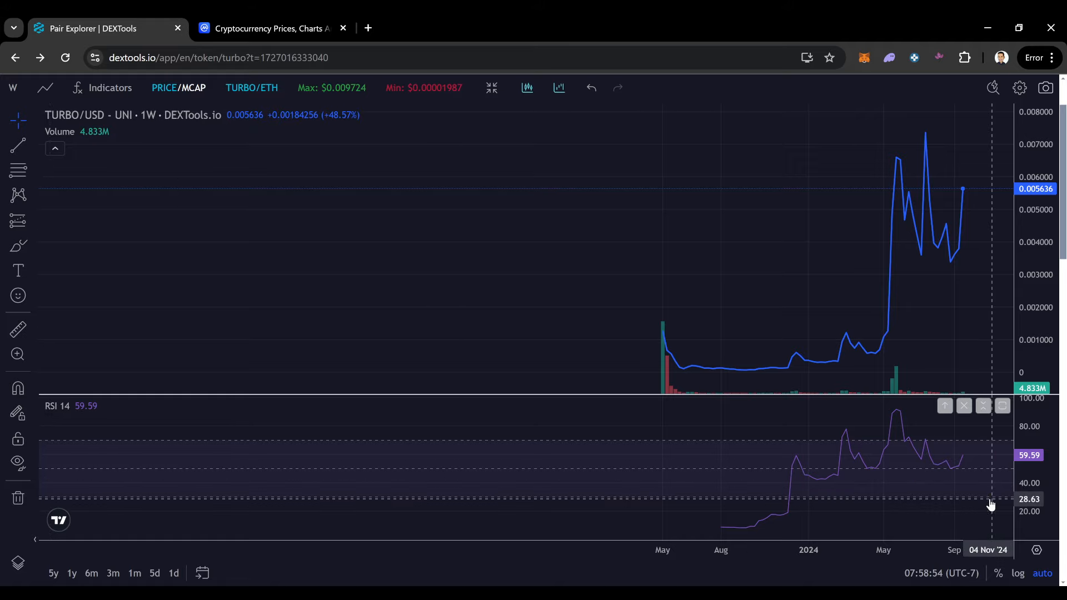
mouse_move(753, 474)
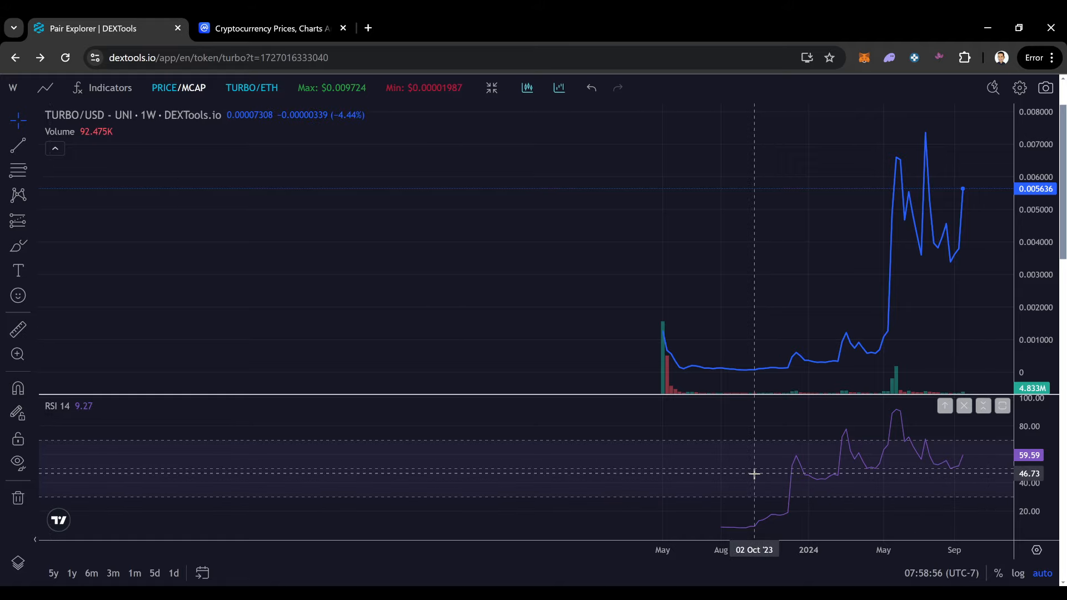
mouse_move(962, 475)
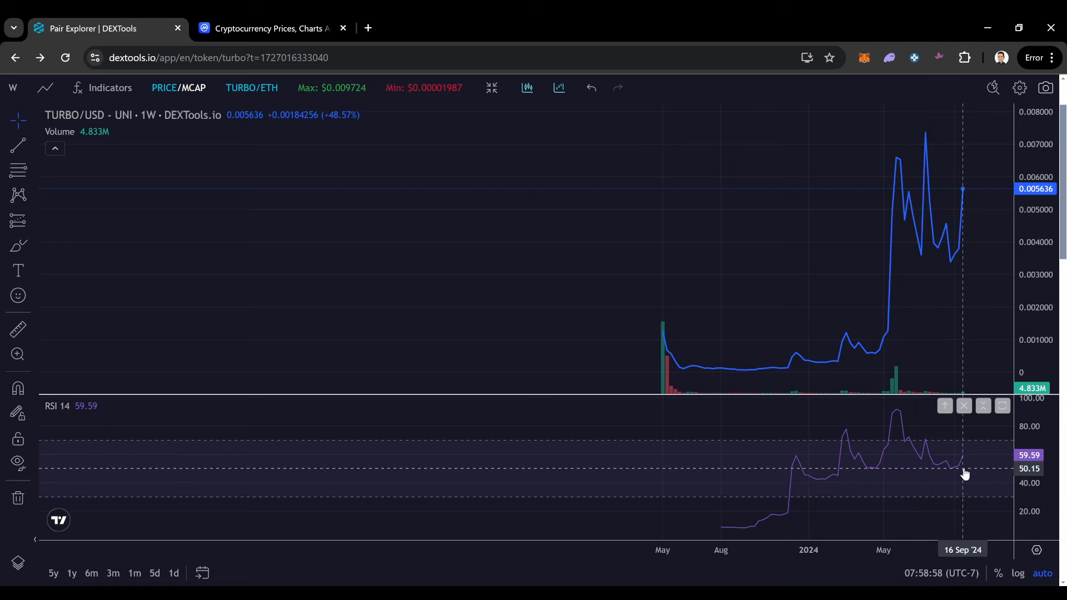
mouse_move(953, 472)
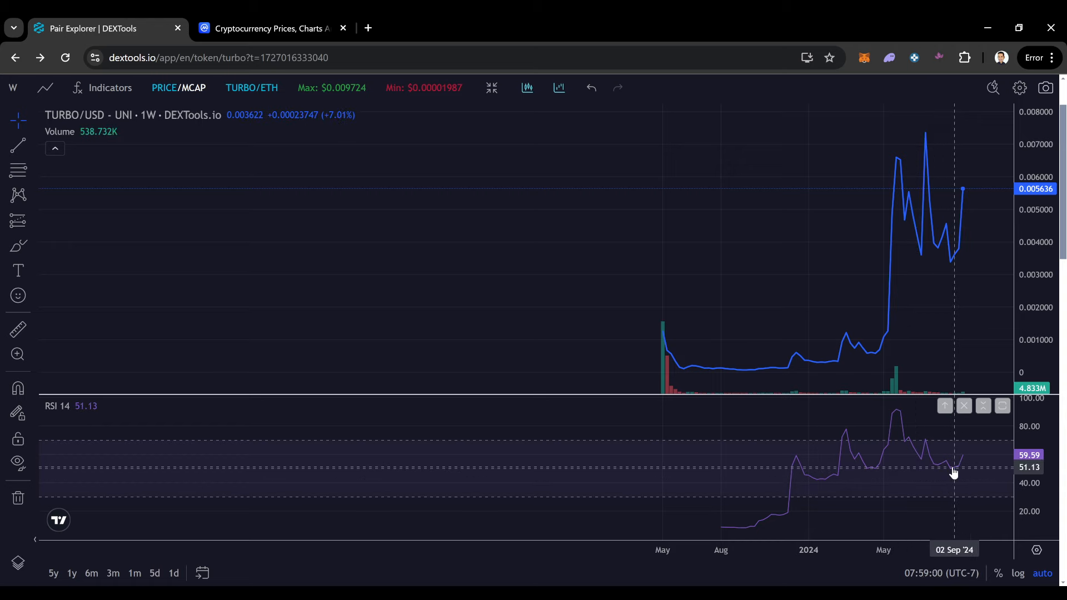
mouse_move(849, 431)
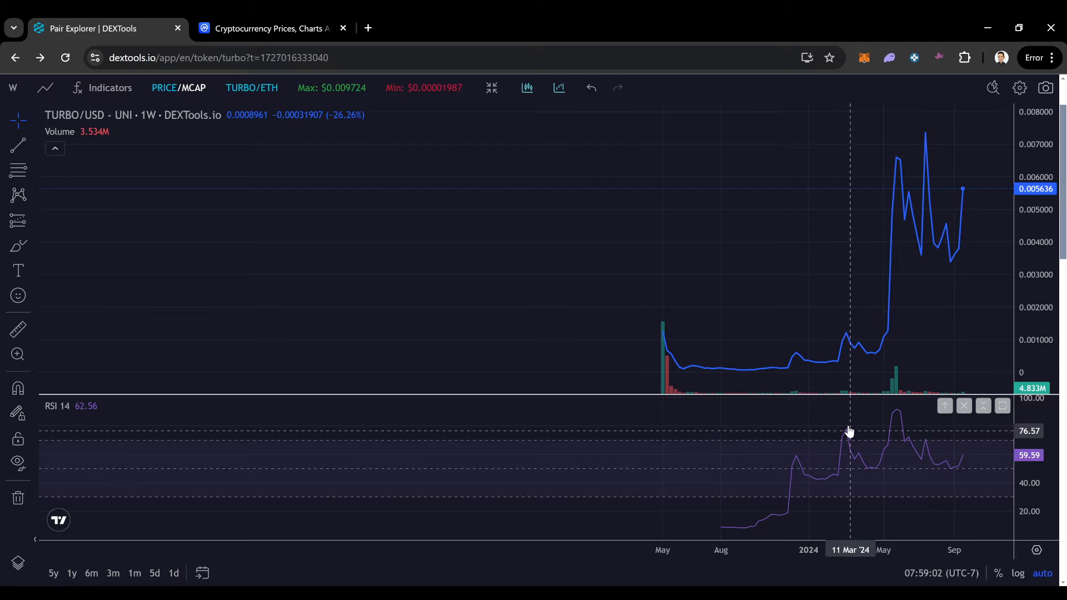
mouse_move(890, 178)
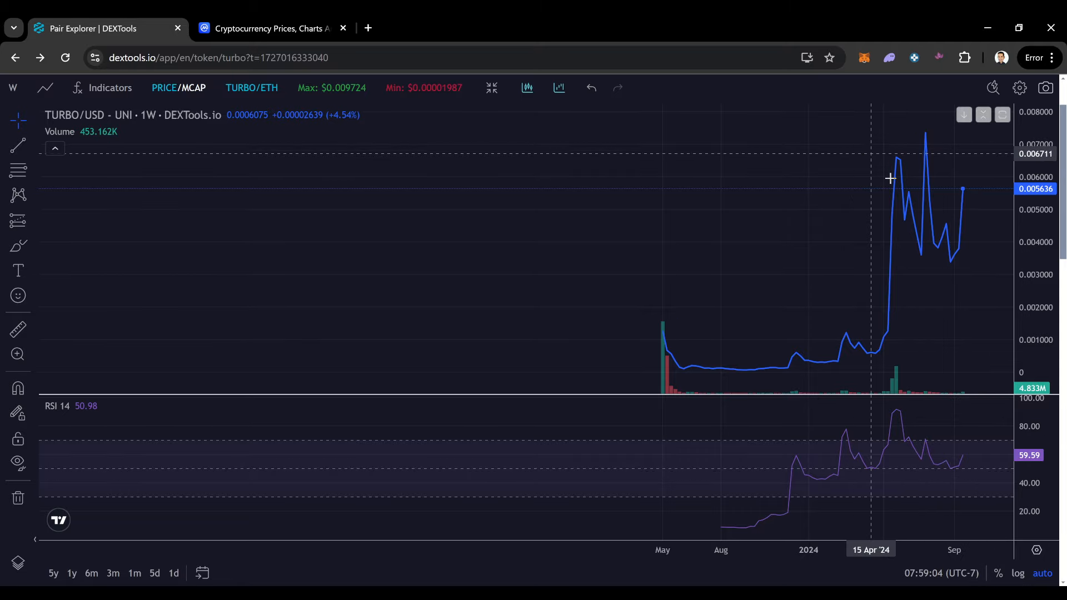
mouse_move(969, 248)
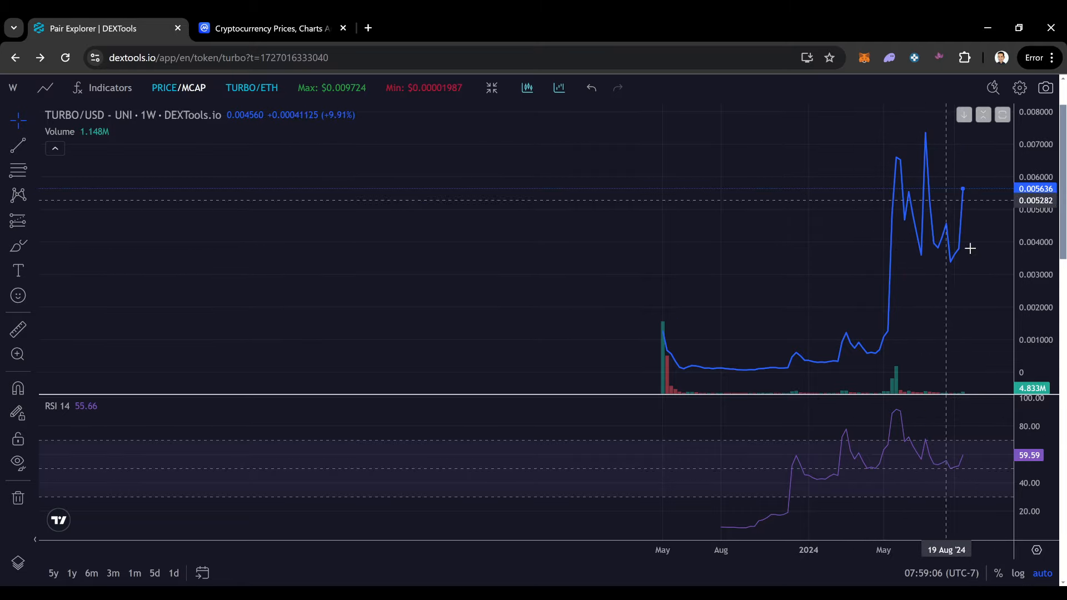
mouse_move(974, 208)
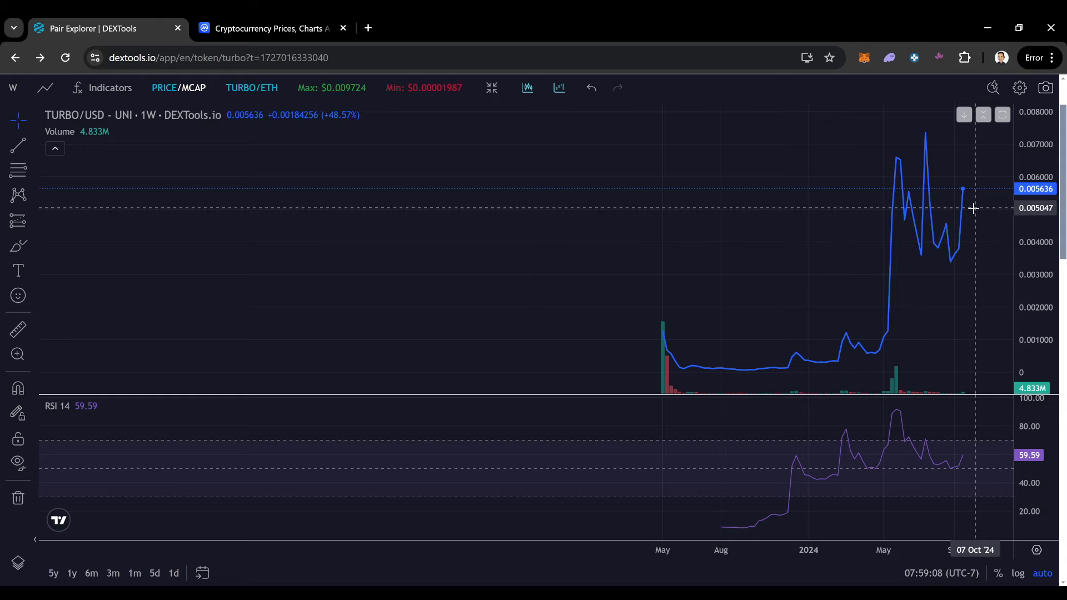
mouse_move(962, 170)
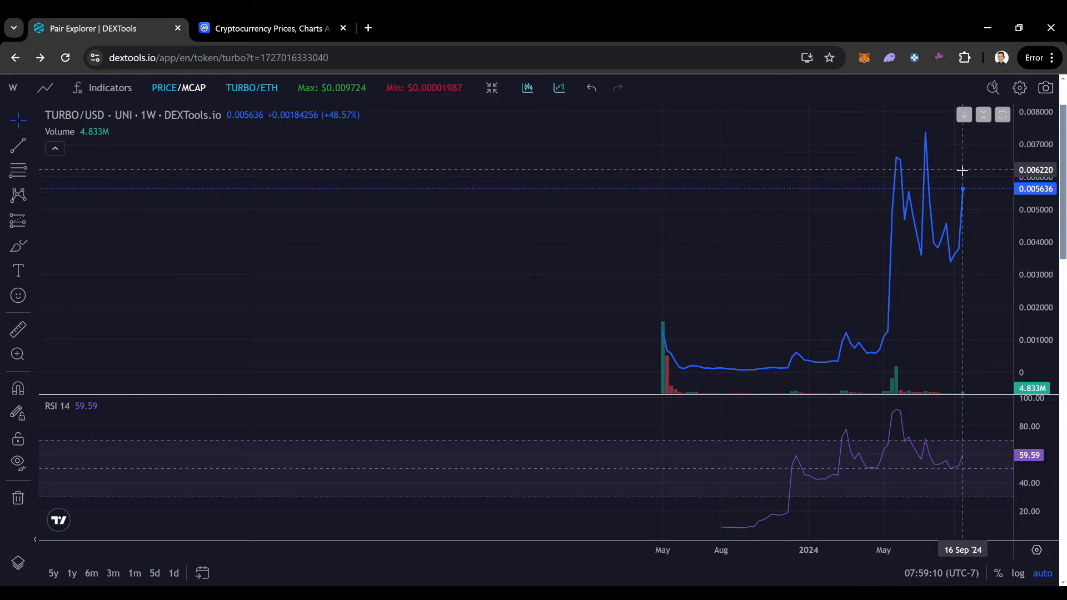
mouse_move(954, 475)
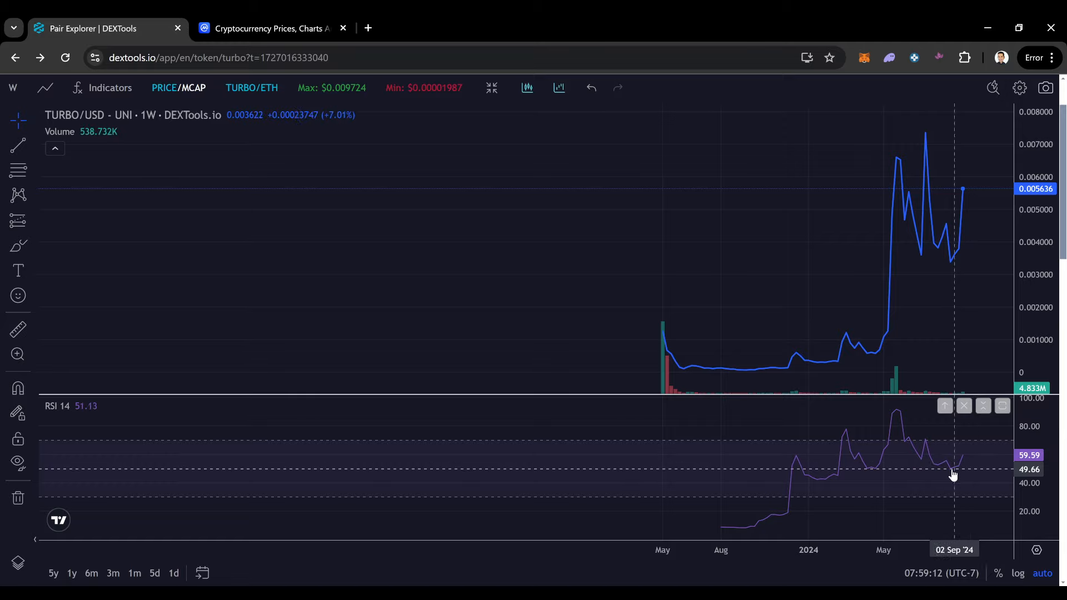
mouse_move(897, 126)
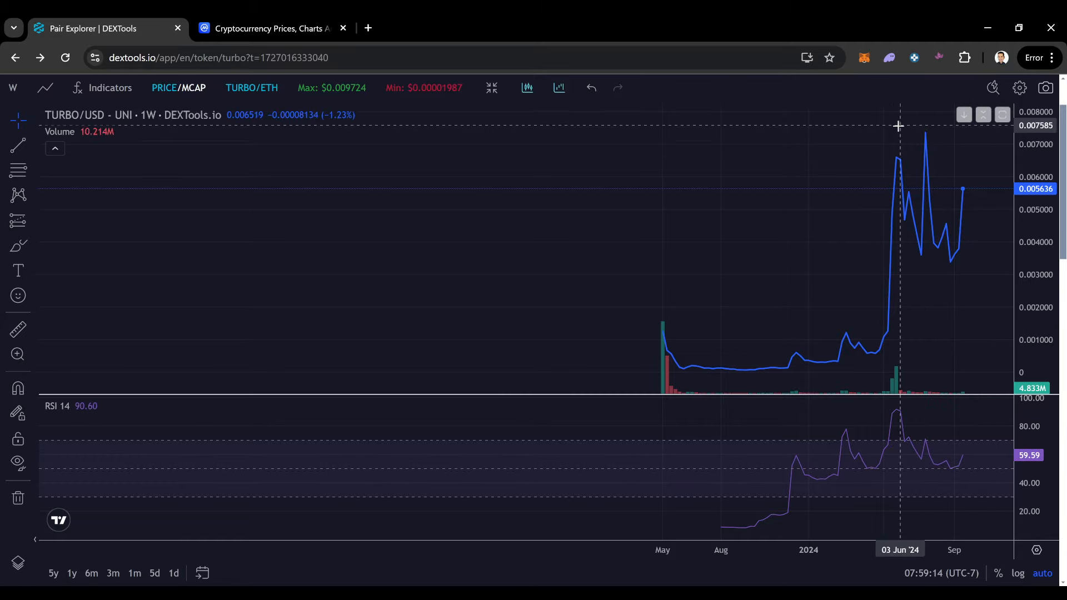
mouse_move(907, 134)
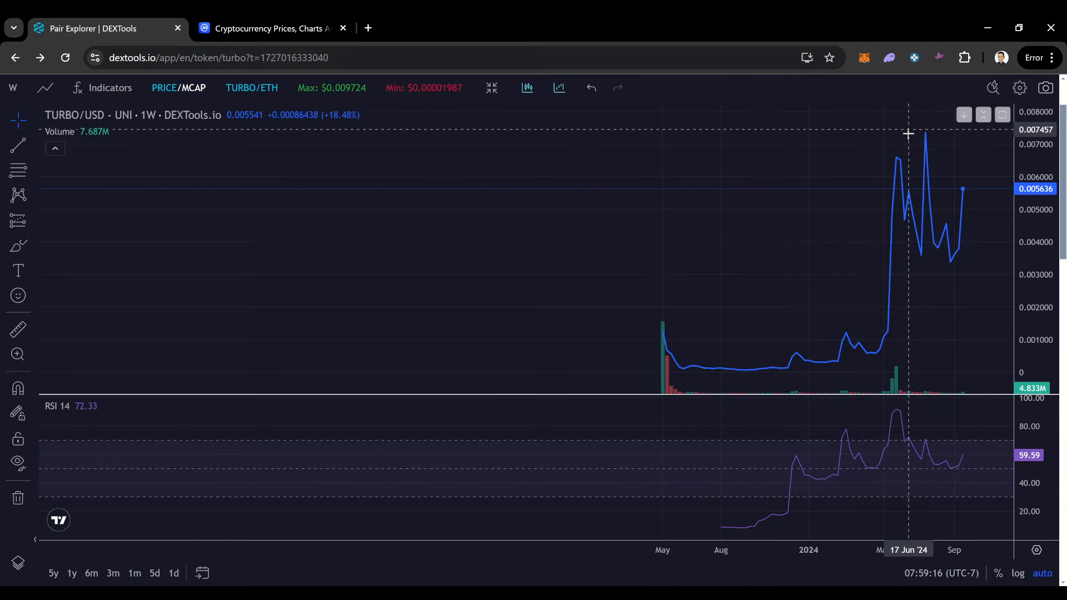
mouse_move(920, 200)
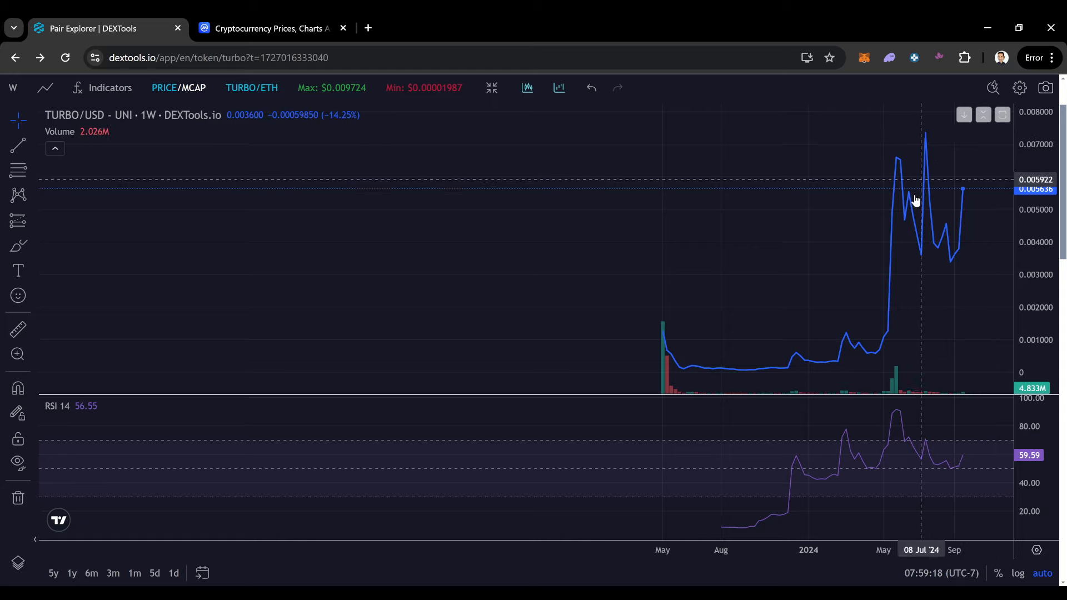
mouse_move(958, 164)
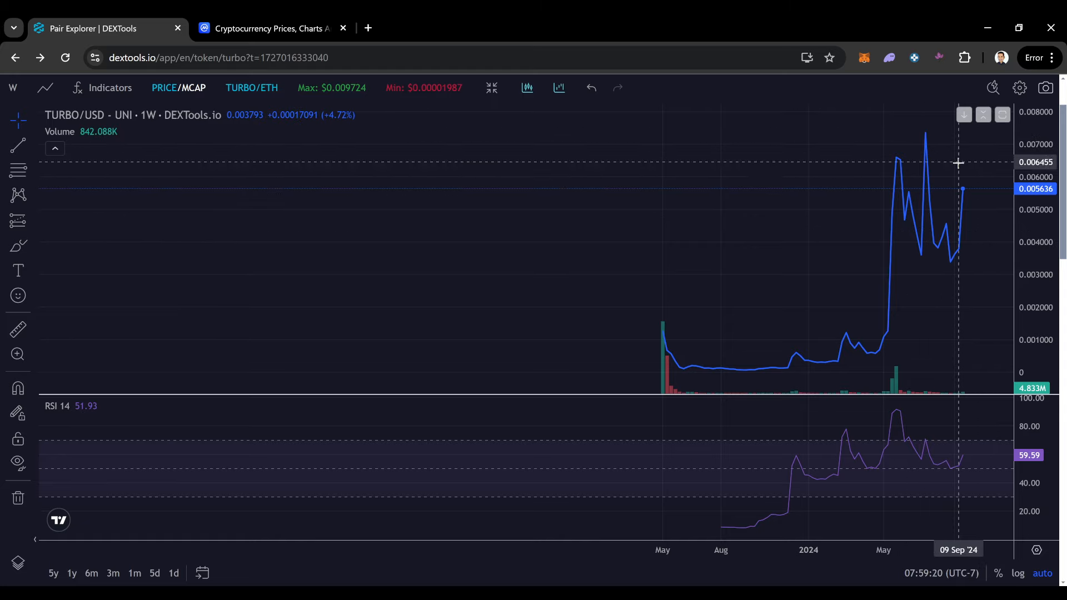
mouse_move(958, 156)
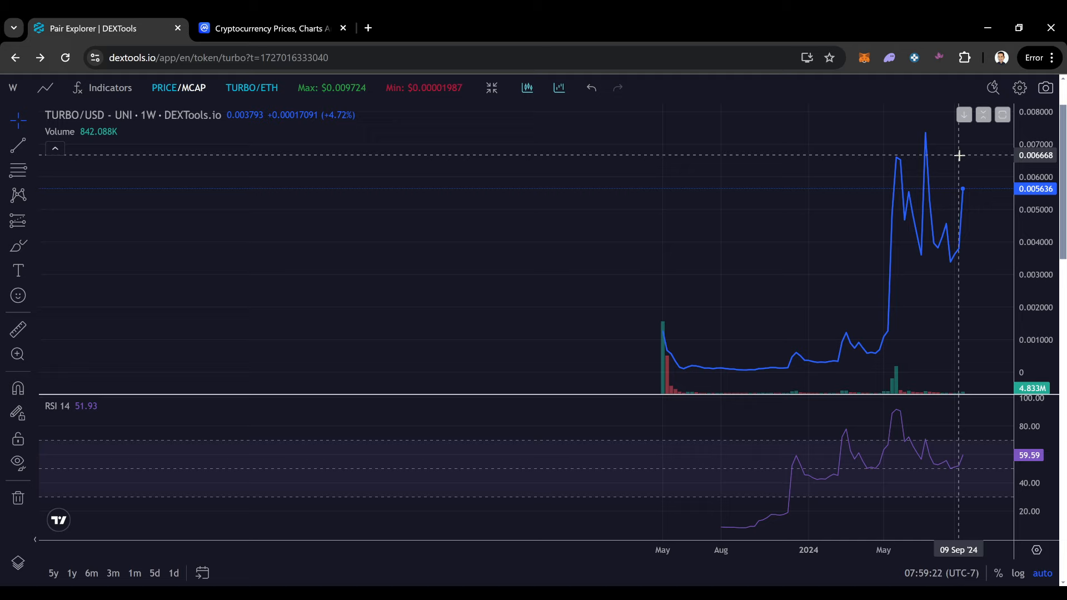
mouse_move(965, 156)
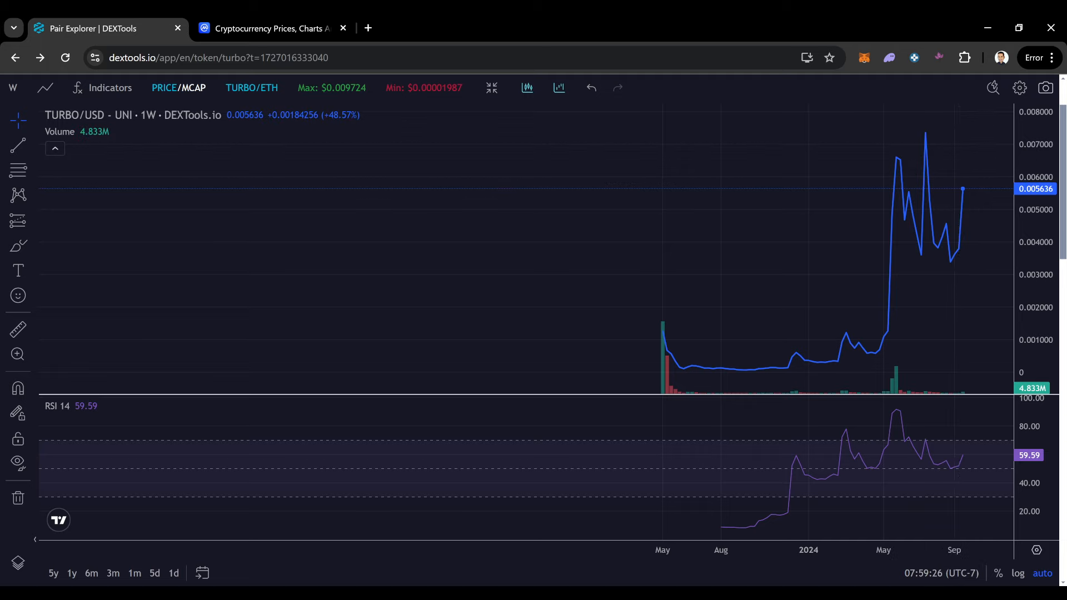
mouse_move(972, 235)
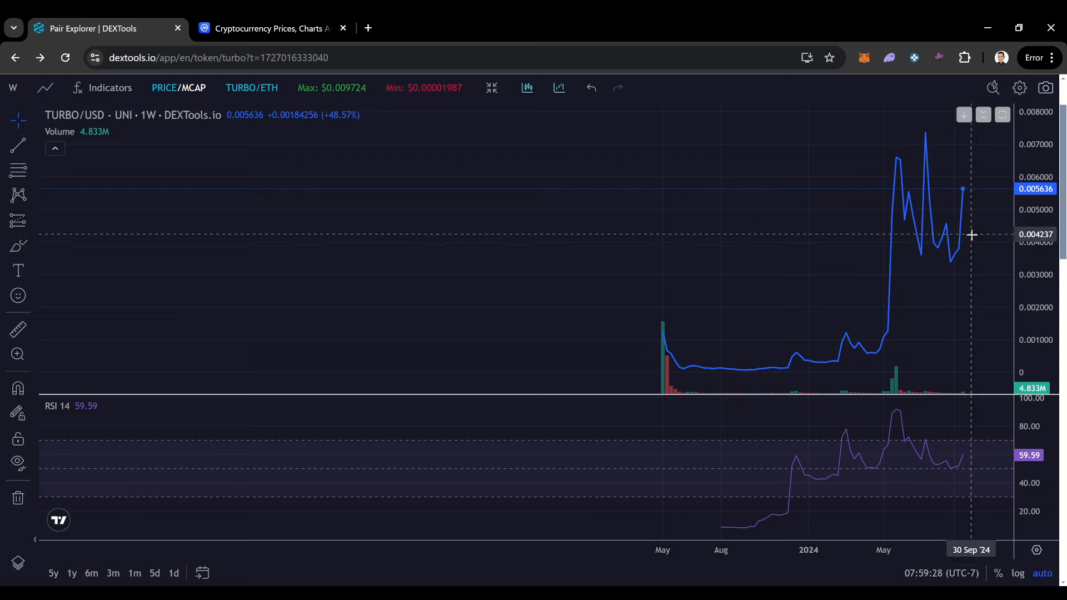
mouse_move(899, 189)
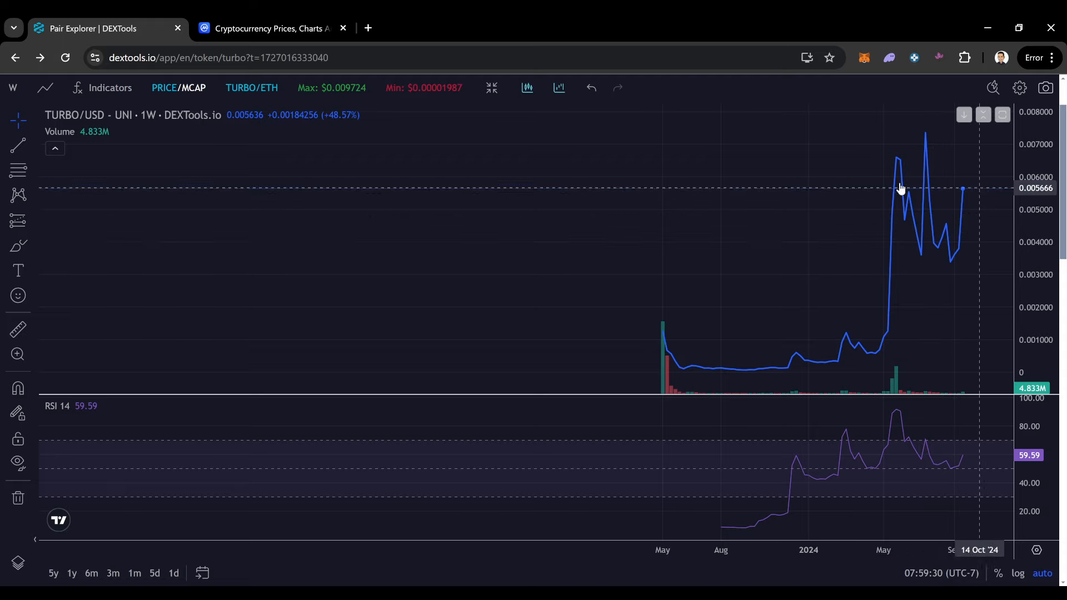
click(13, 87)
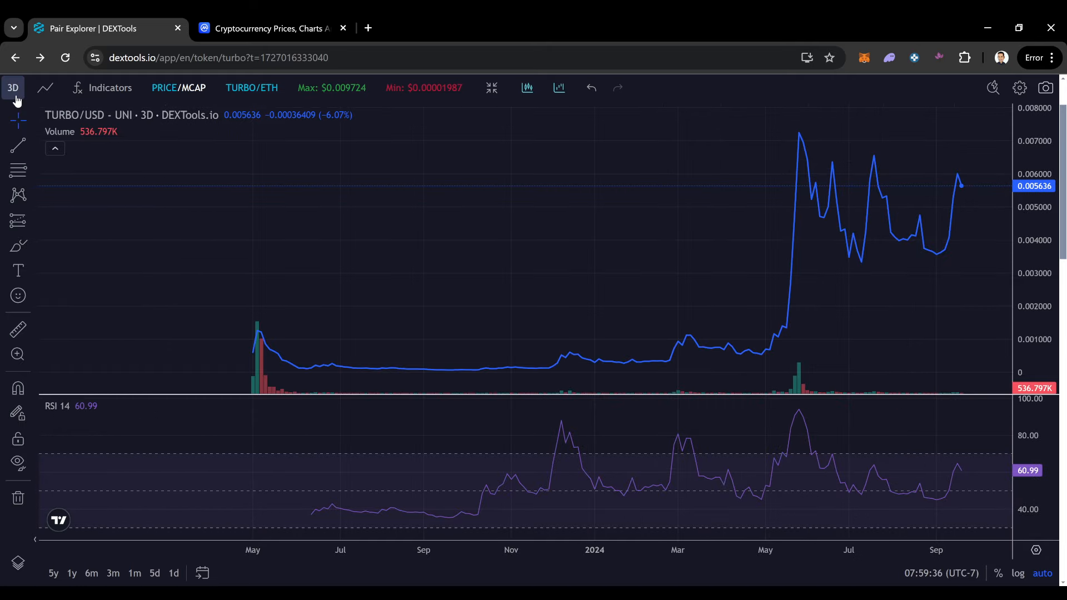
Step the TURBO chart down to 4-hour, then 2-hour candles
click(175, 572)
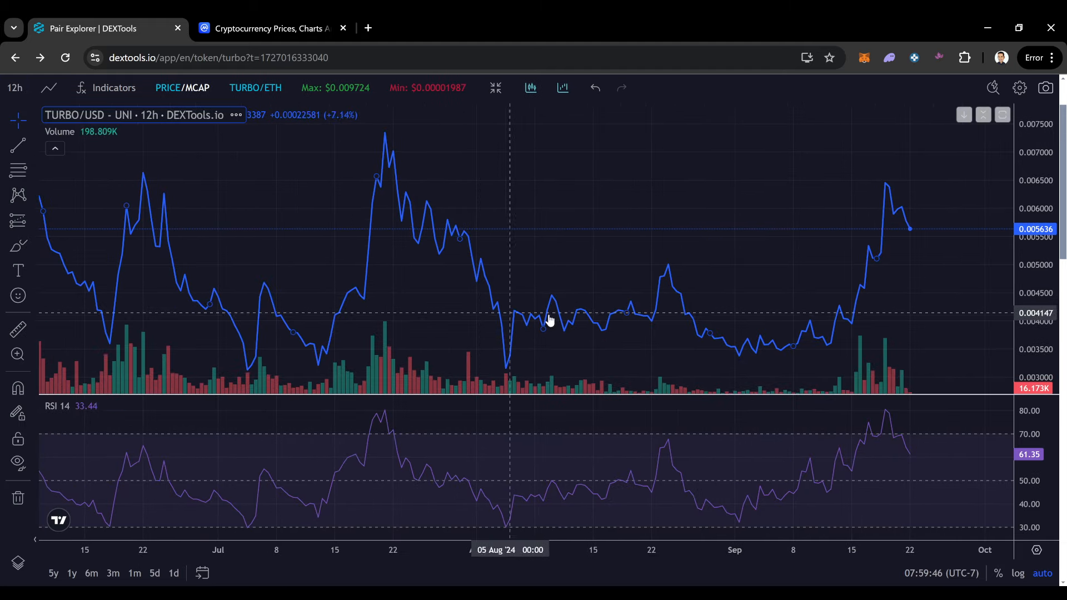
click(14, 86)
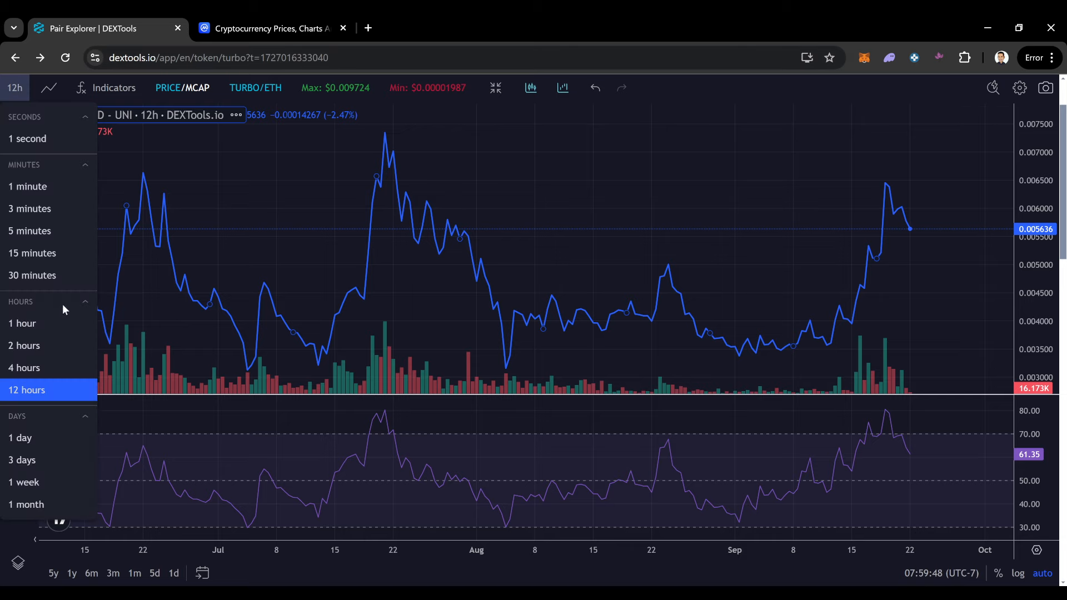
click(24, 368)
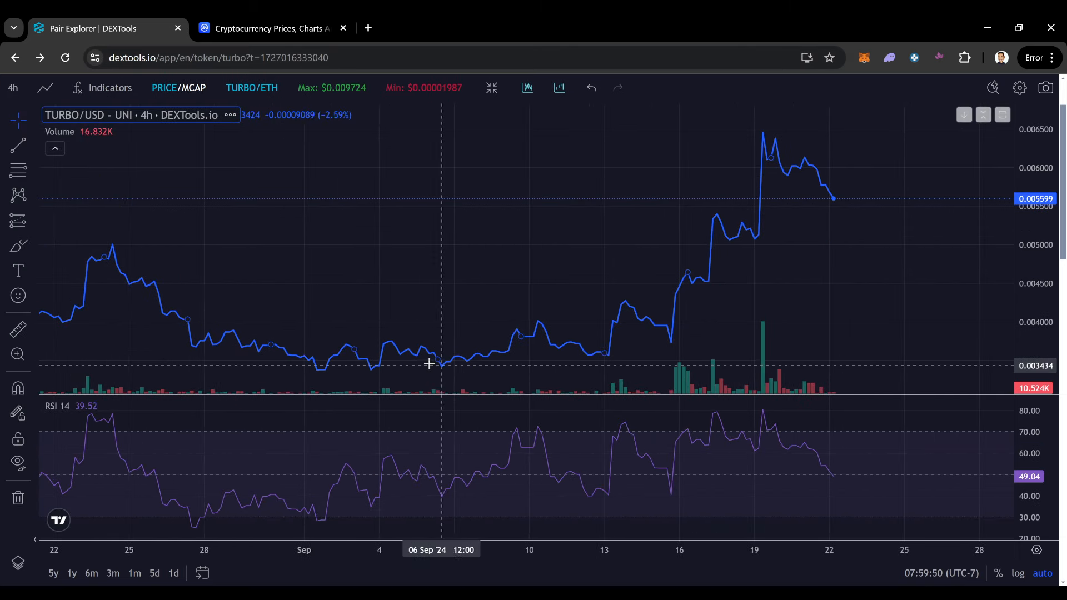
click(12, 87)
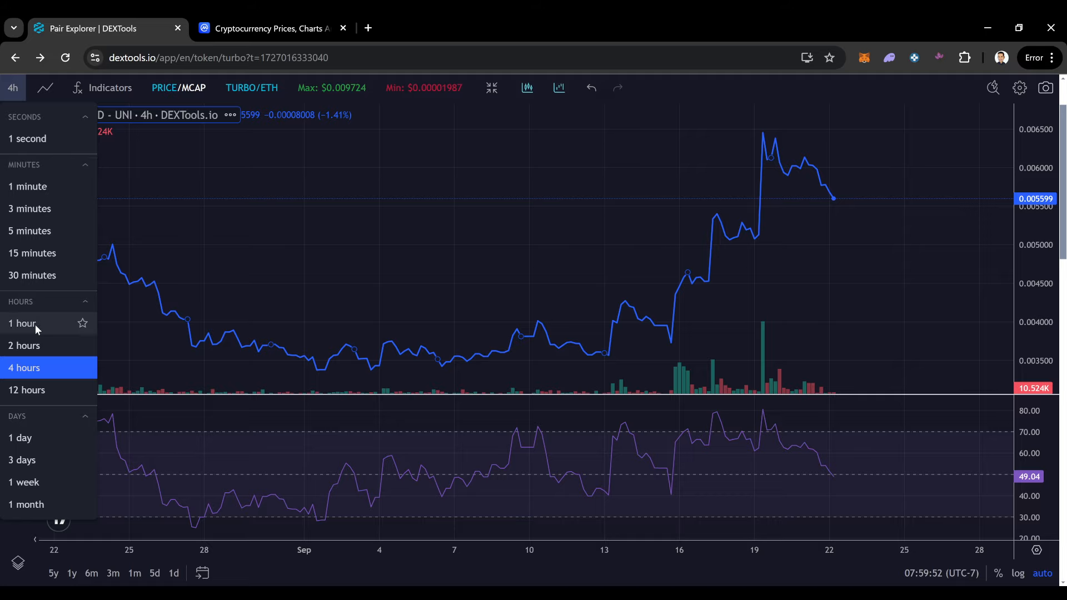
click(23, 344)
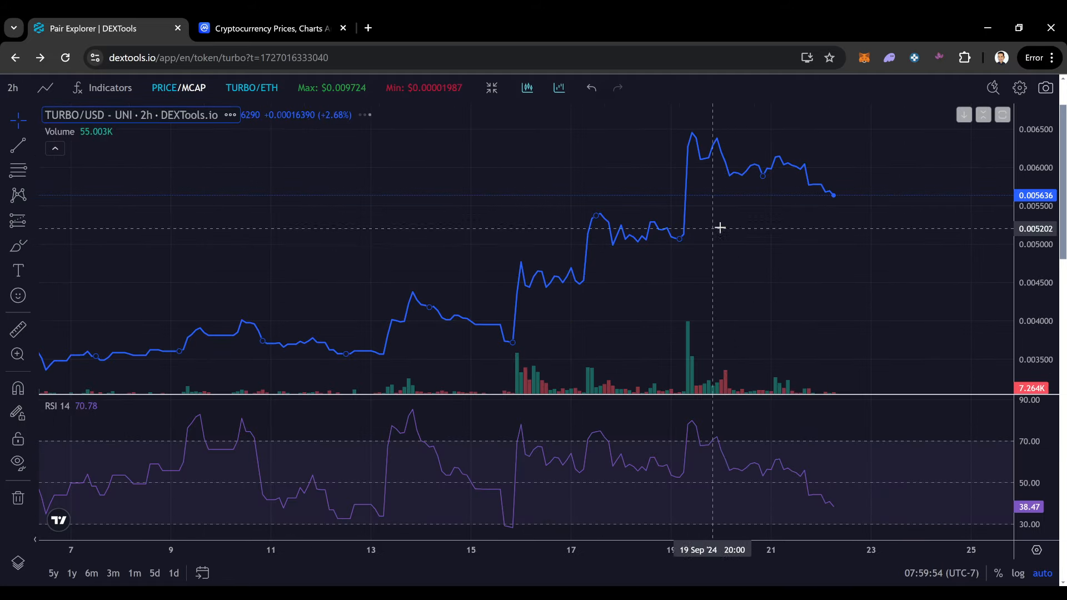
mouse_move(45, 87)
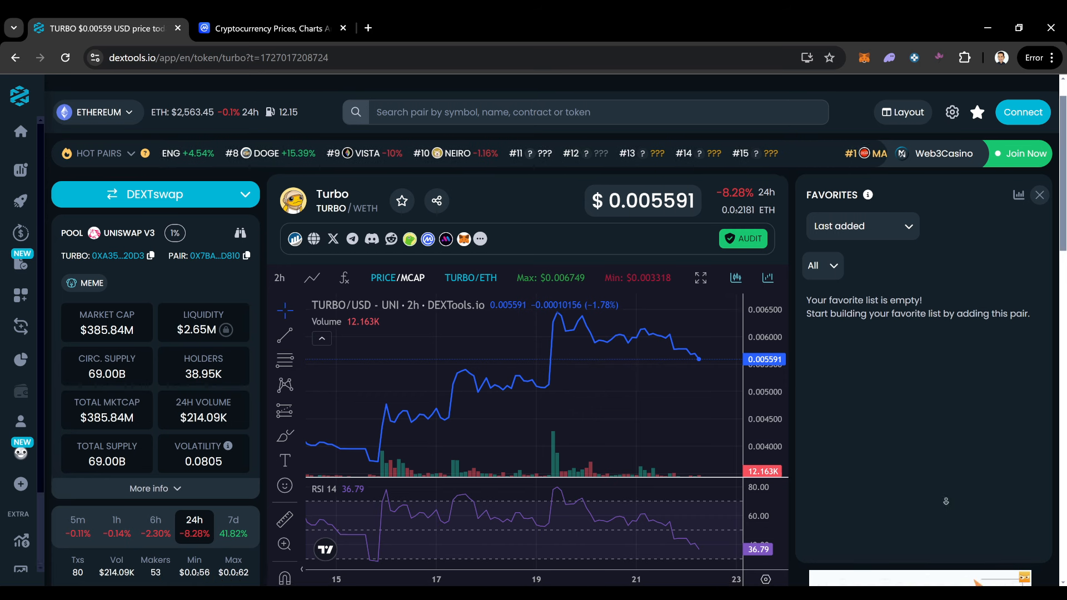
Show TURBO's holders list below the chart and scroll through the table
scroll(down, 3)
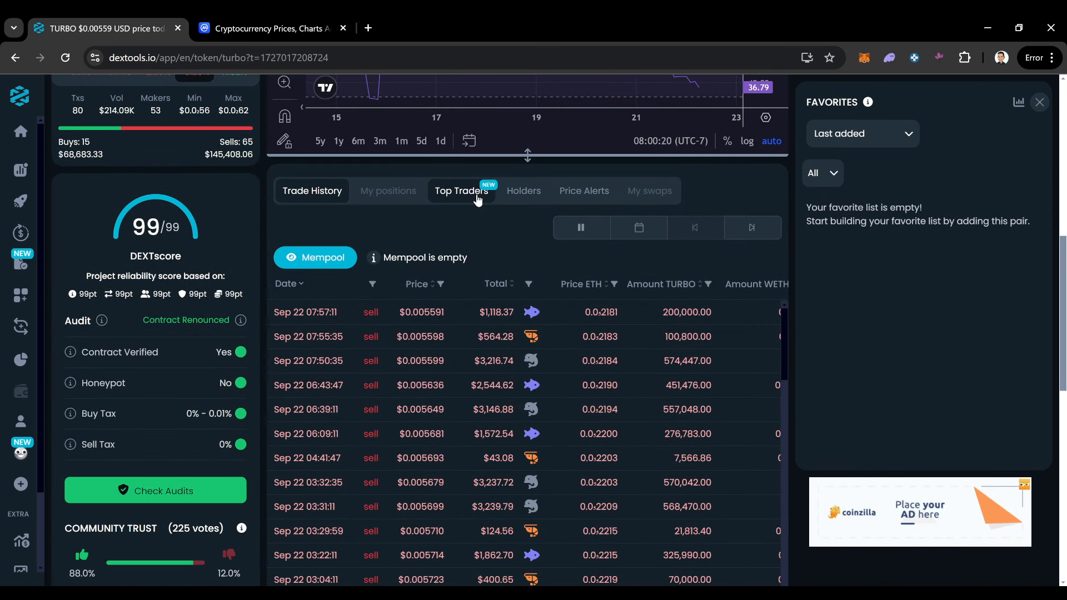
click(524, 190)
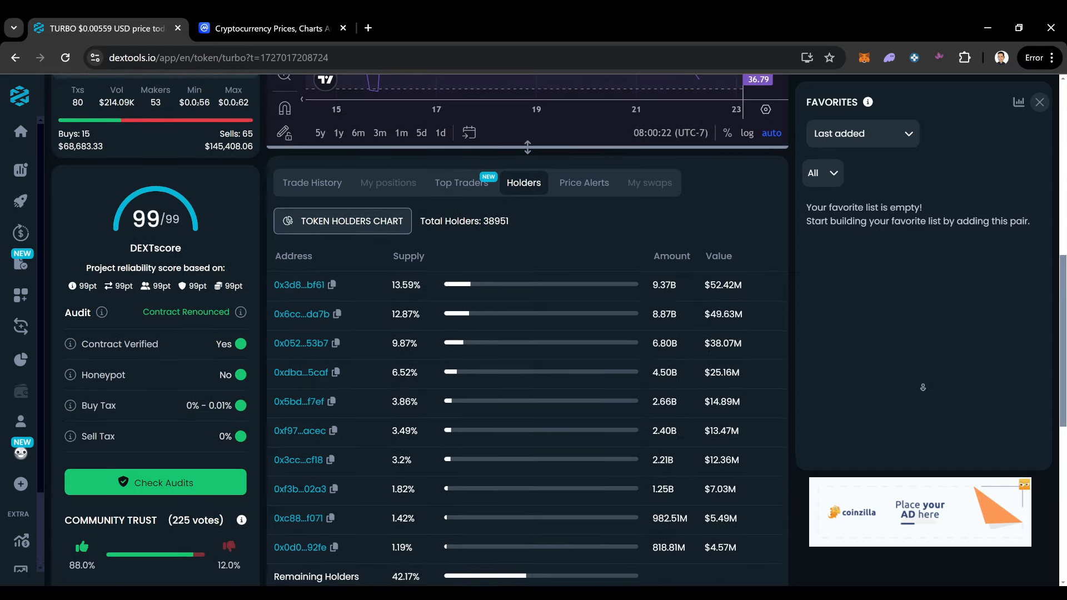
scroll(down, 3)
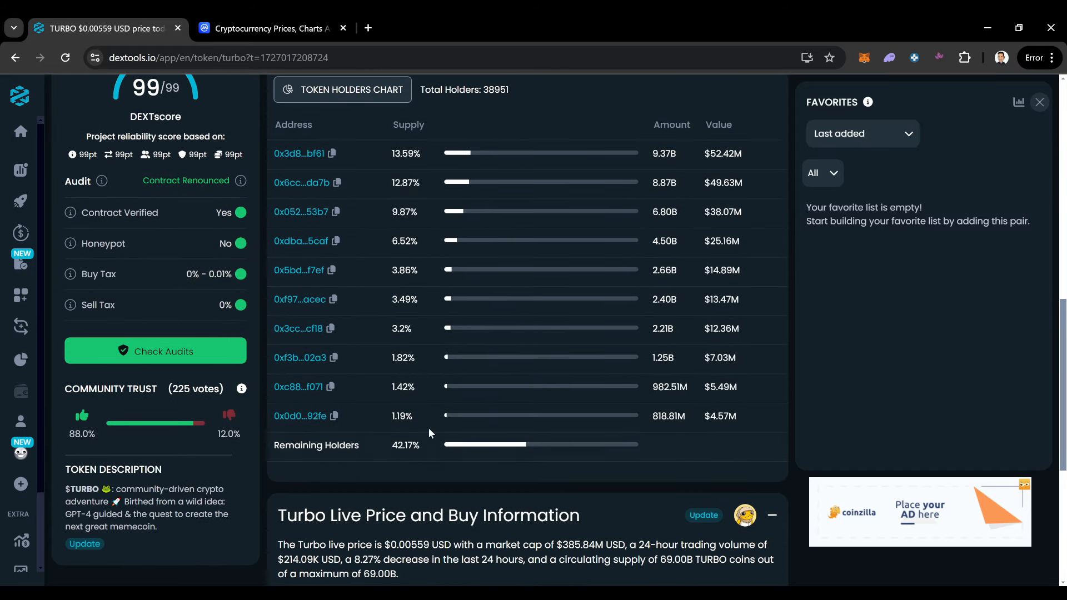
scroll(up, 3)
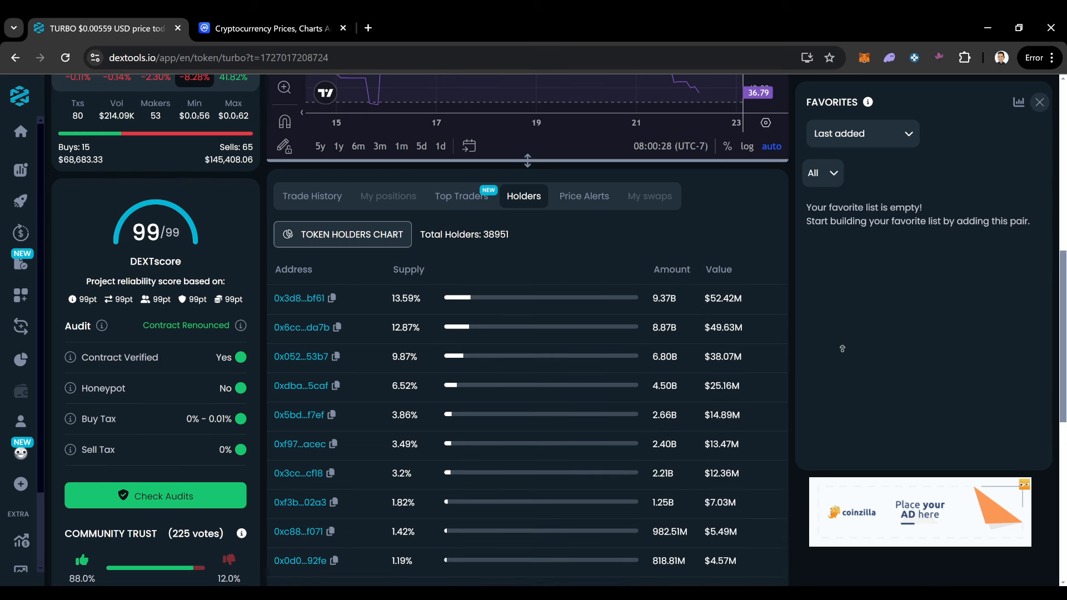
scroll(up, 3)
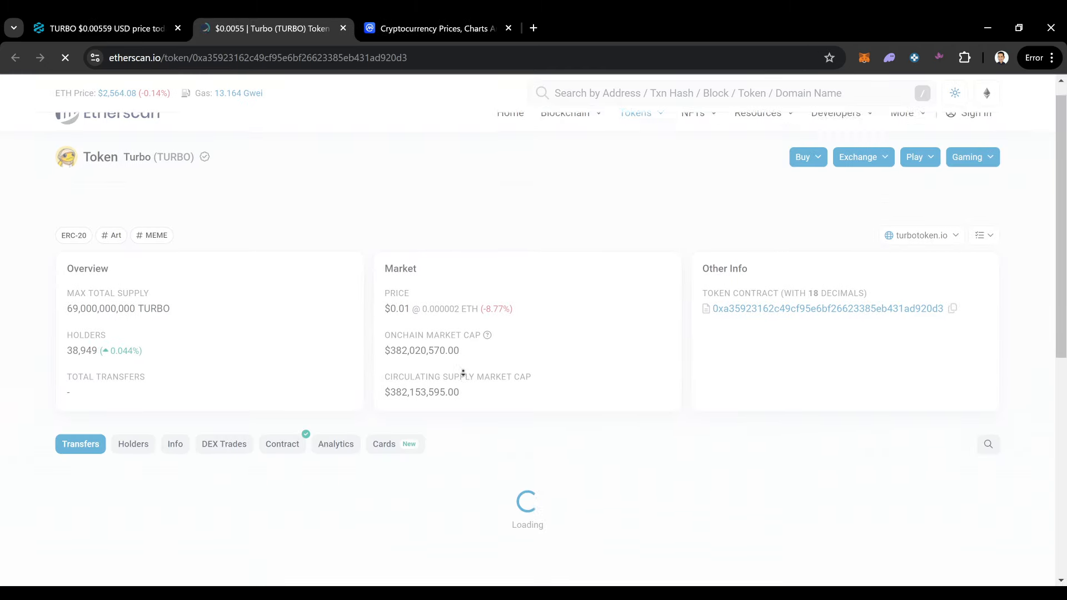
Show TURBO's Holders list on Etherscan and scroll through the top holders
scroll(down, 3)
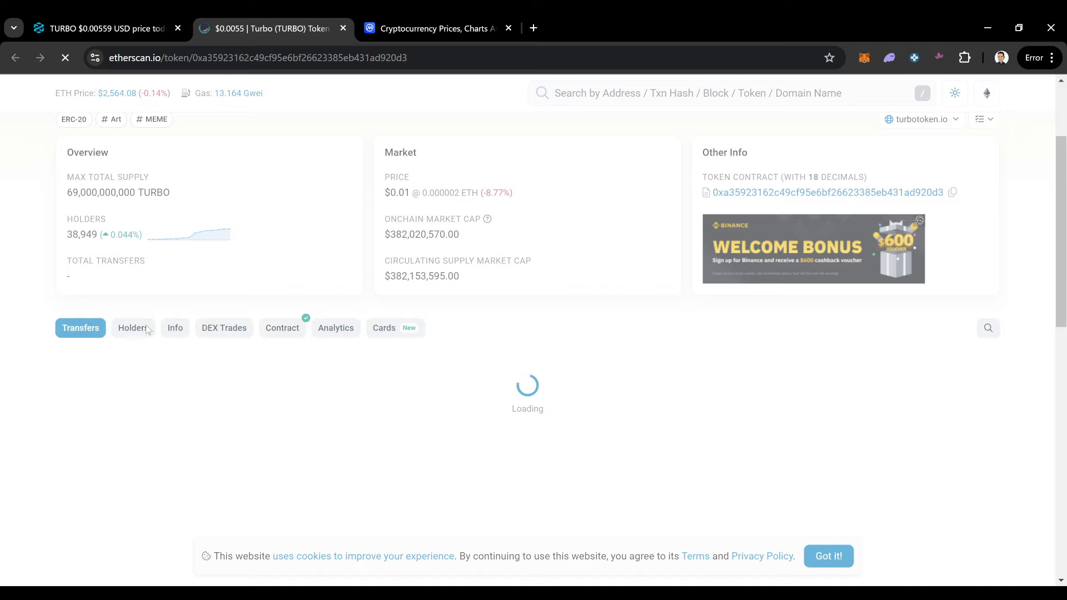
click(133, 327)
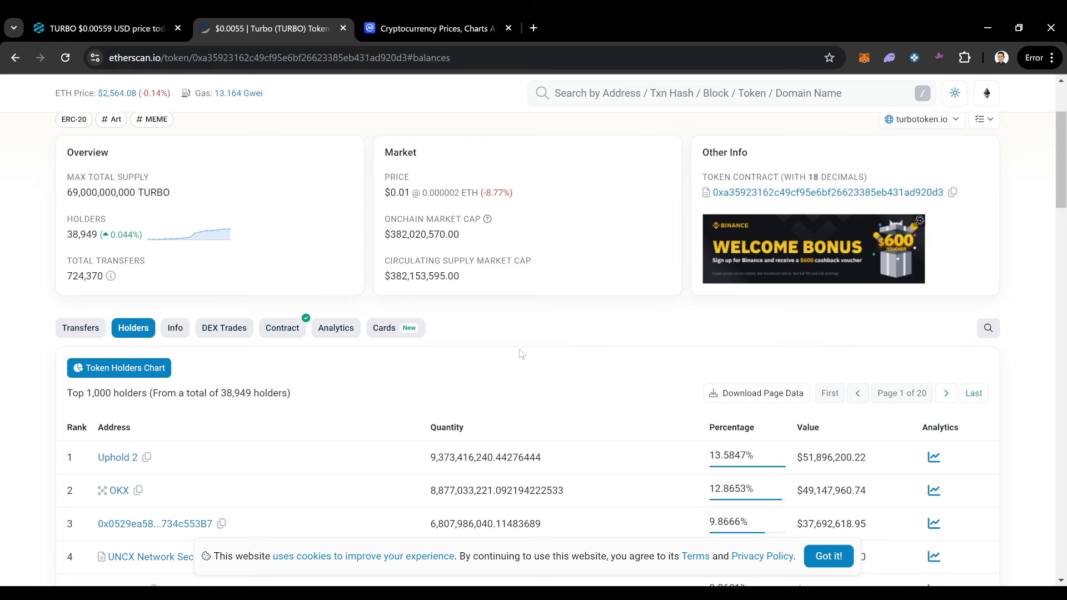
scroll(down, 3)
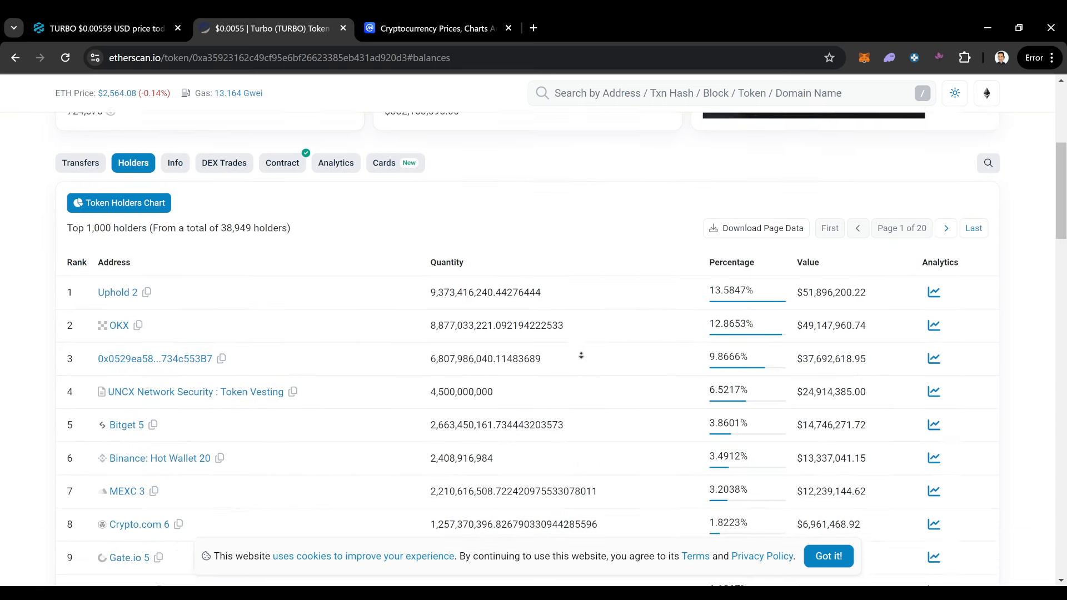
scroll(down, 3)
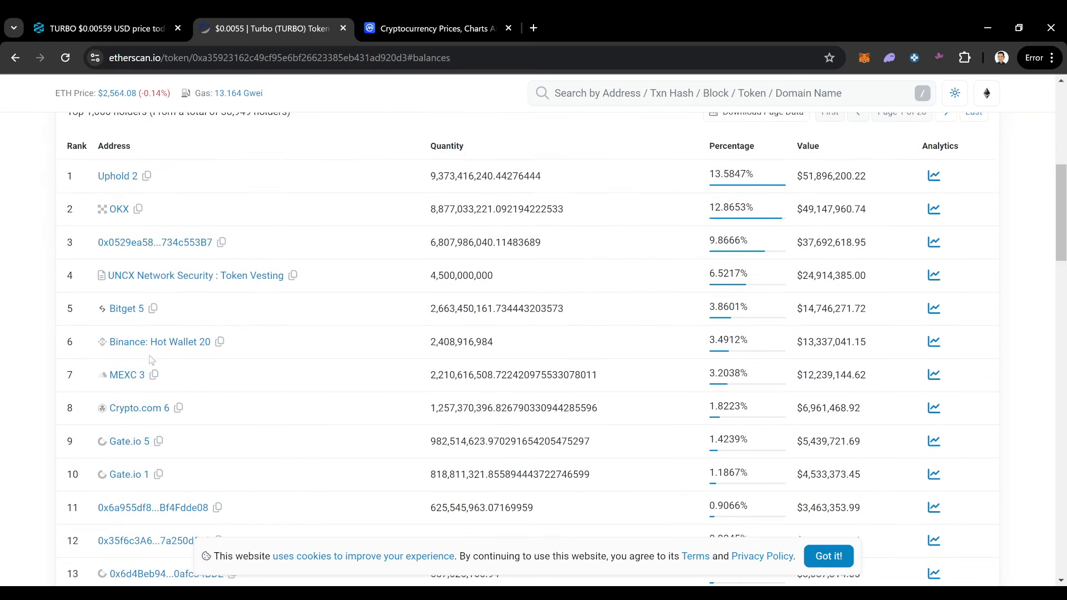
mouse_move(136, 408)
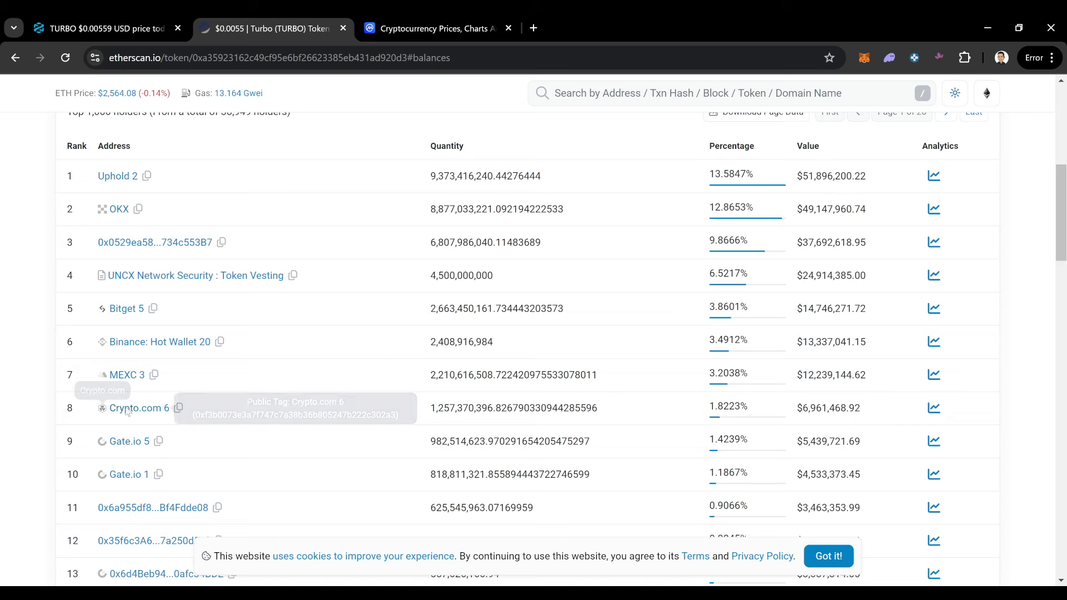
mouse_move(419, 27)
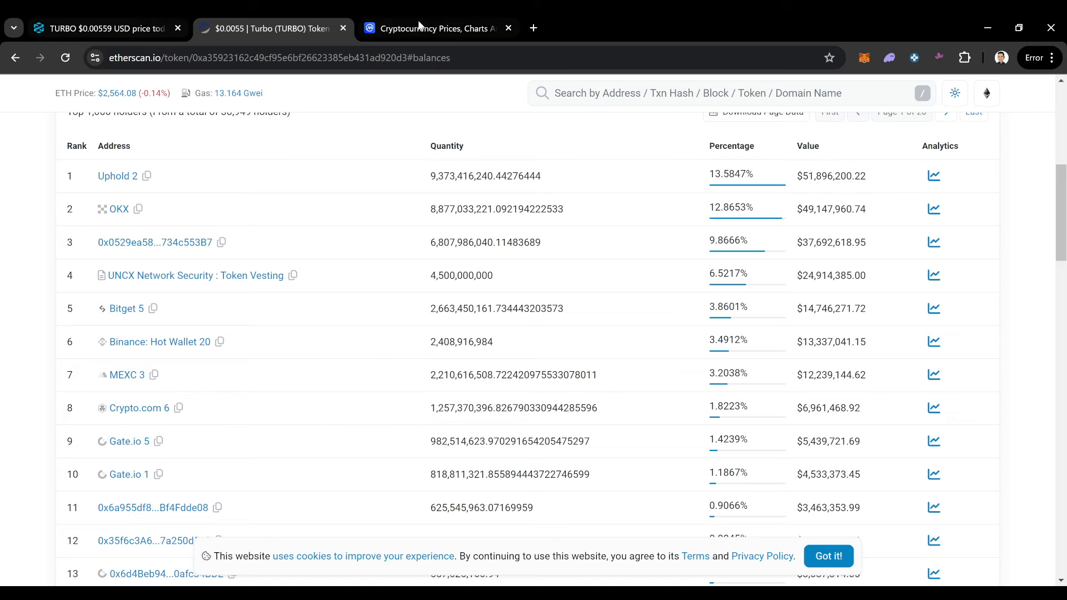
Switch to CoinMarketCap and bring up the Fear & Greed Index history
click(435, 29)
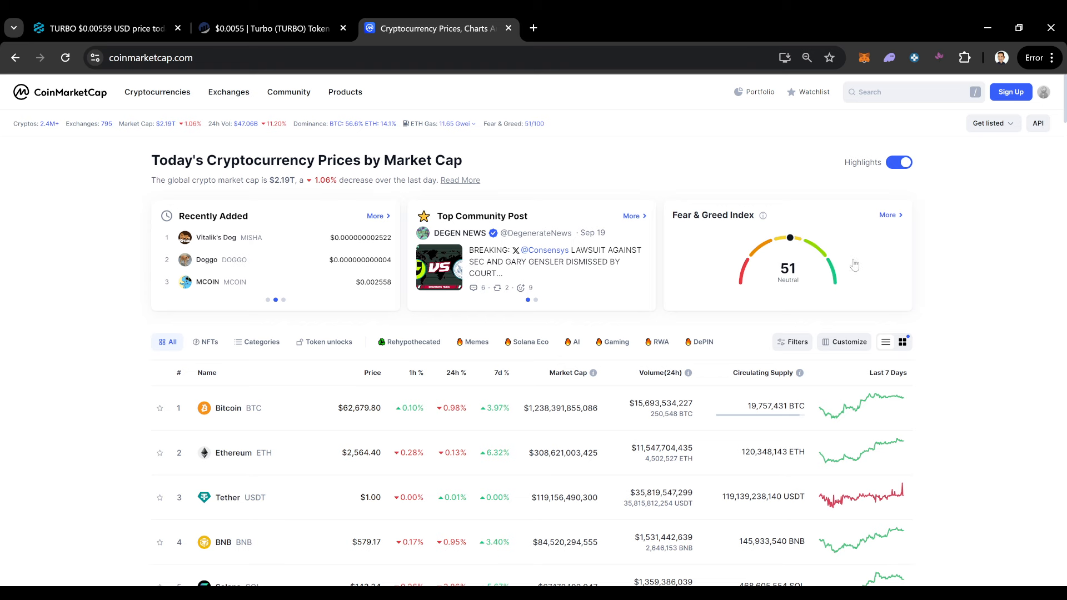
click(887, 214)
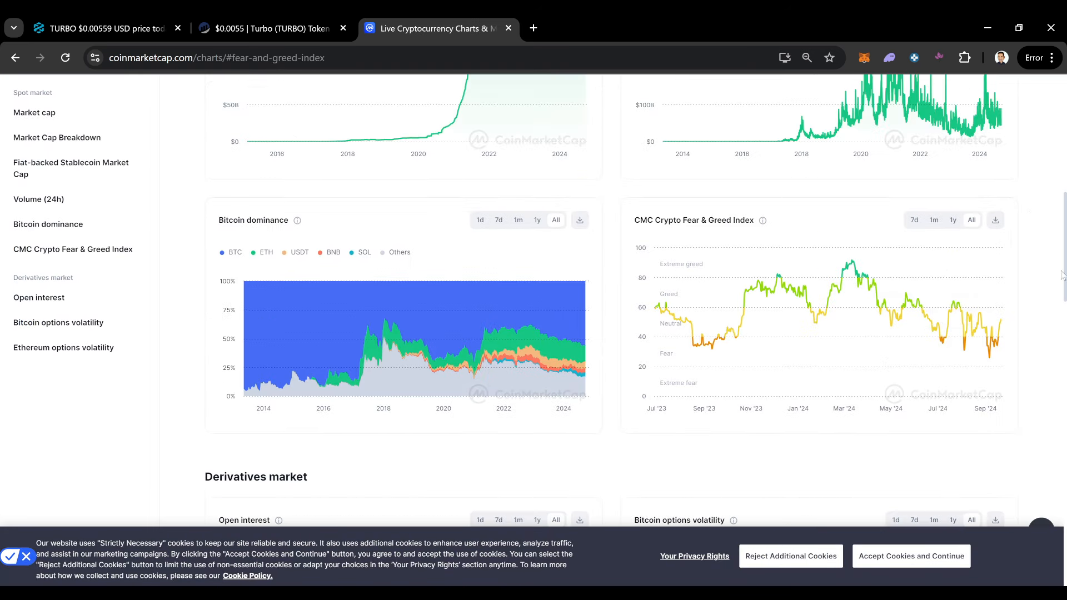
mouse_move(998, 353)
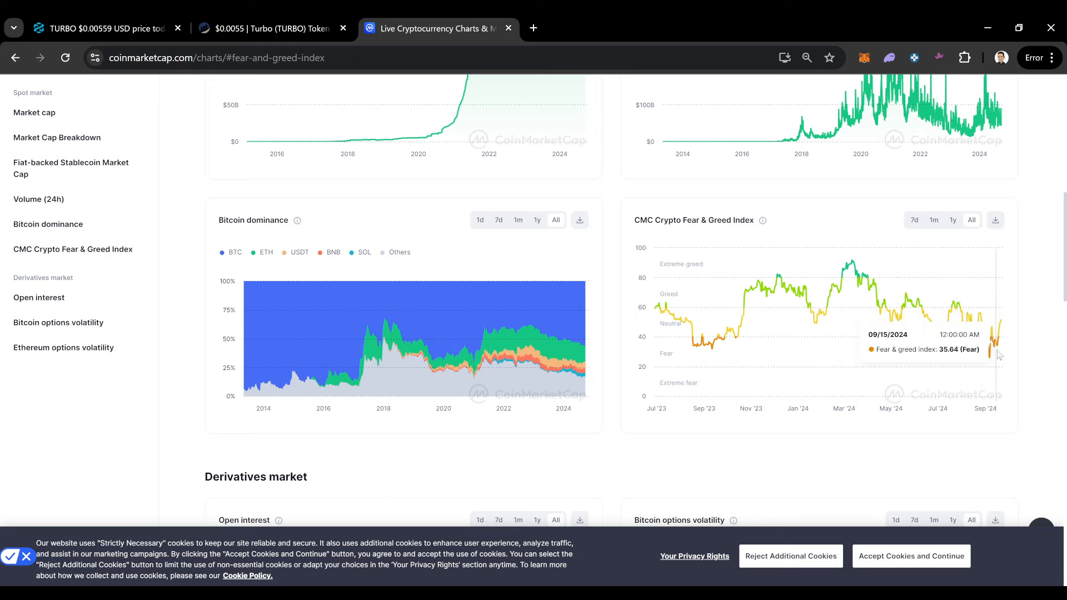
mouse_move(990, 353)
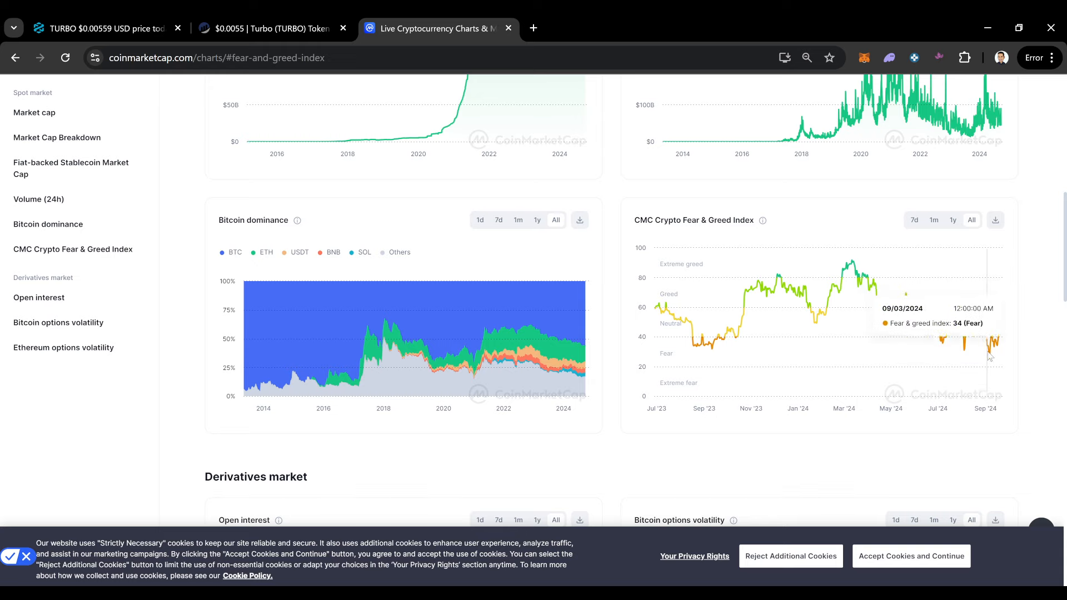
mouse_move(990, 368)
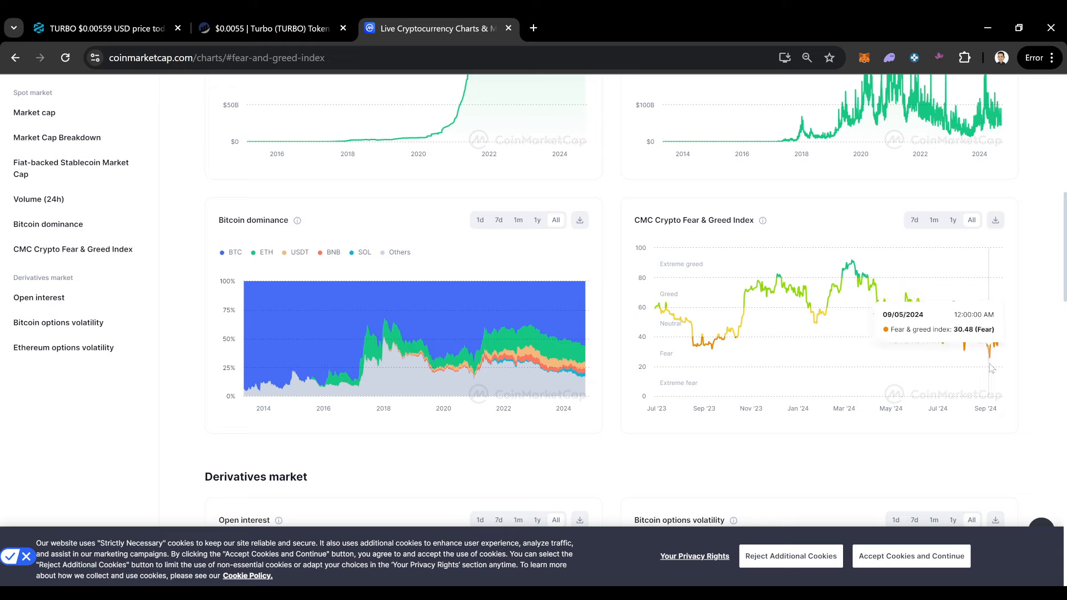
mouse_move(999, 353)
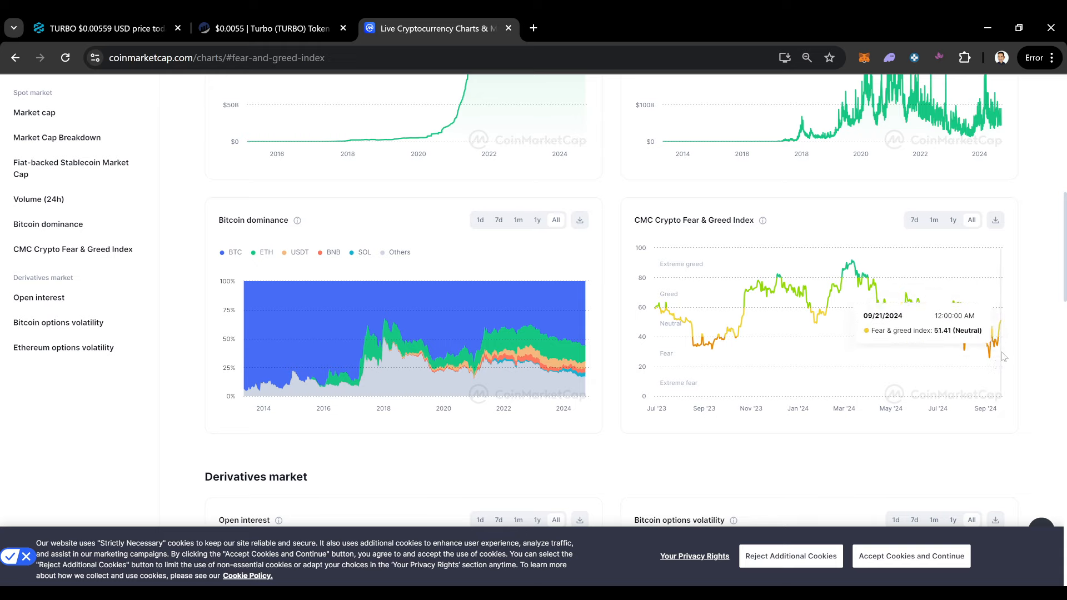
mouse_move(984, 362)
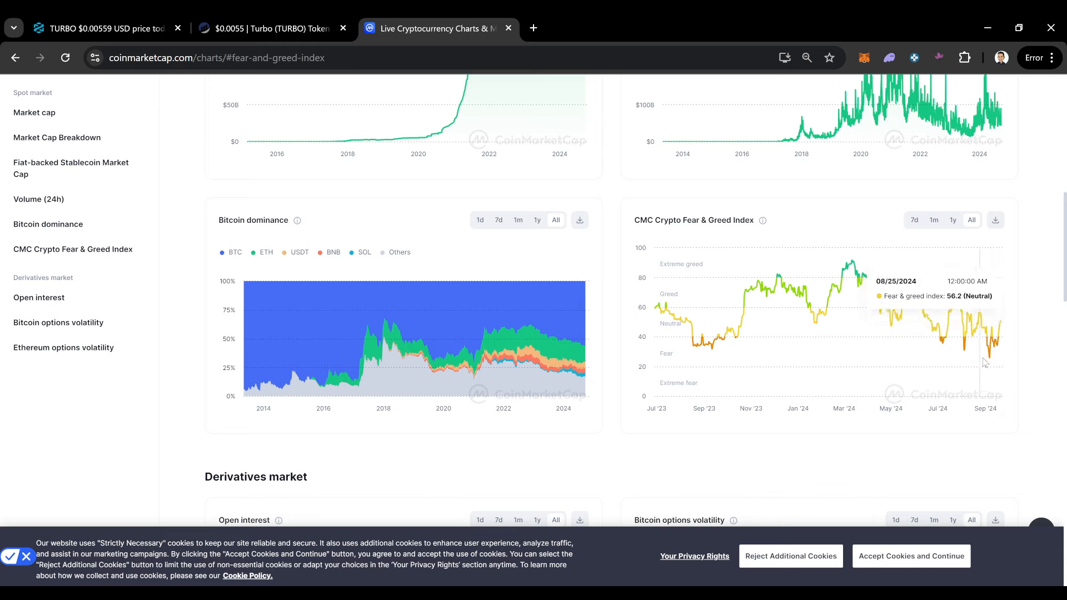
mouse_move(974, 370)
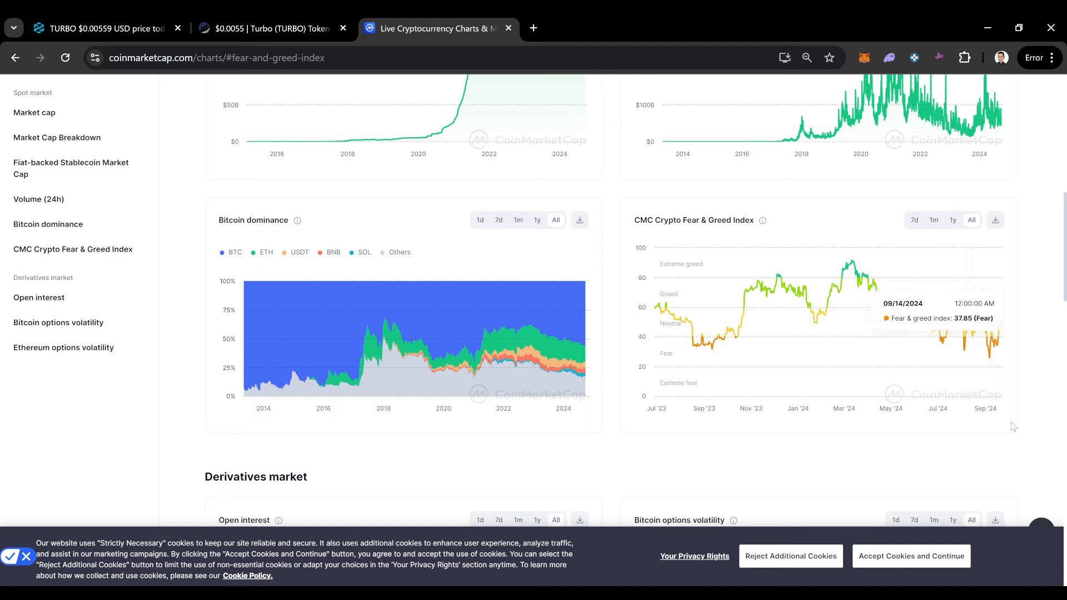
mouse_move(849, 265)
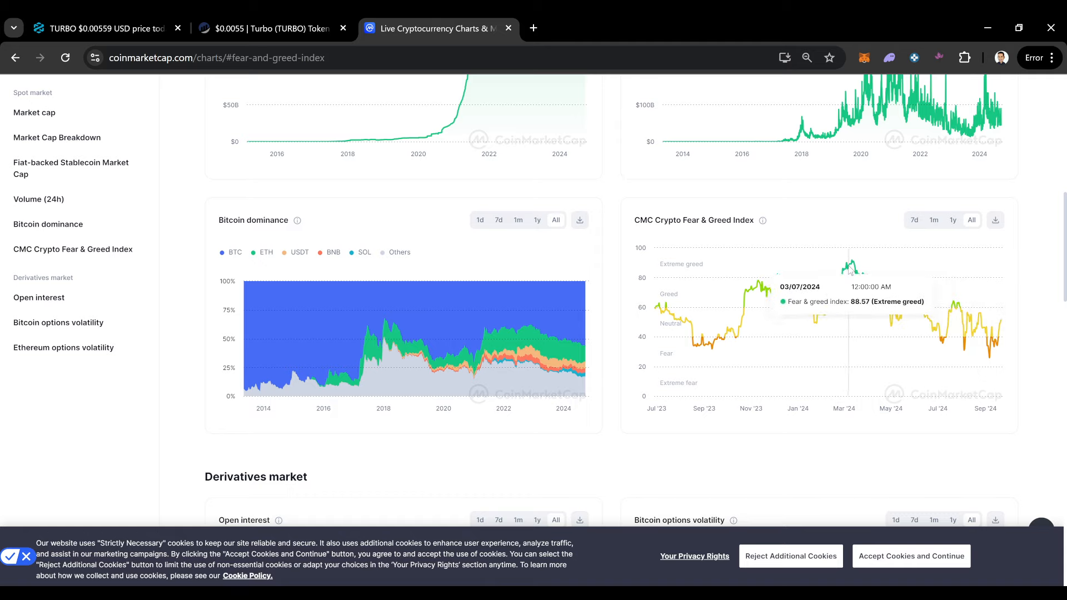
mouse_move(877, 269)
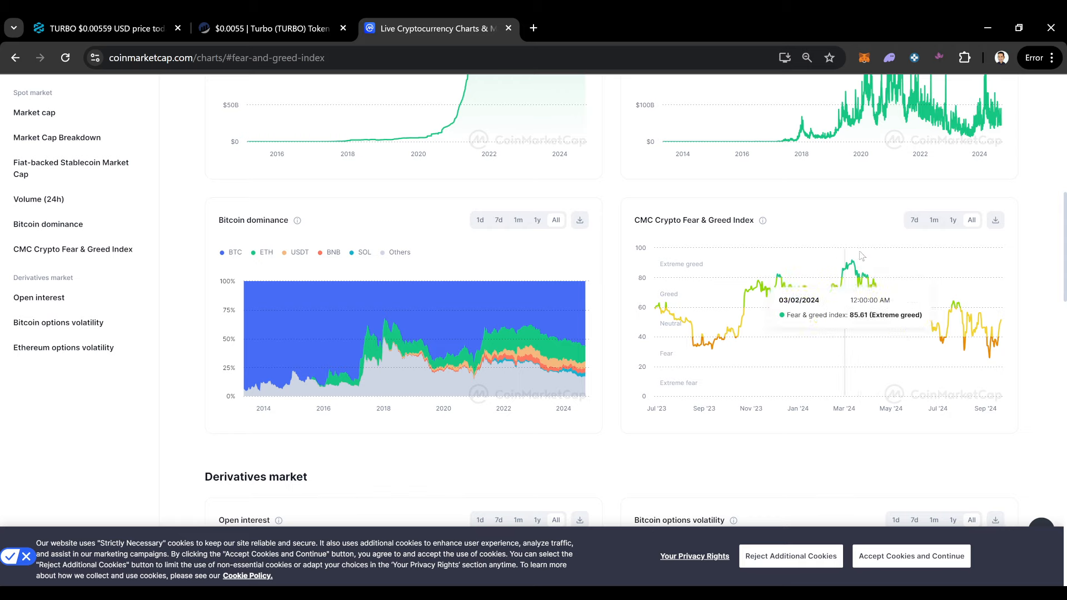
mouse_move(884, 272)
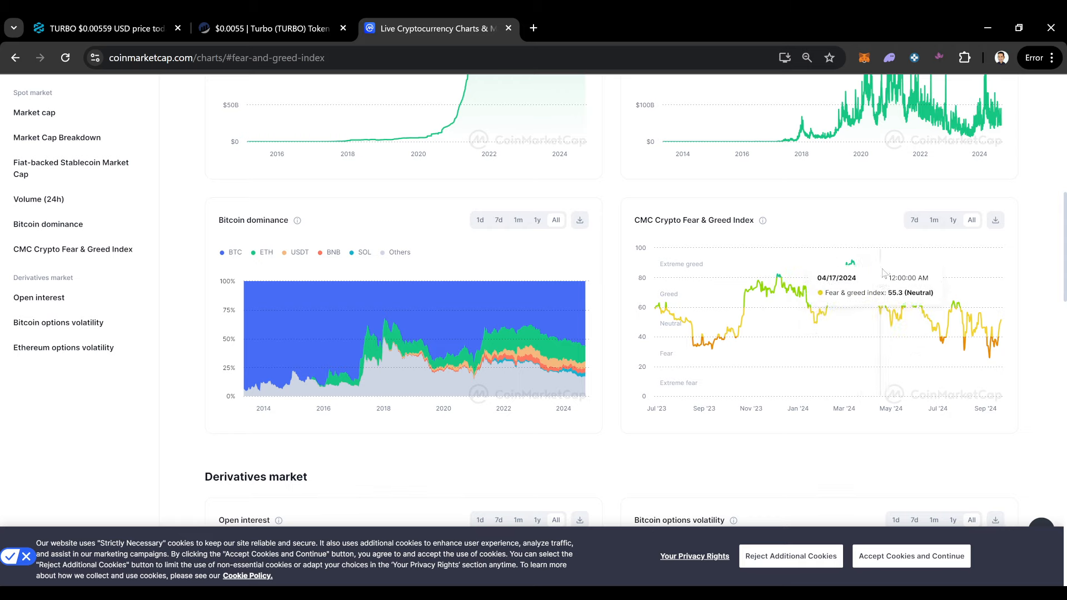
mouse_move(966, 316)
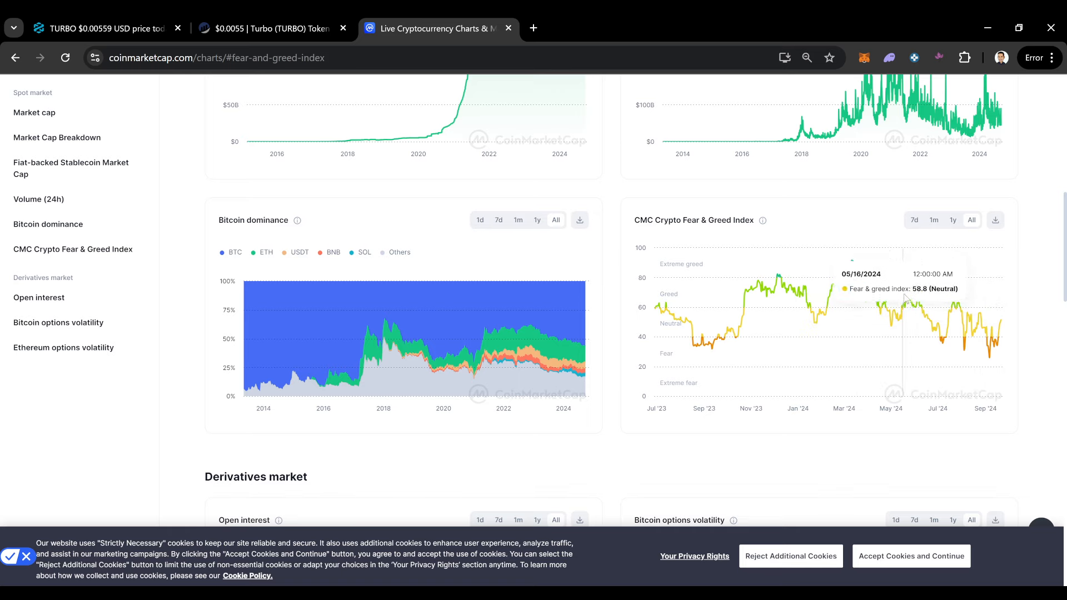
mouse_move(952, 315)
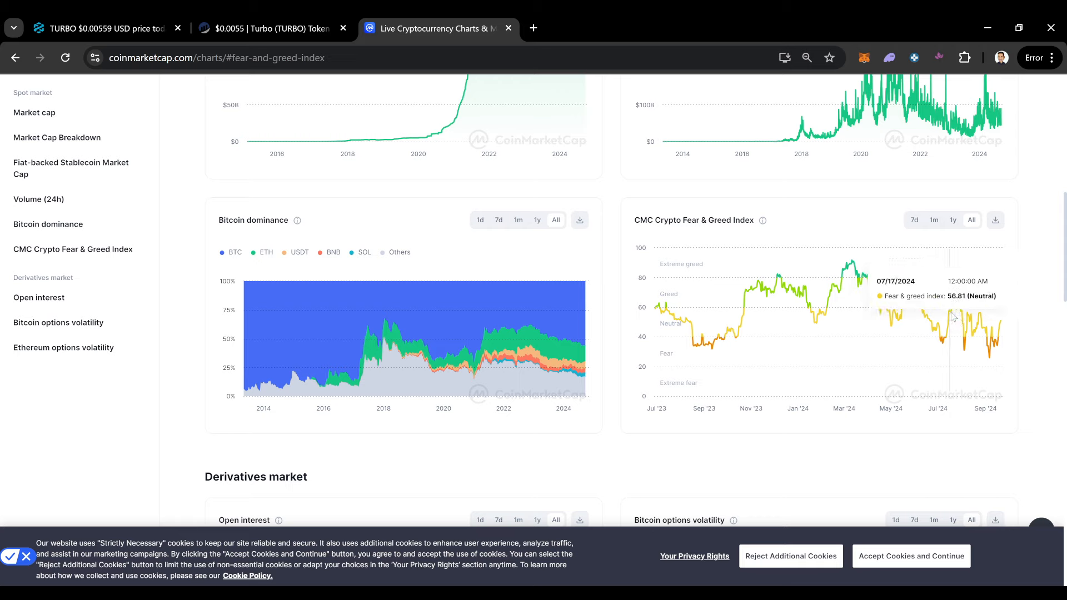
mouse_move(919, 305)
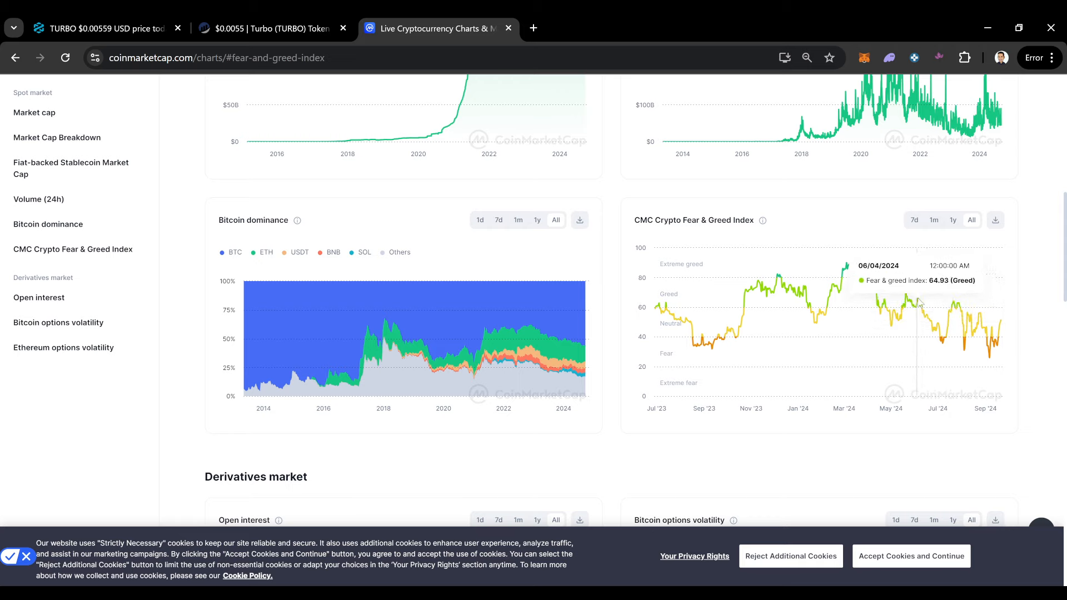
mouse_move(938, 333)
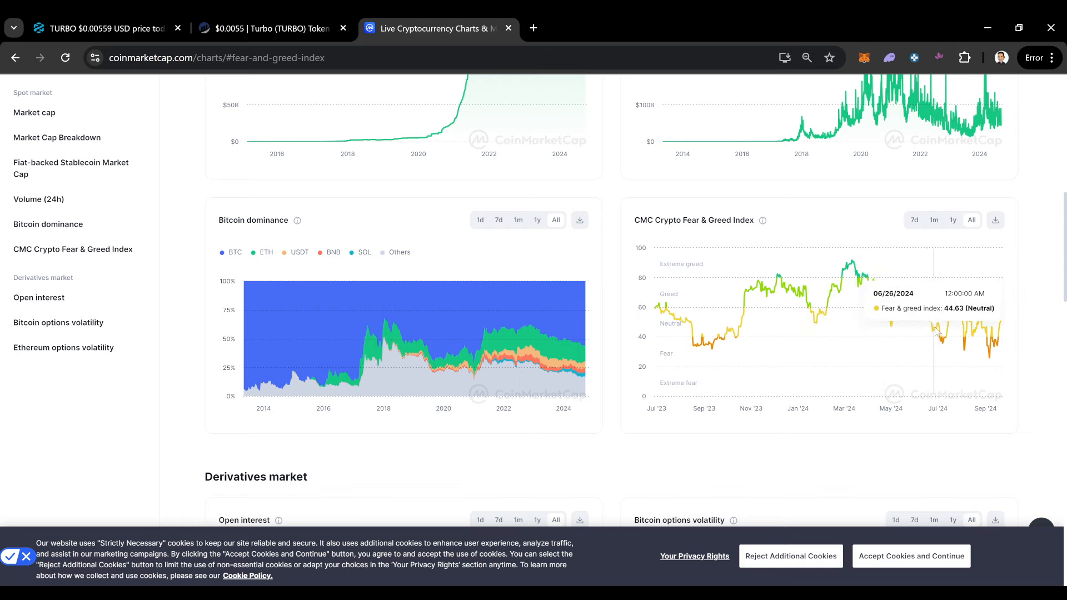
mouse_move(968, 350)
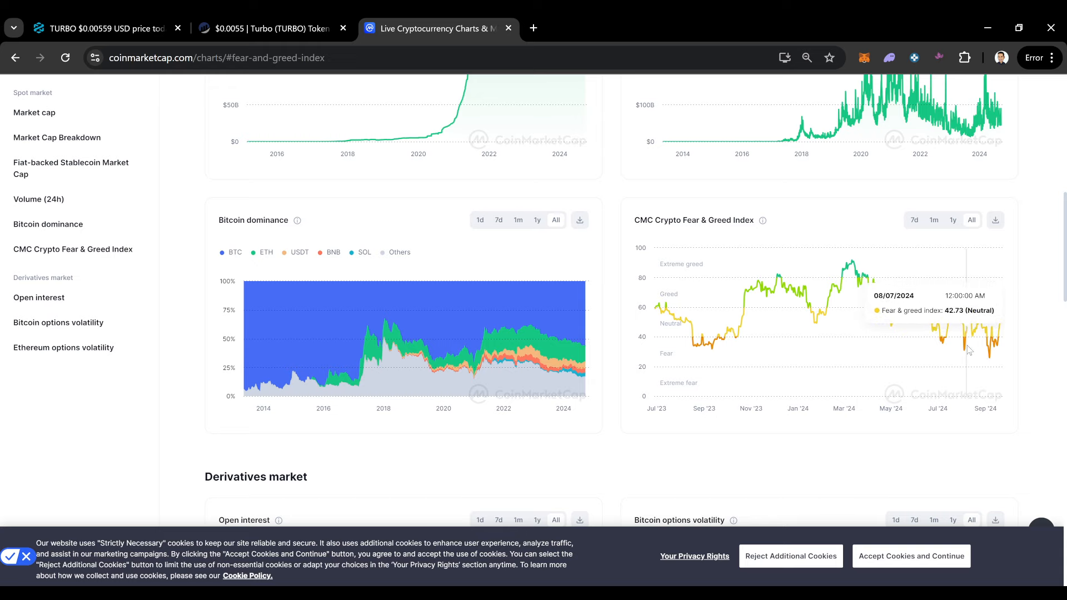
mouse_move(984, 349)
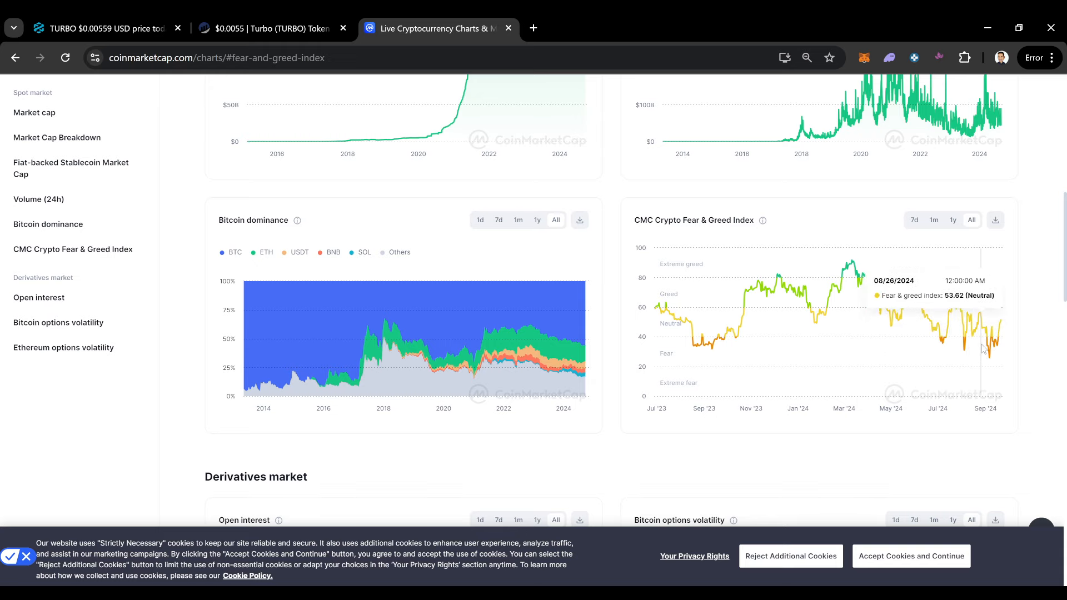
mouse_move(994, 378)
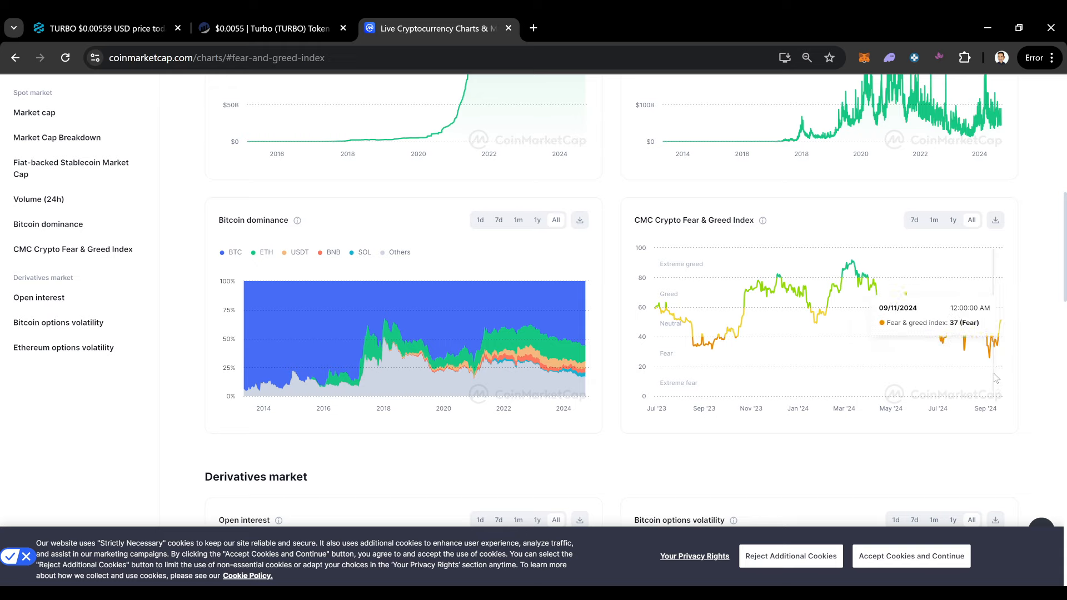
mouse_move(944, 340)
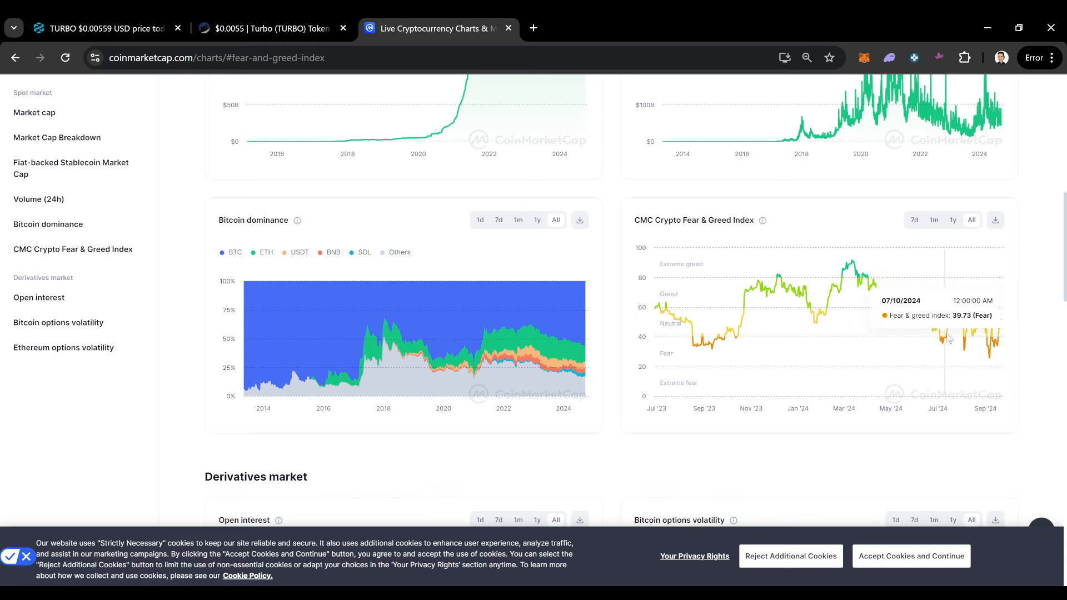
mouse_move(993, 360)
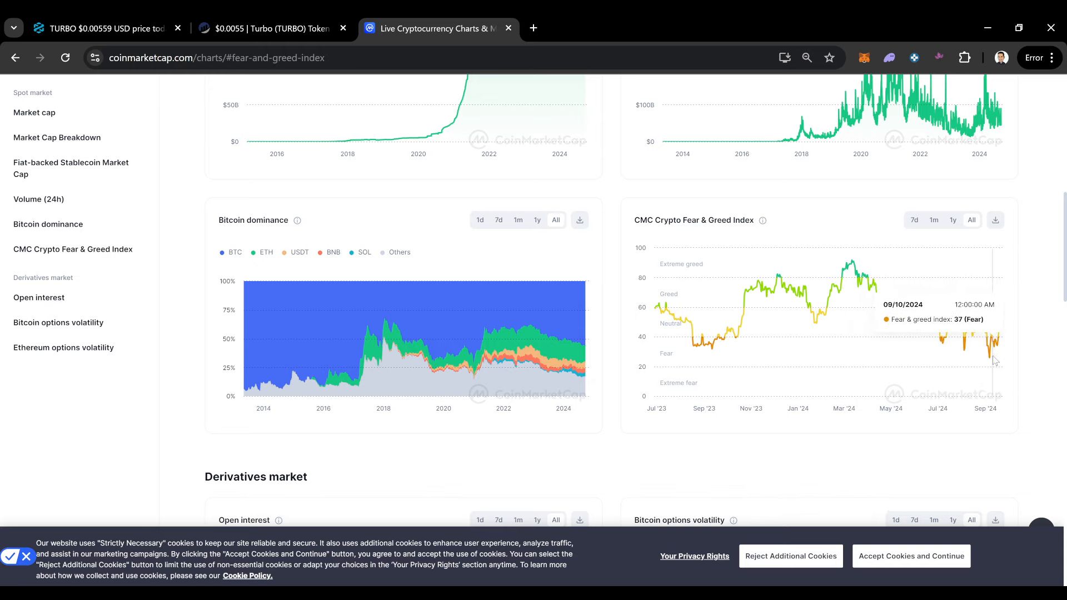
mouse_move(985, 364)
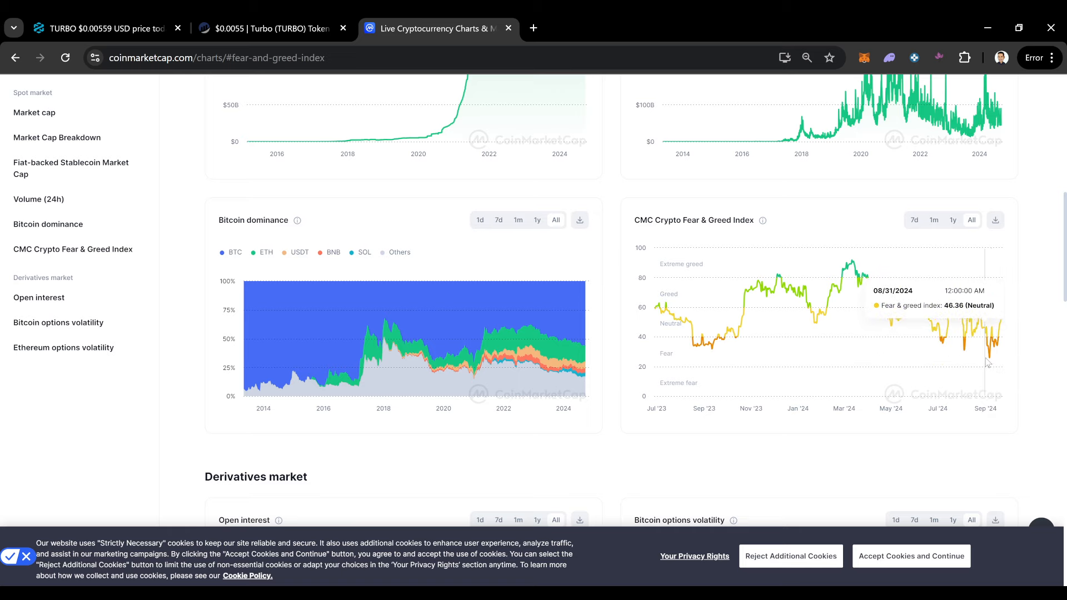
mouse_move(1006, 326)
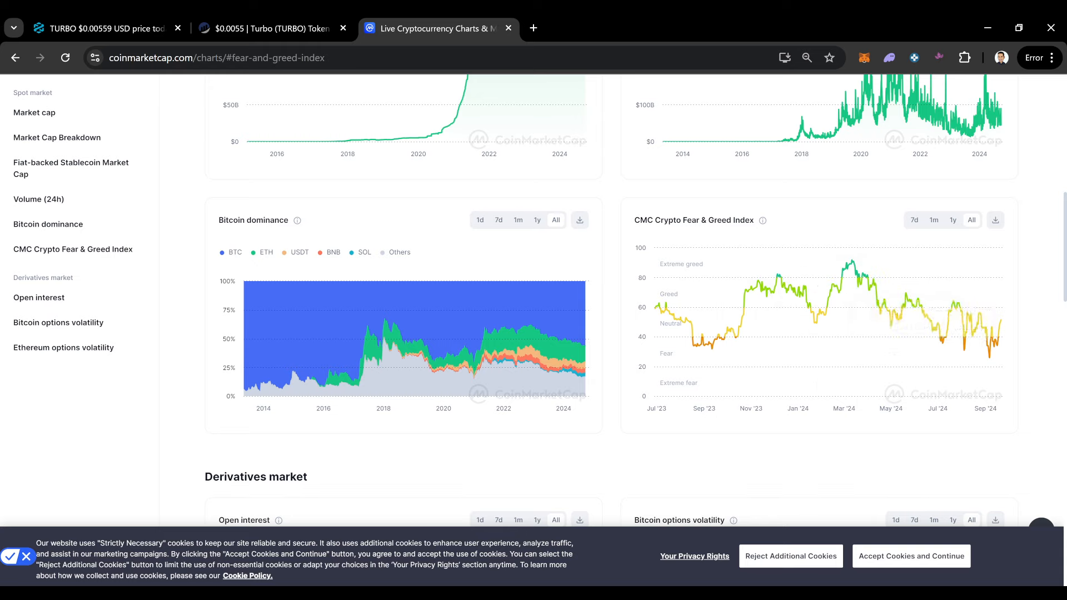
mouse_move(980, 342)
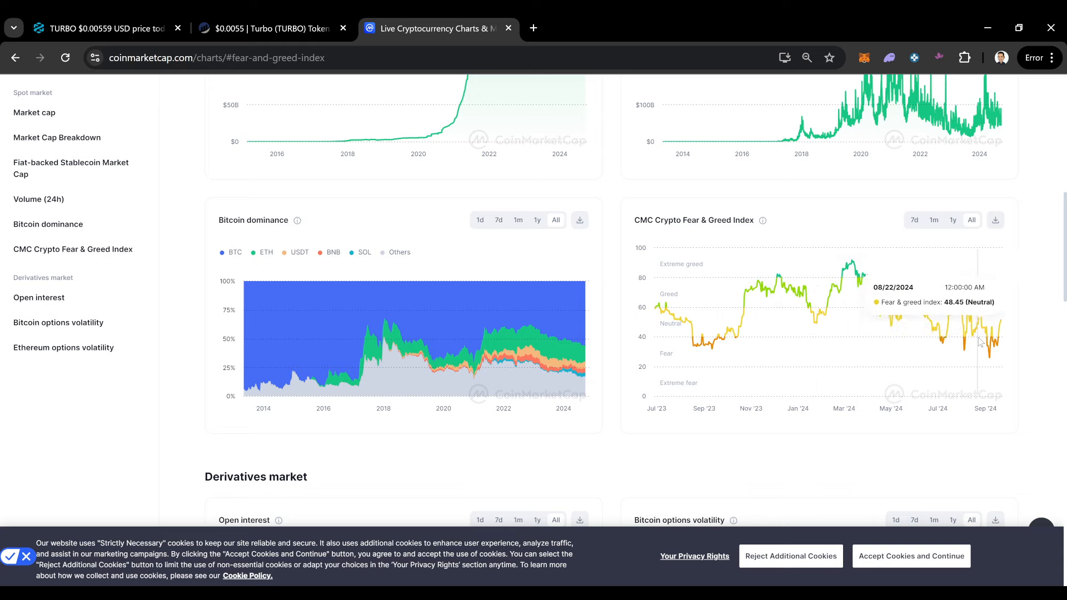
mouse_move(670, 314)
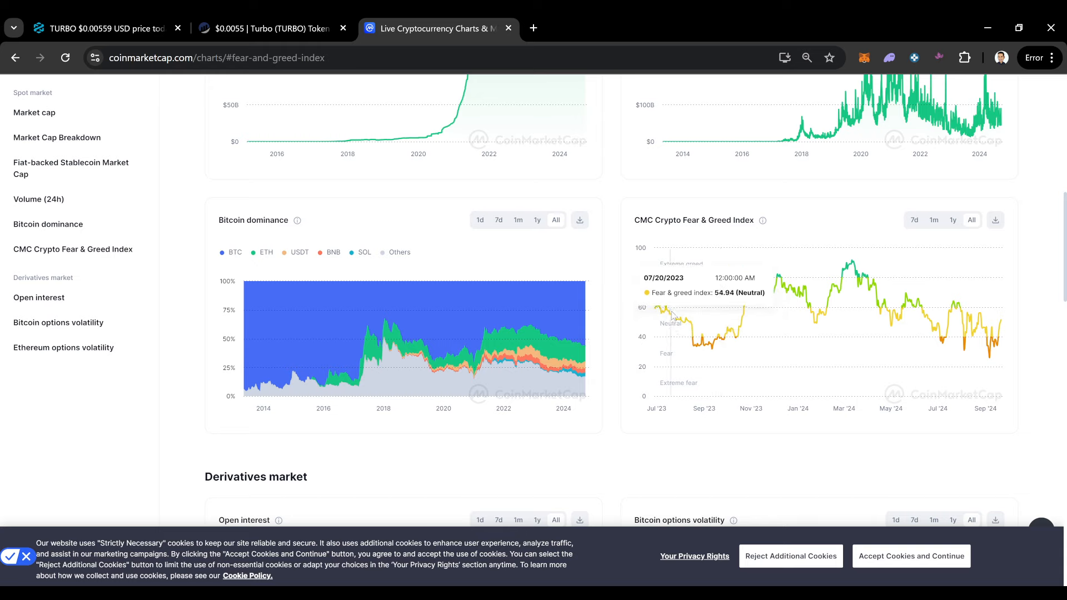
mouse_move(728, 339)
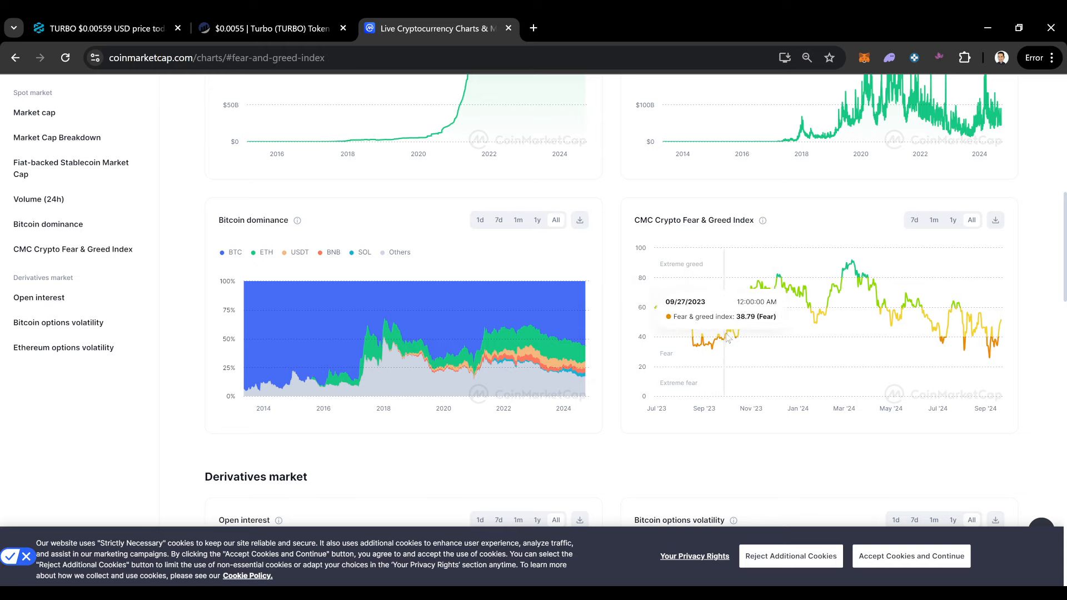
mouse_move(728, 330)
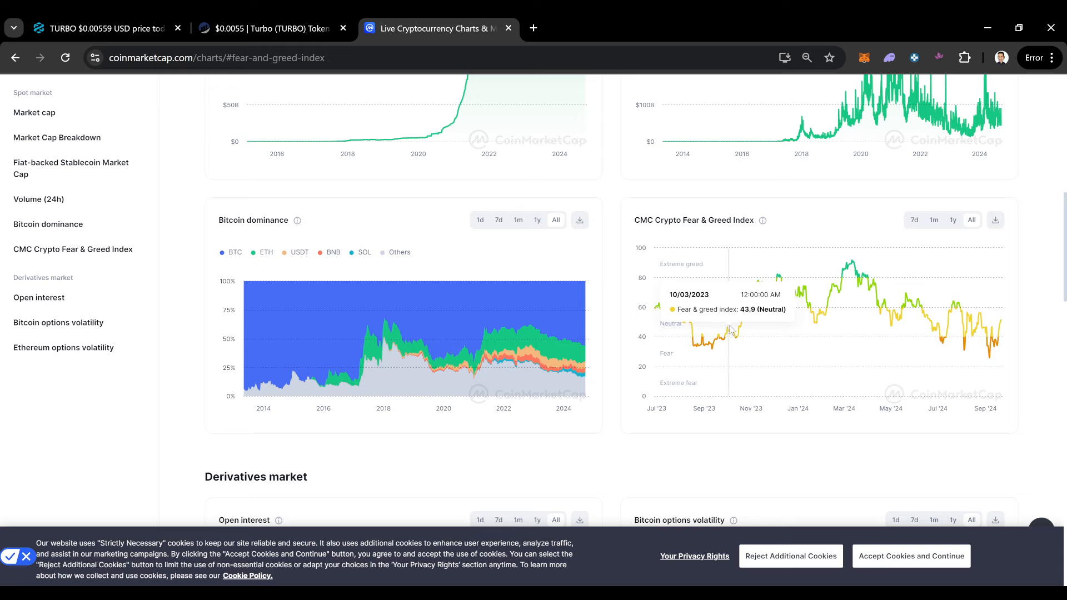
mouse_move(735, 340)
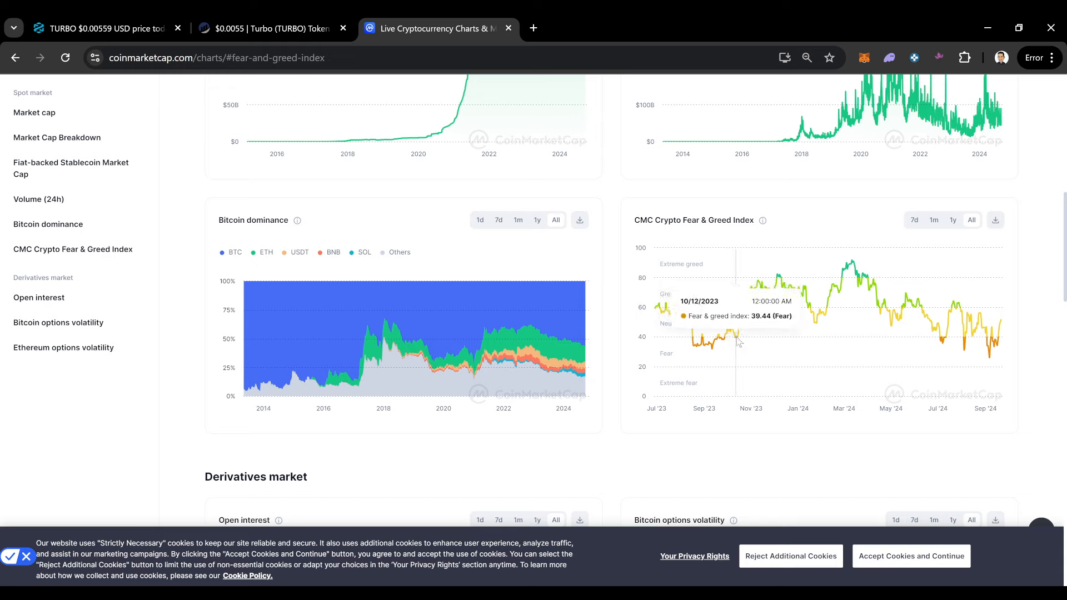
mouse_move(743, 346)
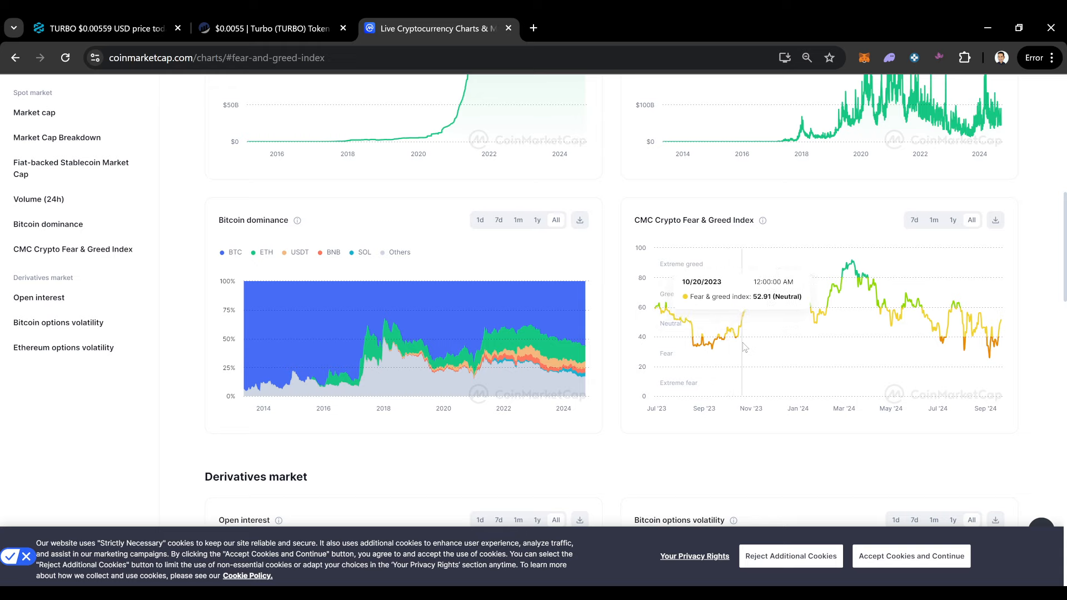
mouse_move(741, 337)
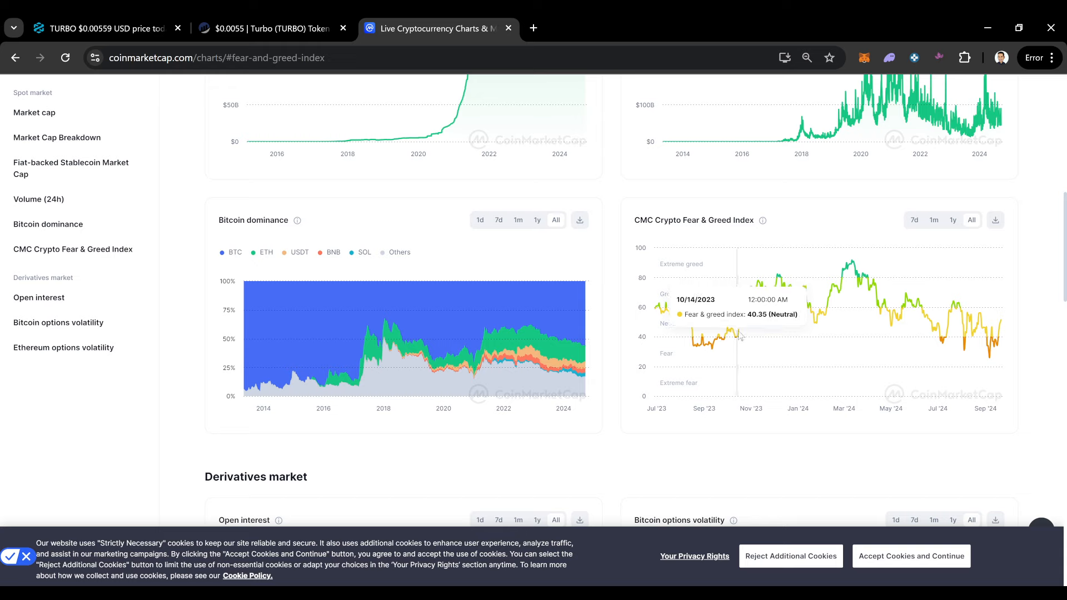
mouse_move(736, 320)
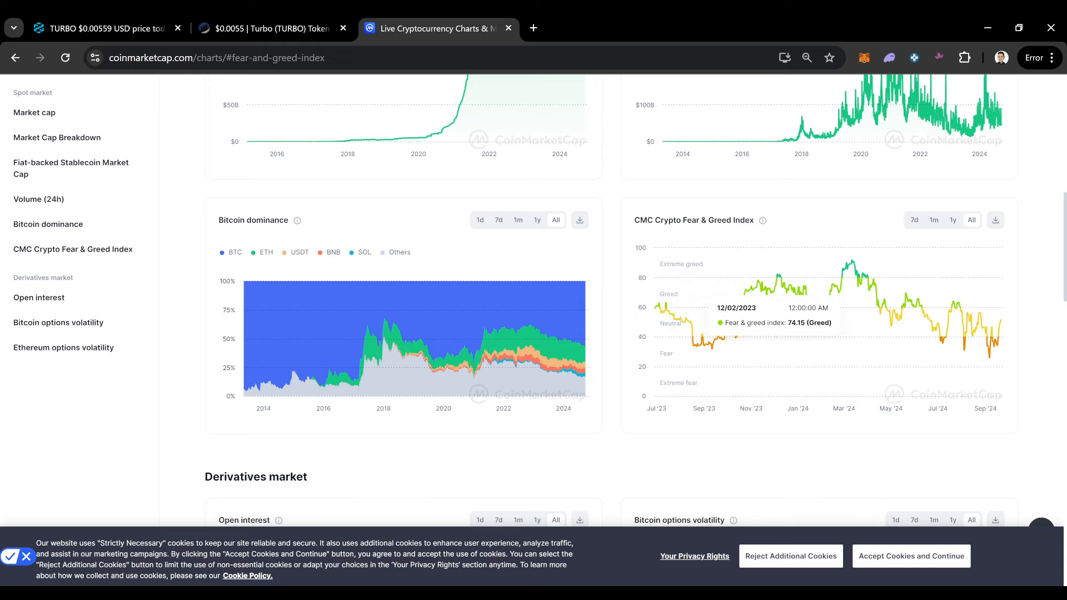
mouse_move(990, 293)
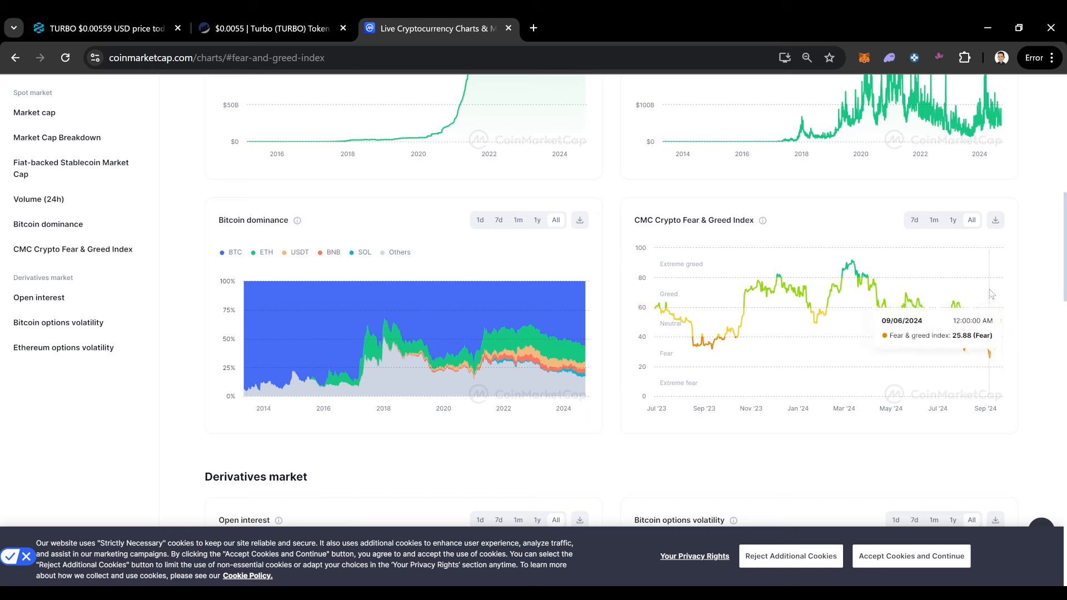
mouse_move(1000, 329)
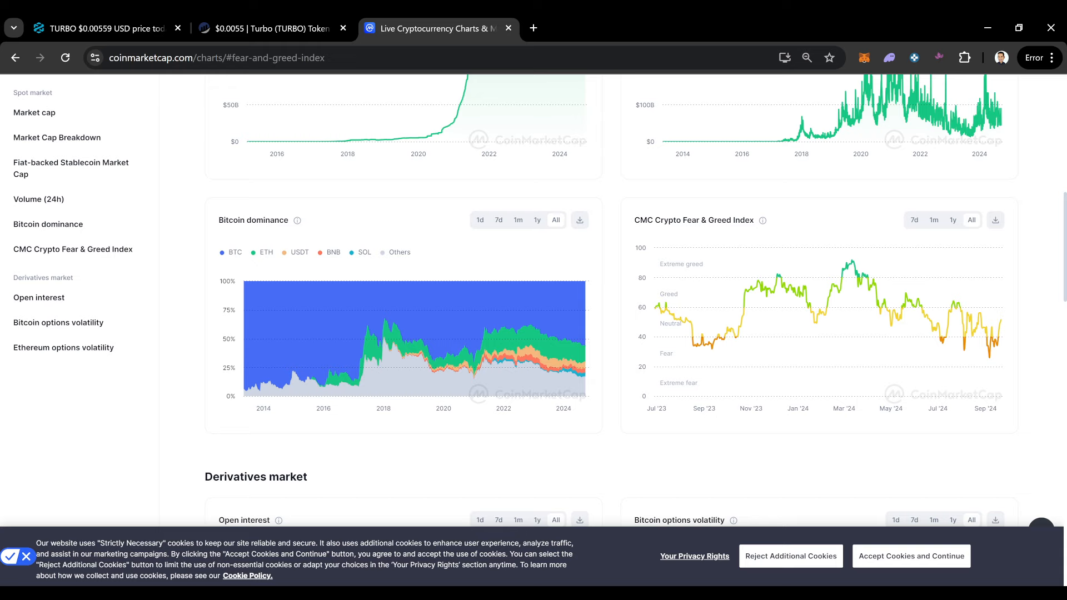
mouse_move(962, 324)
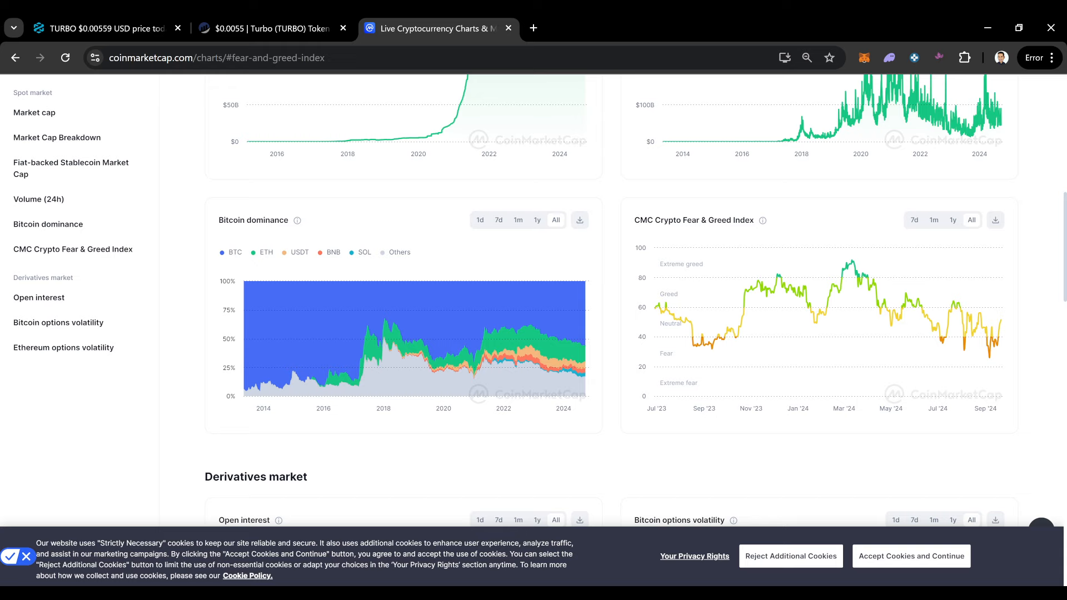
mouse_move(738, 340)
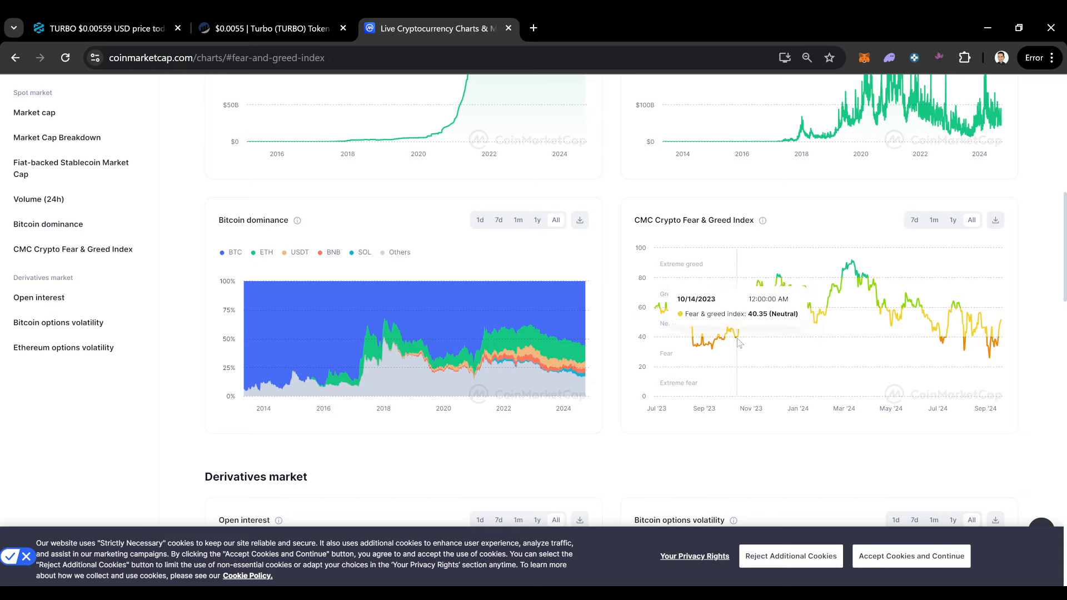
mouse_move(738, 343)
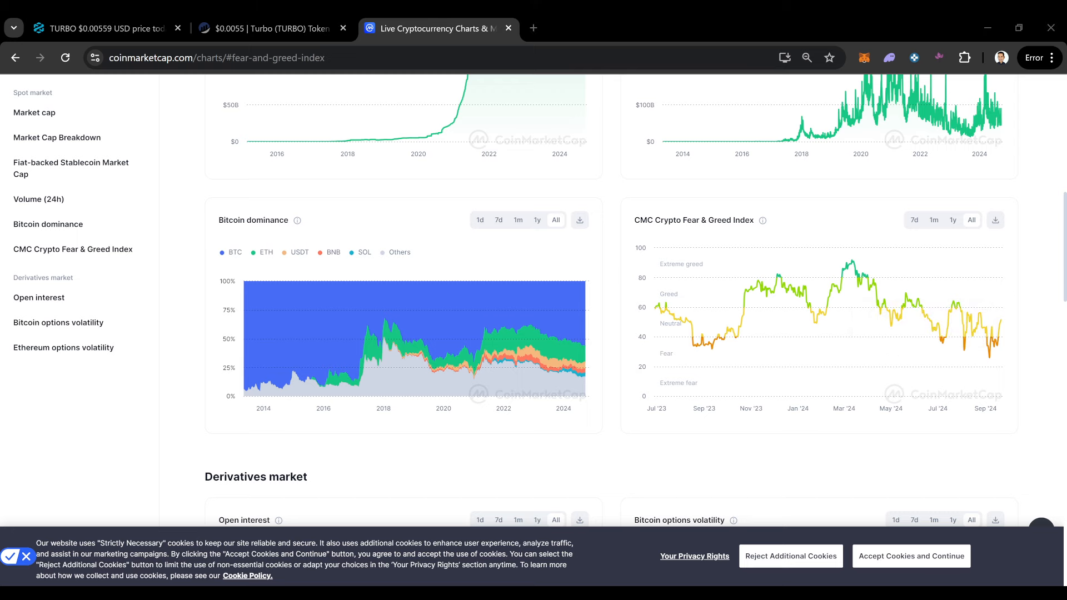
scroll(up, 3)
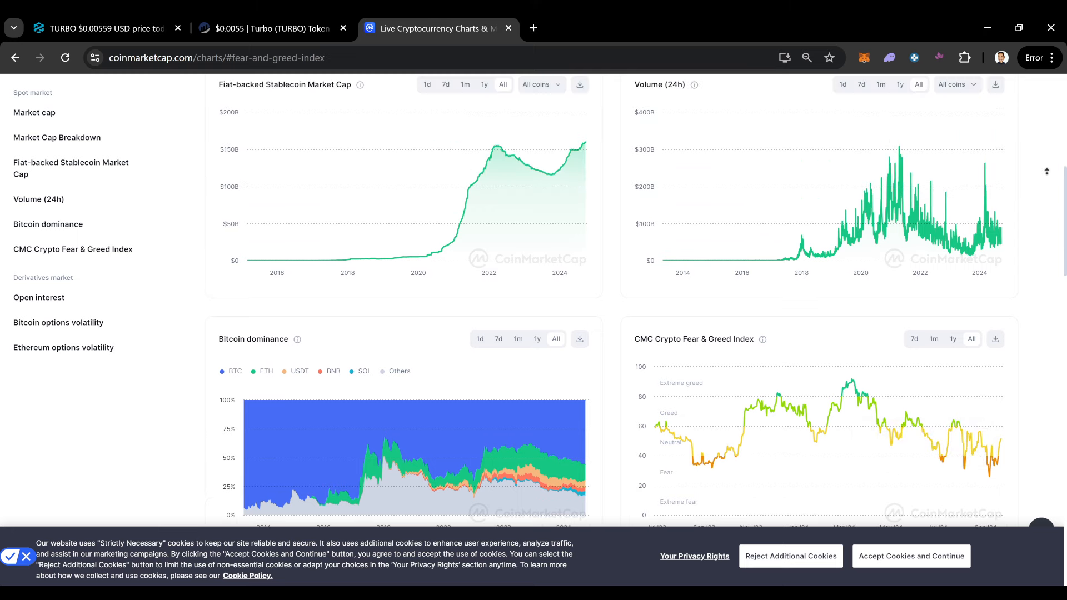
Return from the CoinMarketCap charts to the DEXTools TURBO tab showing 38,951 holders
scroll(up, 3)
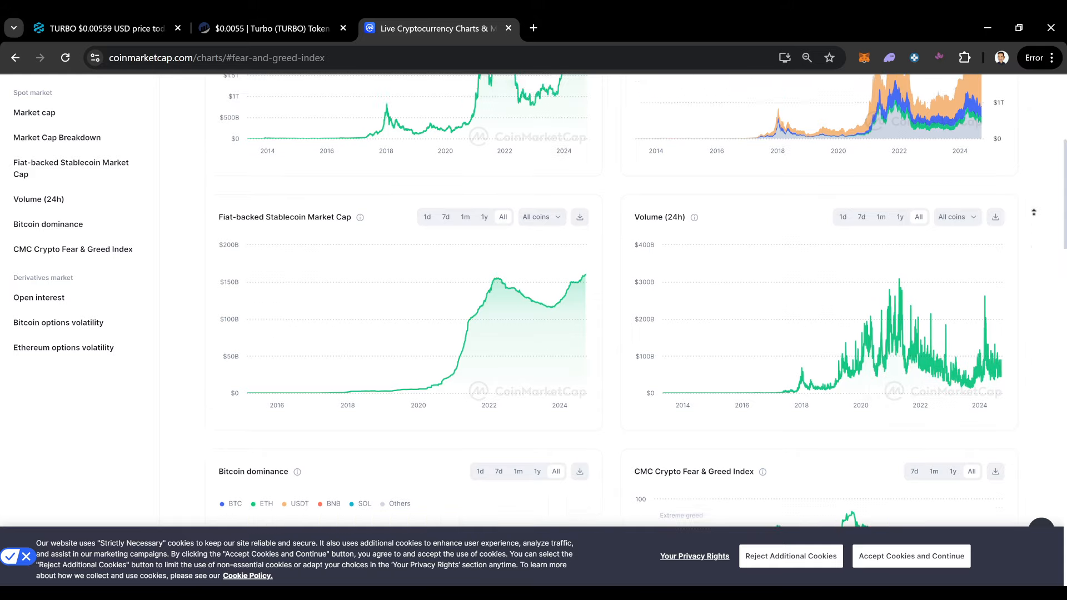
scroll(down, 3)
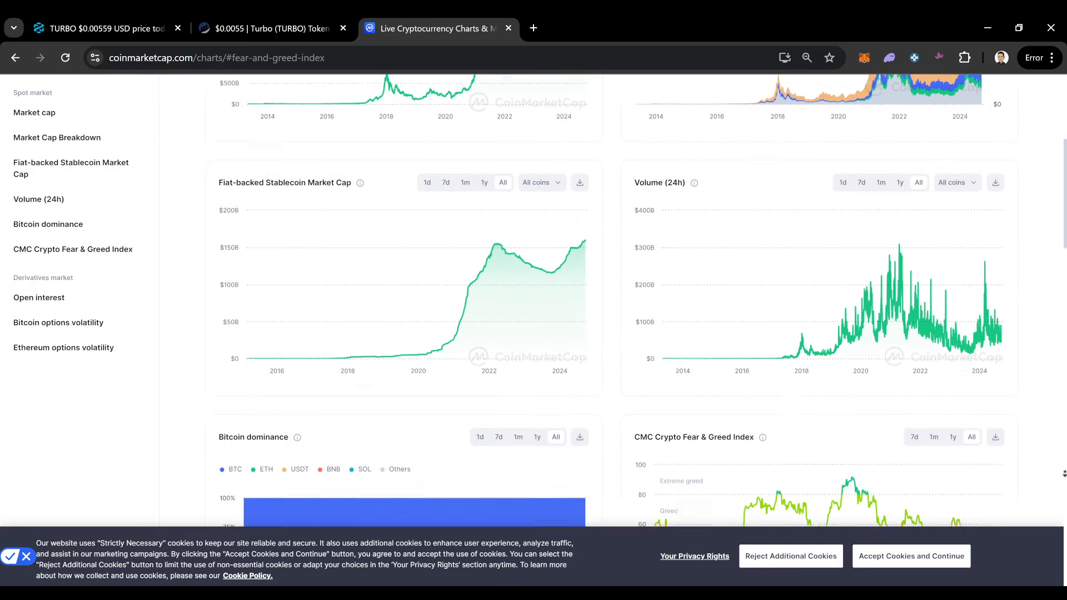
scroll(down, 3)
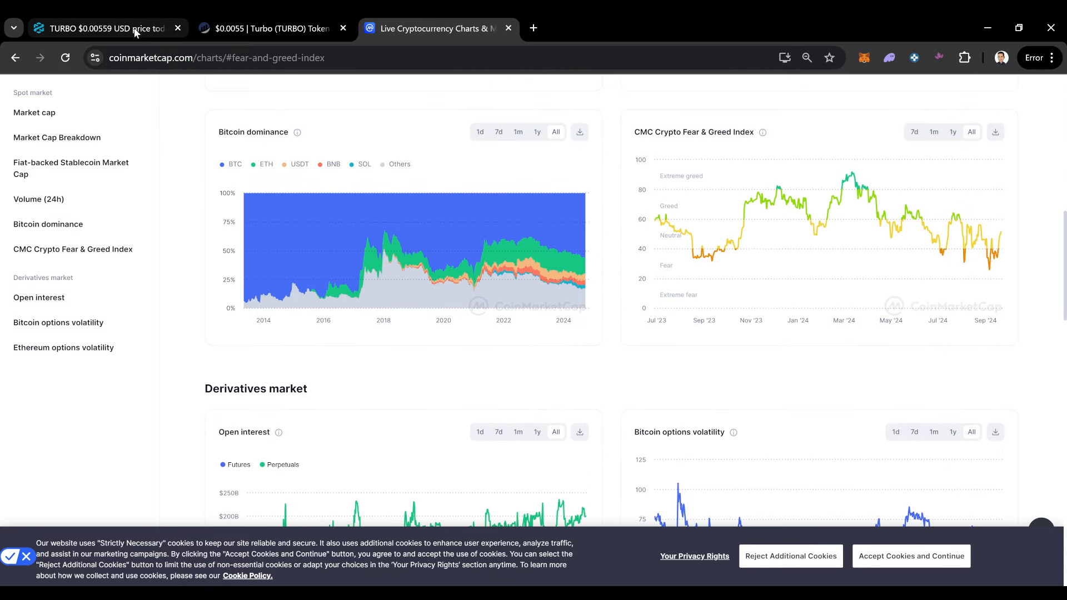
click(102, 28)
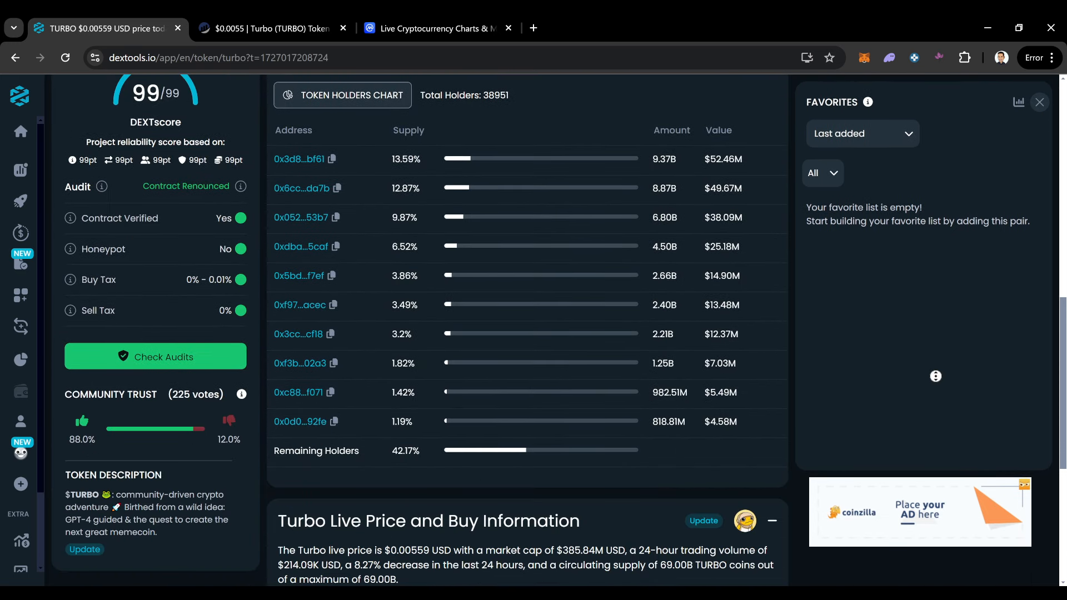
Scroll so the holders table (38,951 holders, top address 13.59%) sits fully in view
scroll(up, 3)
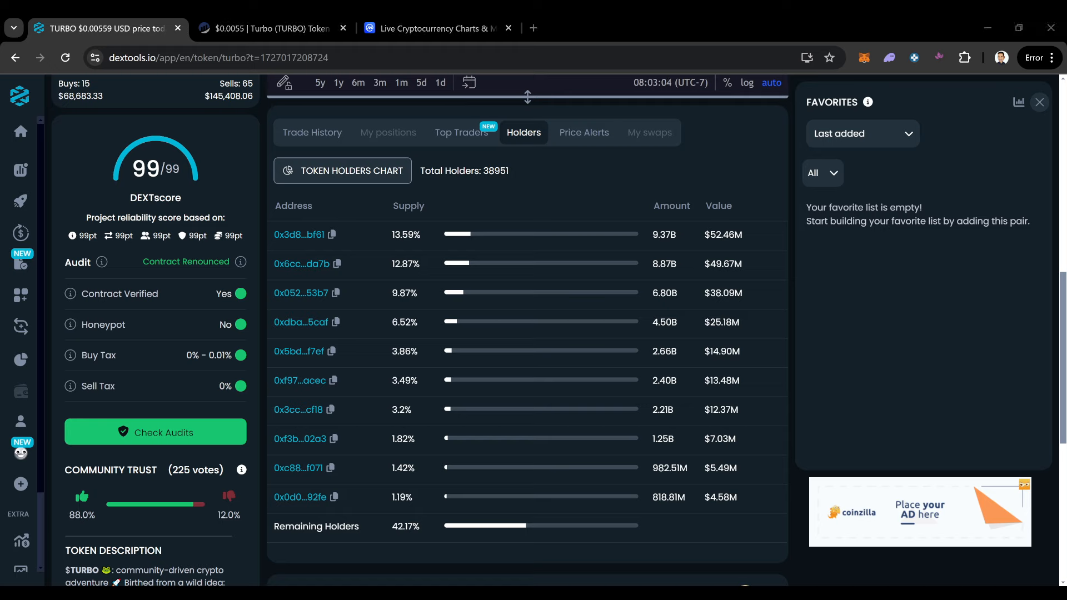